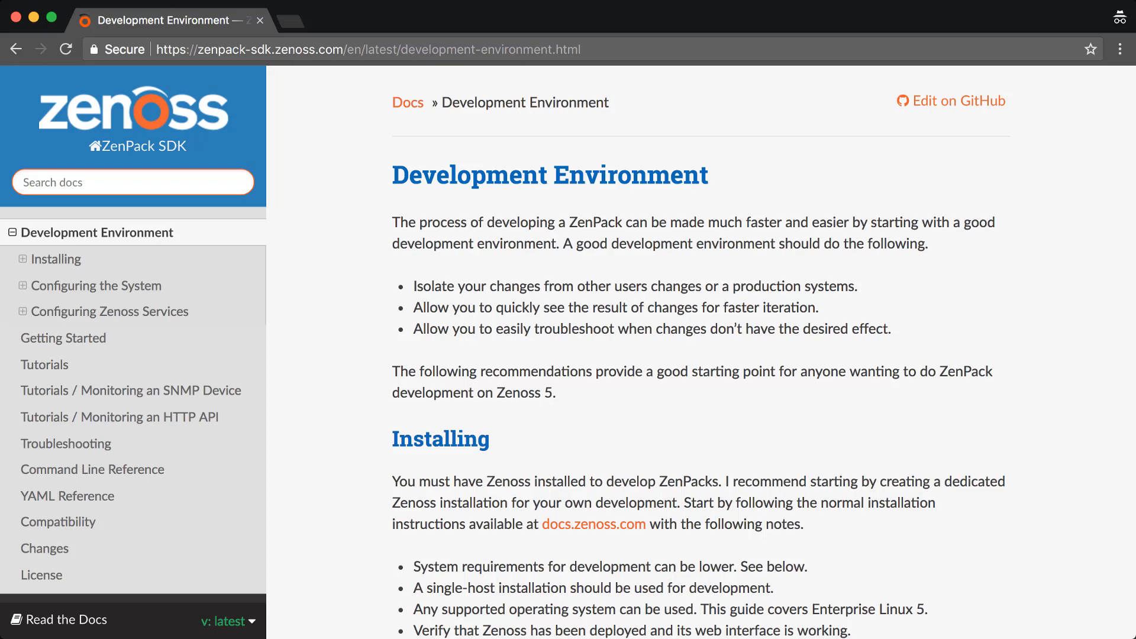
Step: List the directory and query installed rpm packages for zenoss to confirm version 5.3.3
{"action": "scroll", "scroll_direction": "down", "scroll_amount": 3}
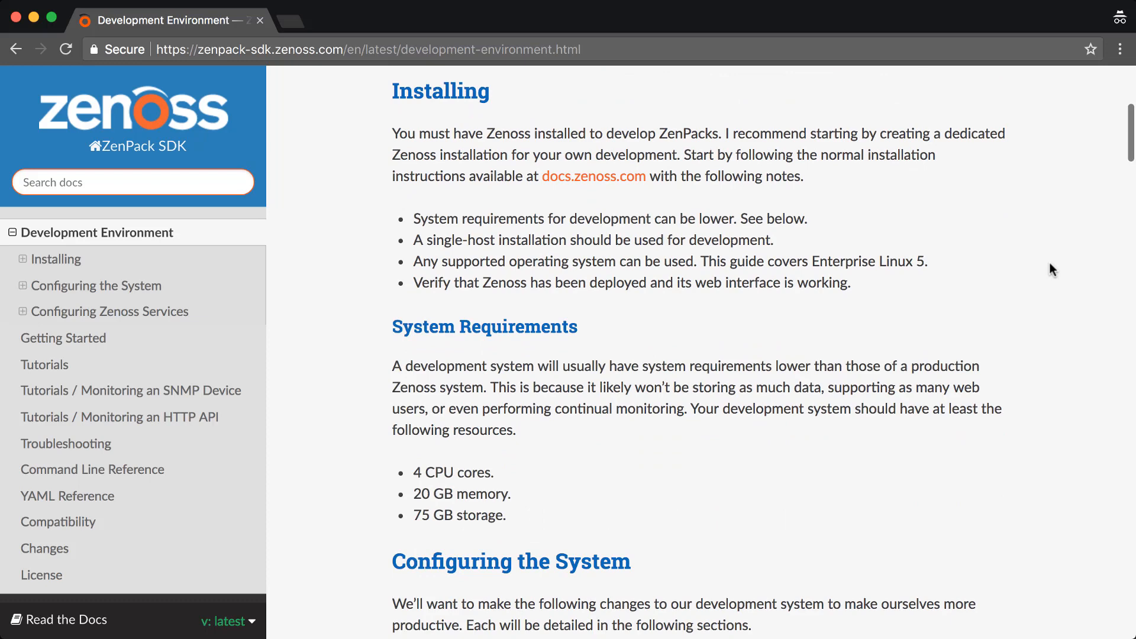
{"action": "scroll", "scroll_direction": "down", "scroll_amount": 3}
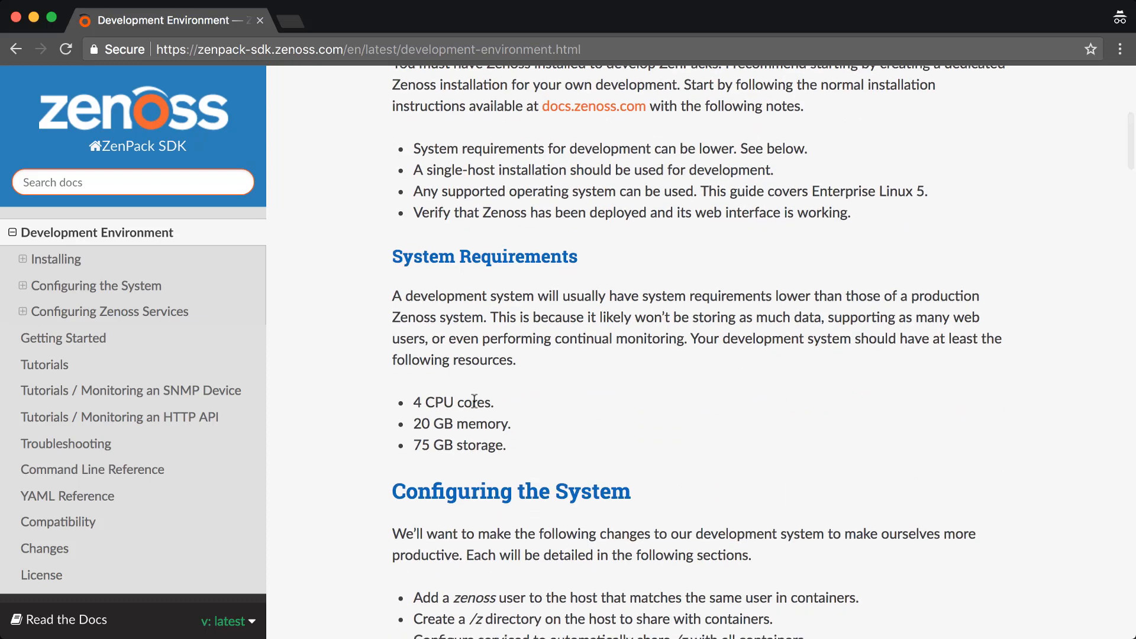
{"action": "mouse_move", "coordinate": [534, 444]}
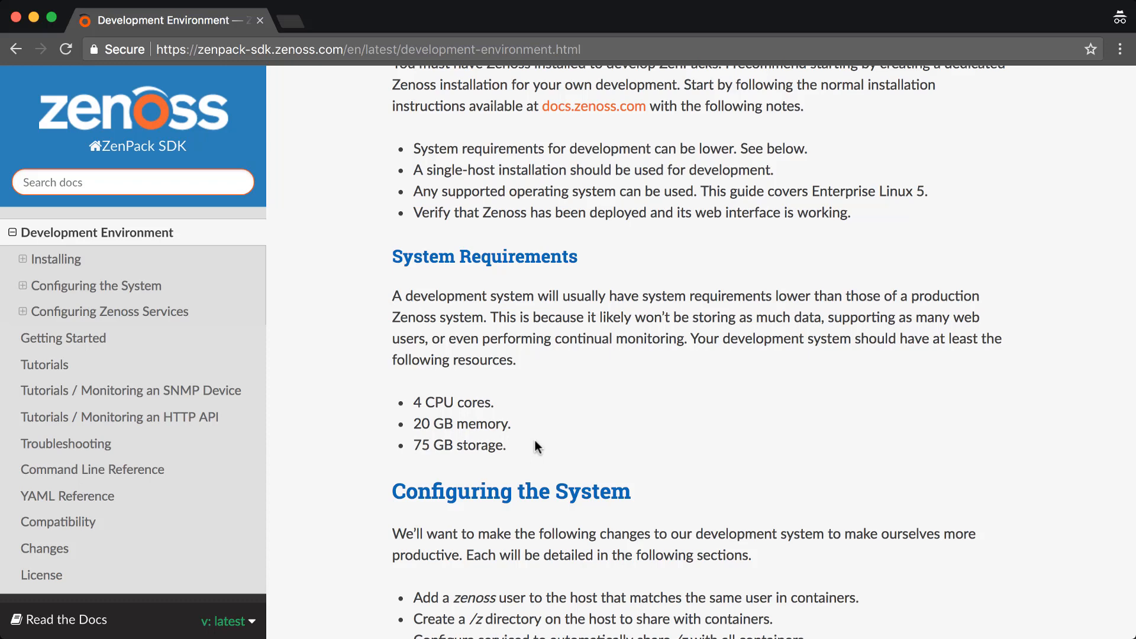
{"action": "mouse_move", "coordinate": [422, 430]}
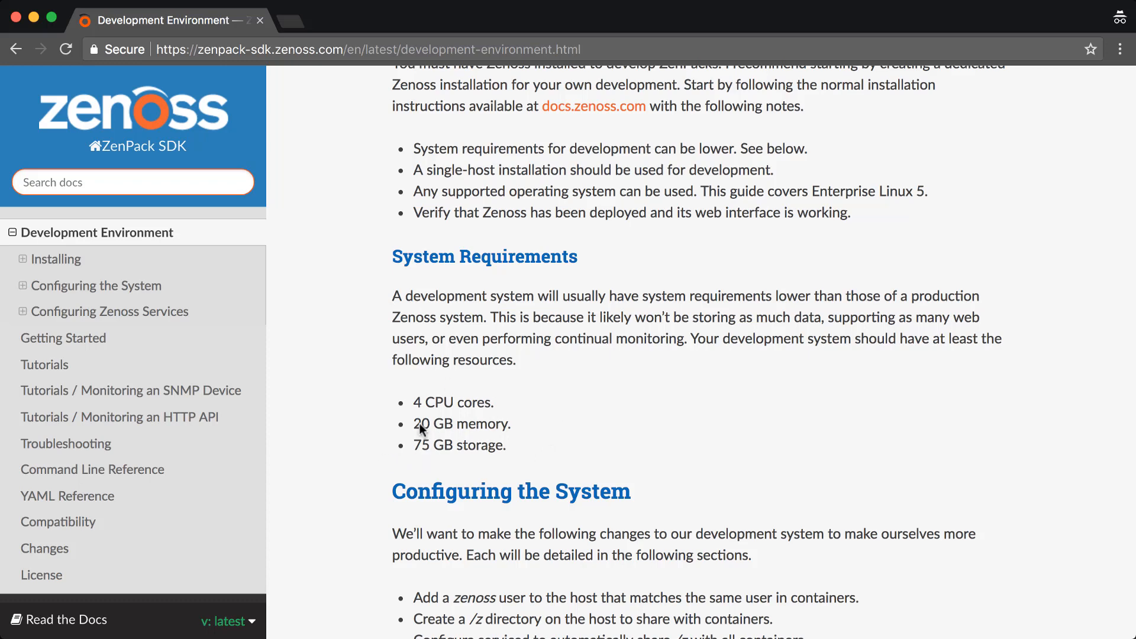
{"action": "mouse_move", "coordinate": [555, 410]}
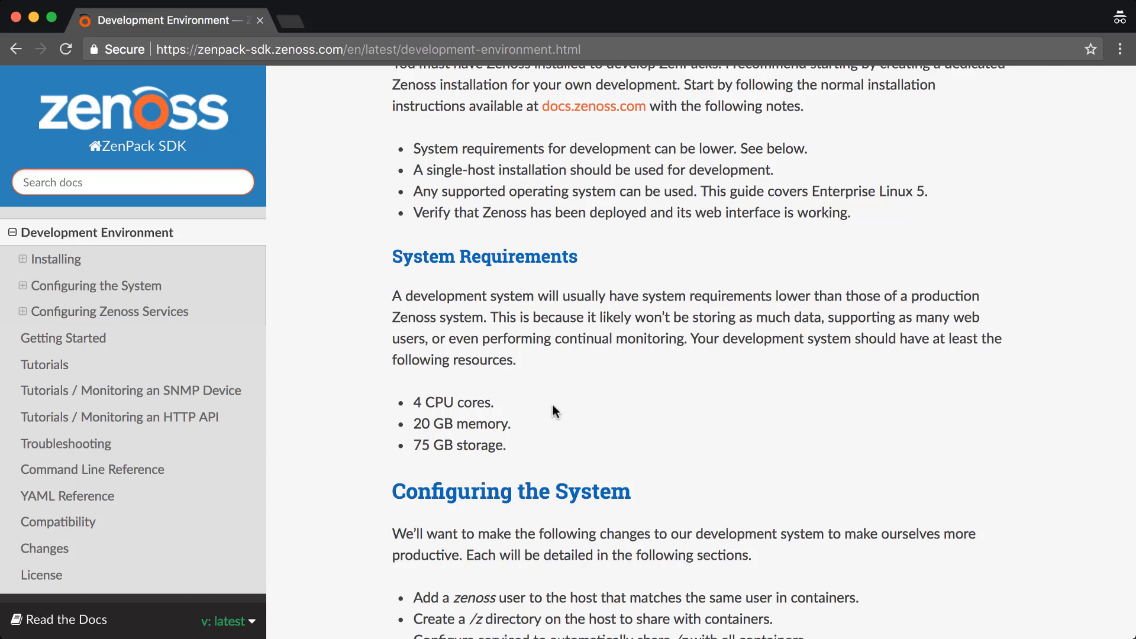
{"action": "mouse_move", "coordinate": [645, 453]}
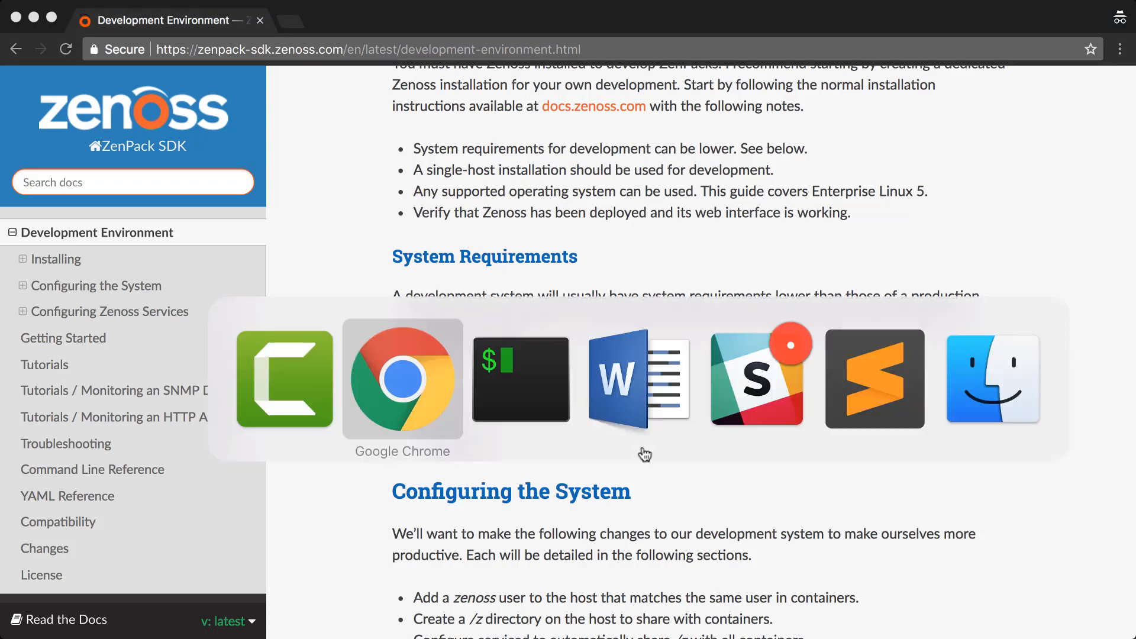
{"action": "left_click", "coordinate": [520, 378]}
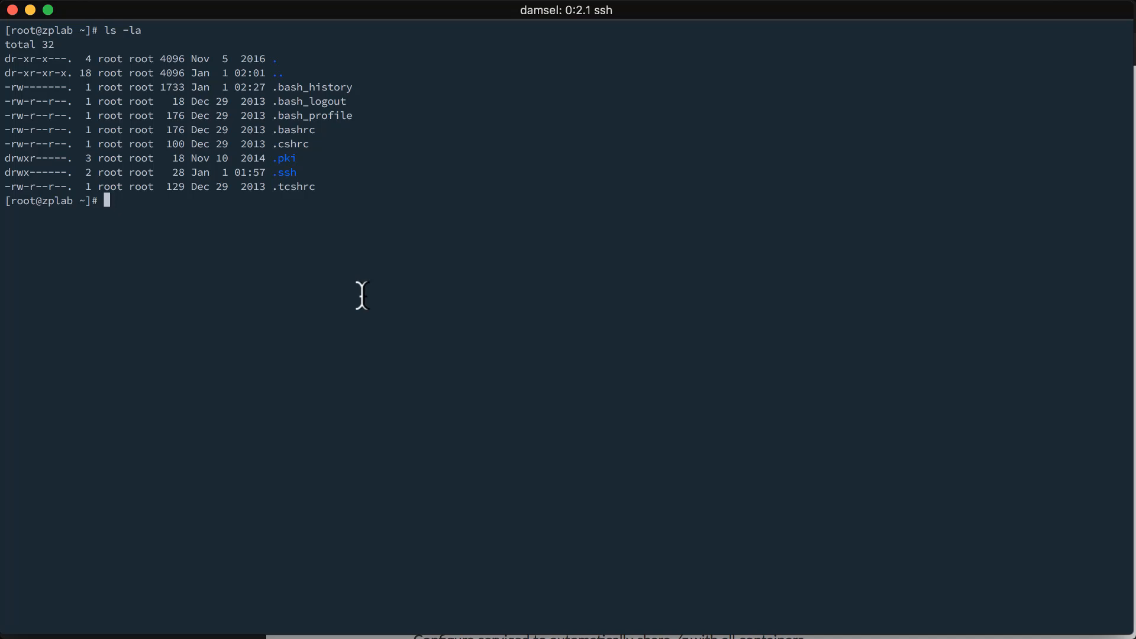
{"action": "type", "text": "rpm -aq | grep zenoss"}
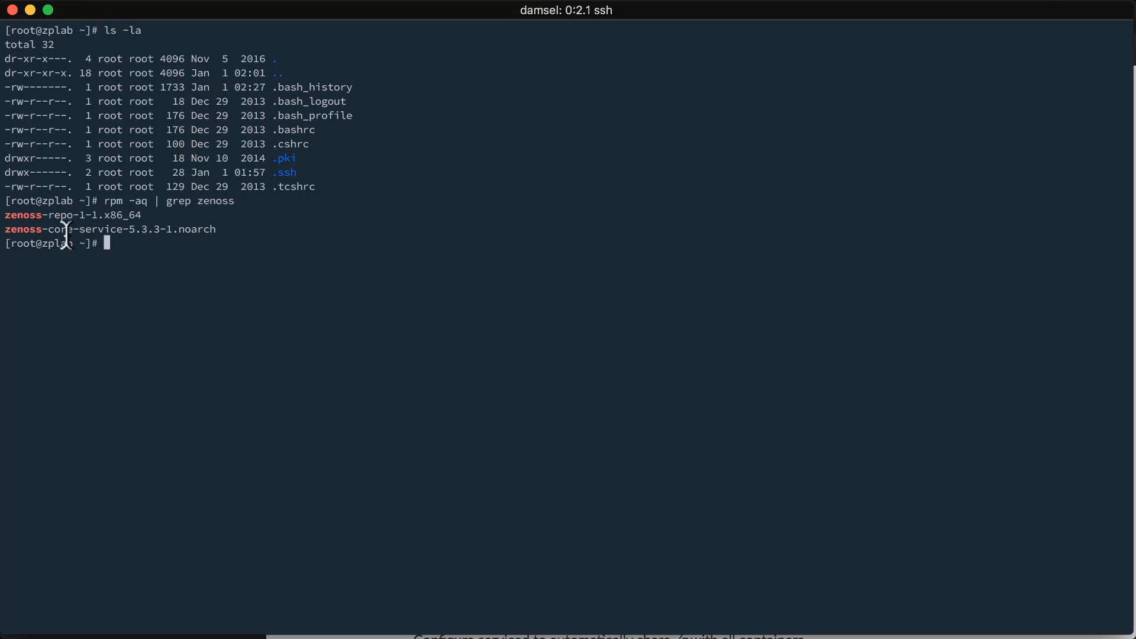
{"action": "mouse_move", "coordinate": [29, 232]}
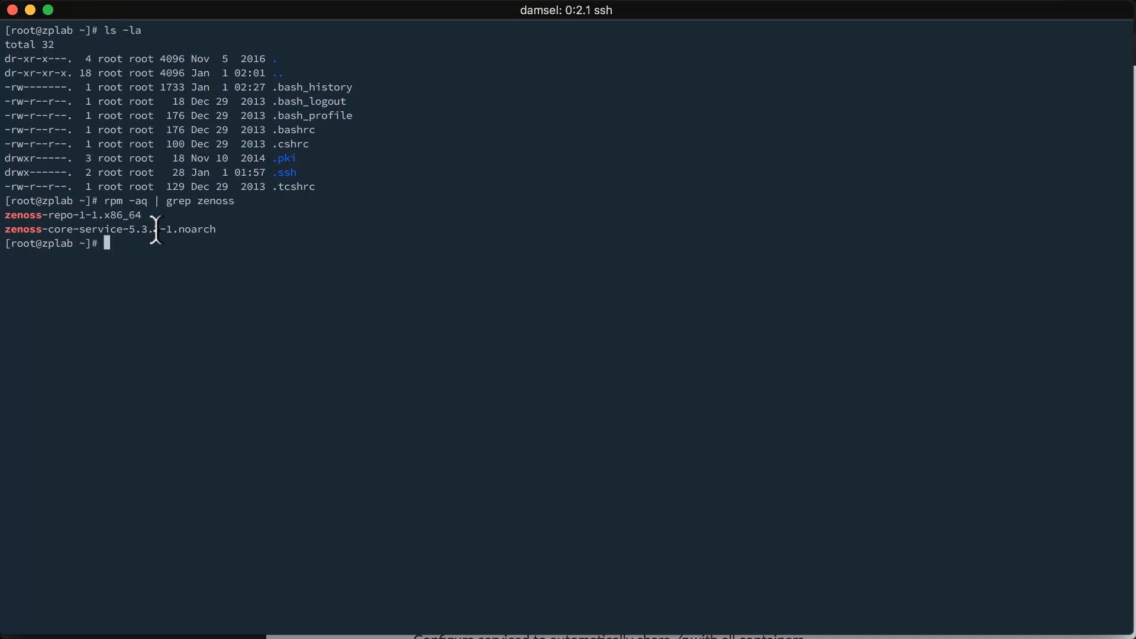
{"action": "mouse_move", "coordinate": [159, 290]}
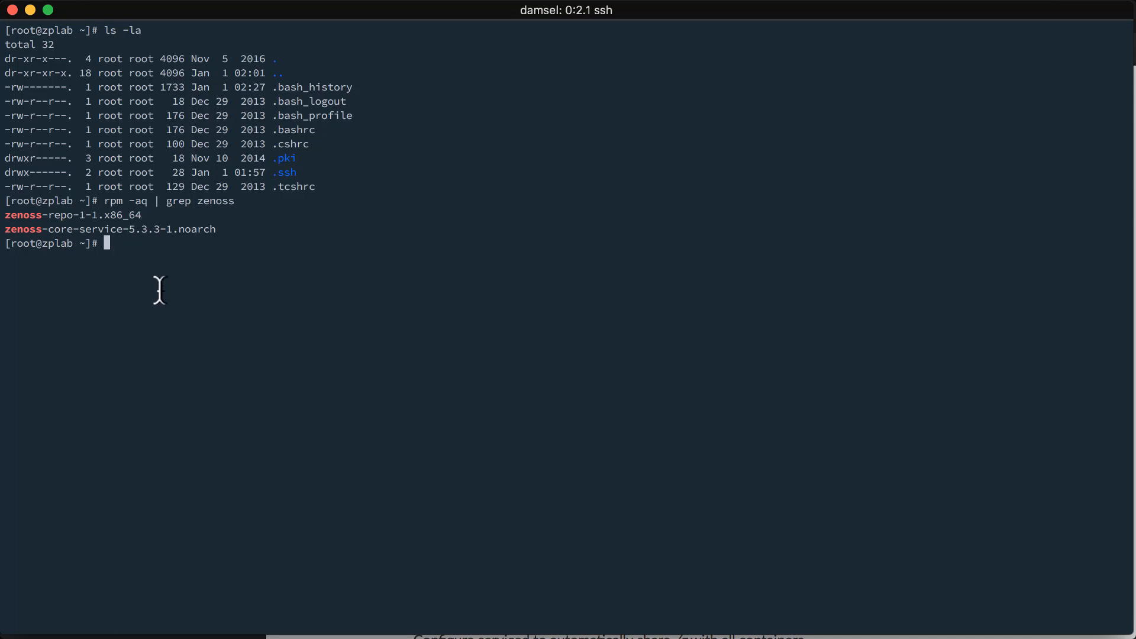
Step: List serviced services and their status, showing every Zenoss.core service stopped
{"action": "type", "text": "serviced"}
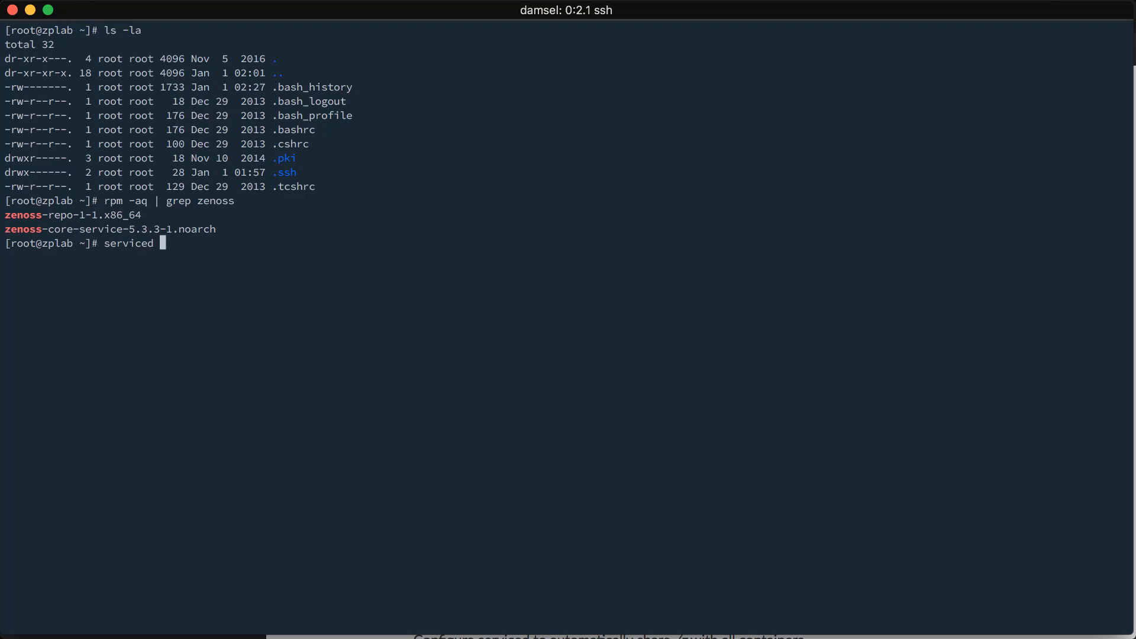
{"action": "type", "text": "servi"}
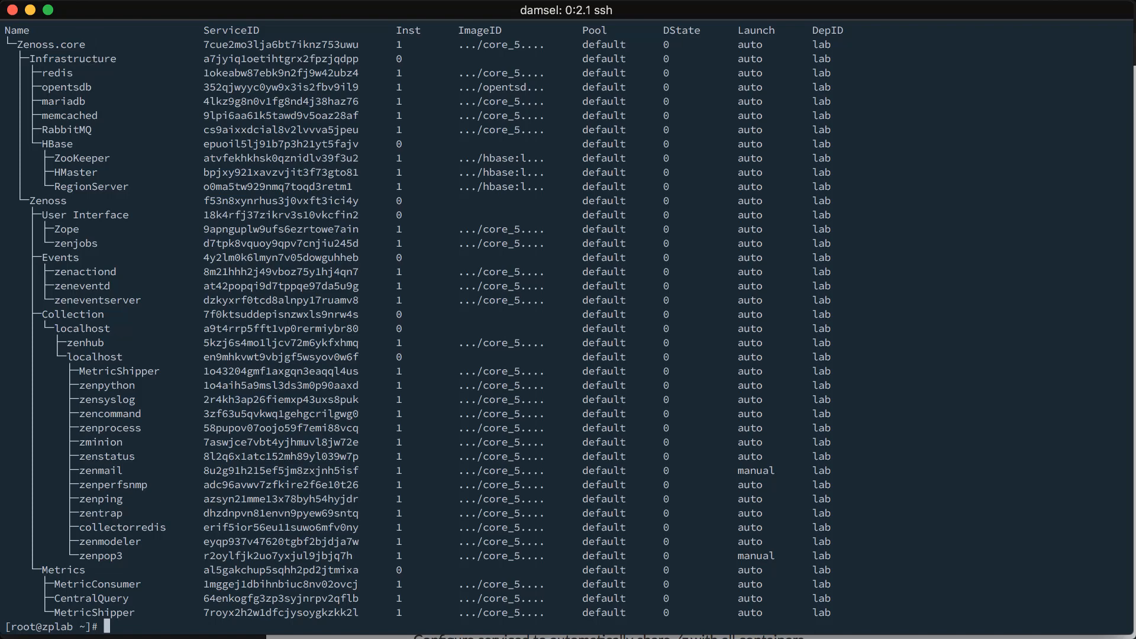
{"action": "type", "text": "serviced service sta"}
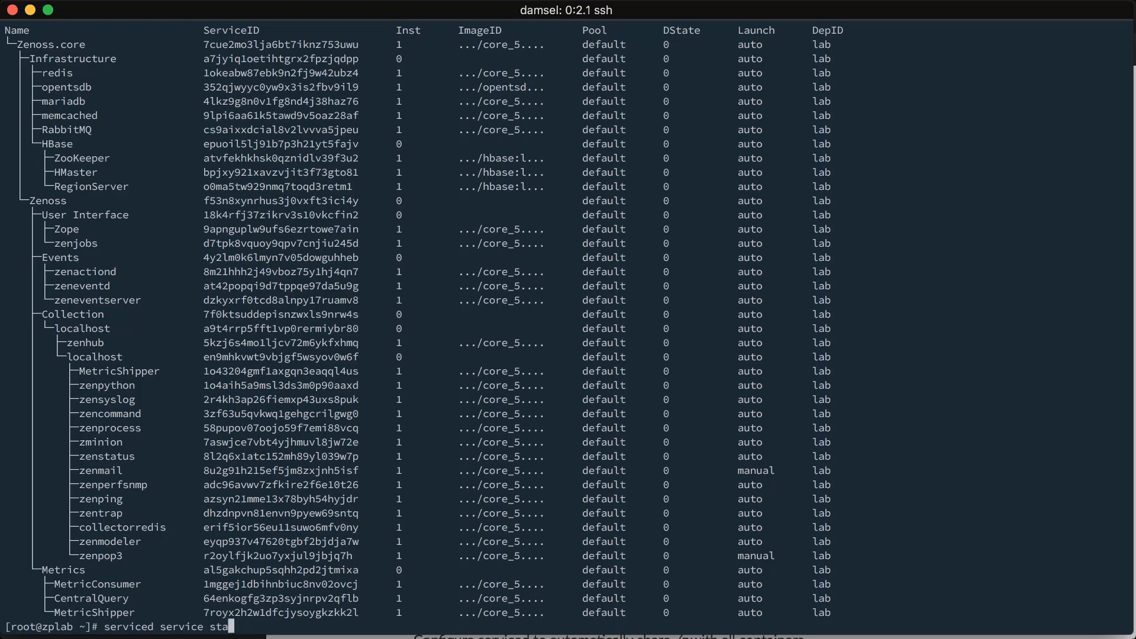
{"action": "key", "text": "Return"}
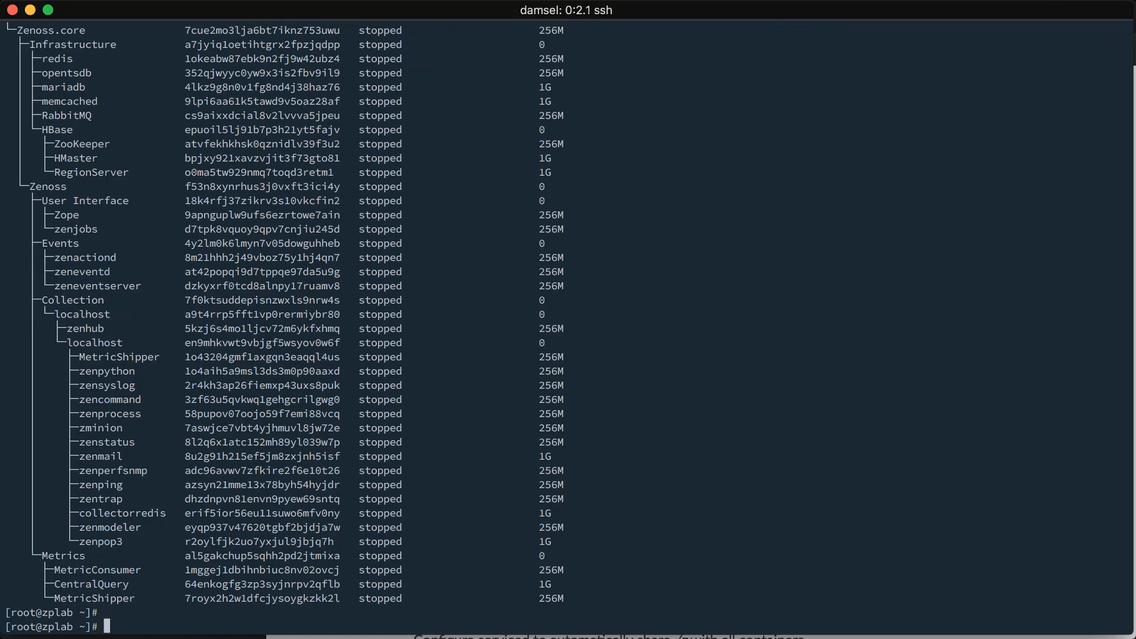
Step: Show the docs' Add a "zenoss" User section with groupadd, adduser and usermod commands
{"action": "key", "text": "cmd+tab"}
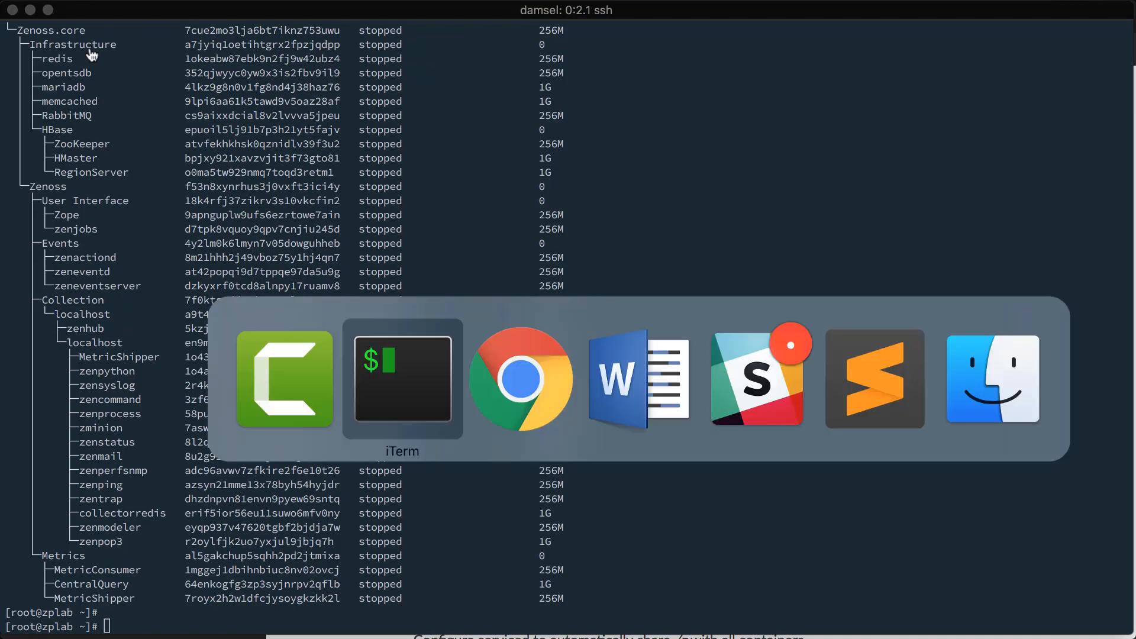
{"action": "left_click", "coordinate": [519, 378]}
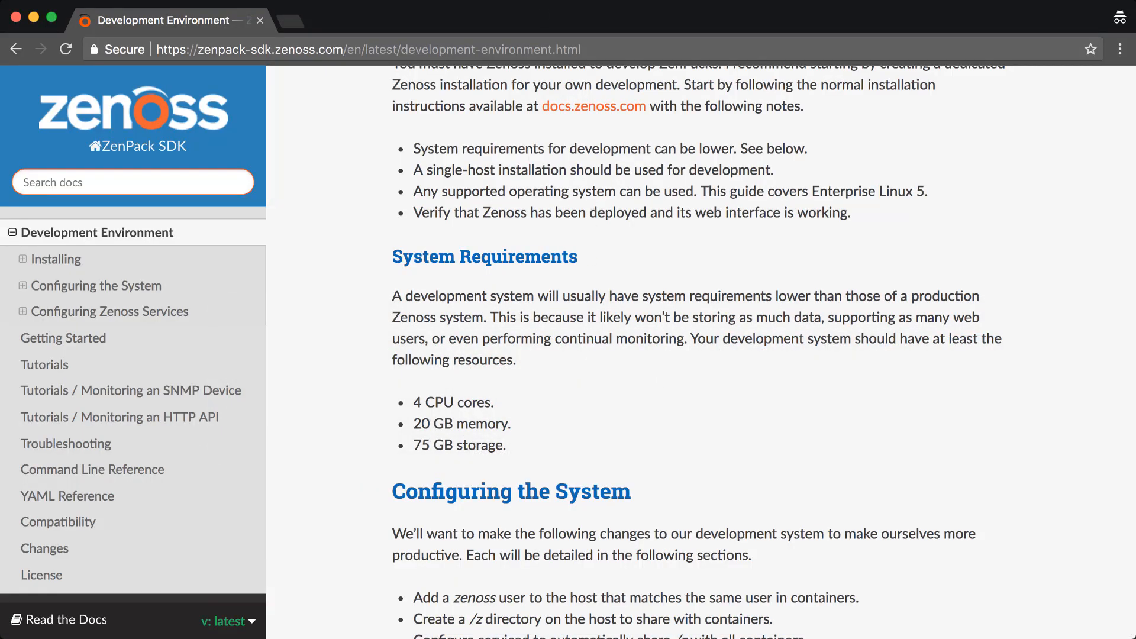
{"action": "scroll", "scroll_direction": "down", "scroll_amount": 3}
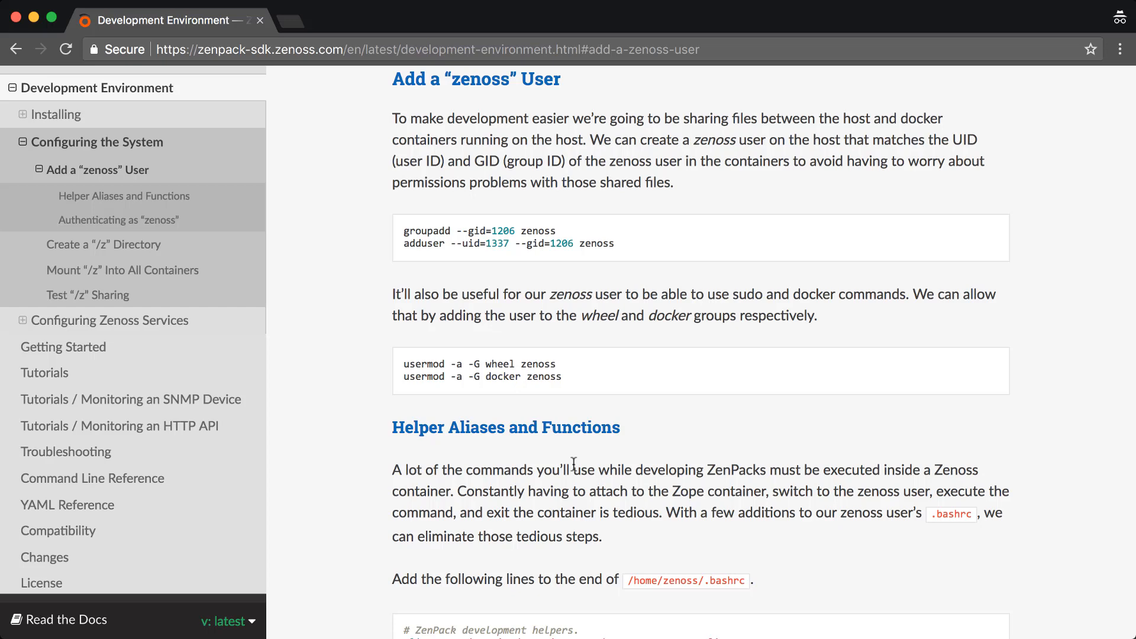
{"action": "mouse_move", "coordinate": [416, 232]}
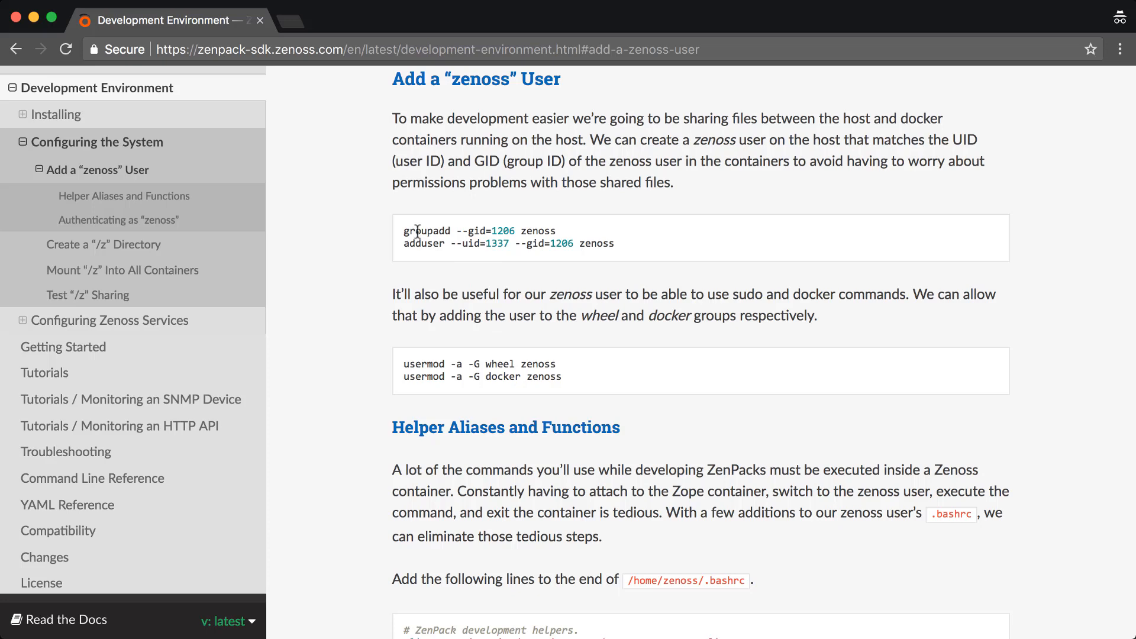
{"action": "mouse_move", "coordinate": [487, 243]}
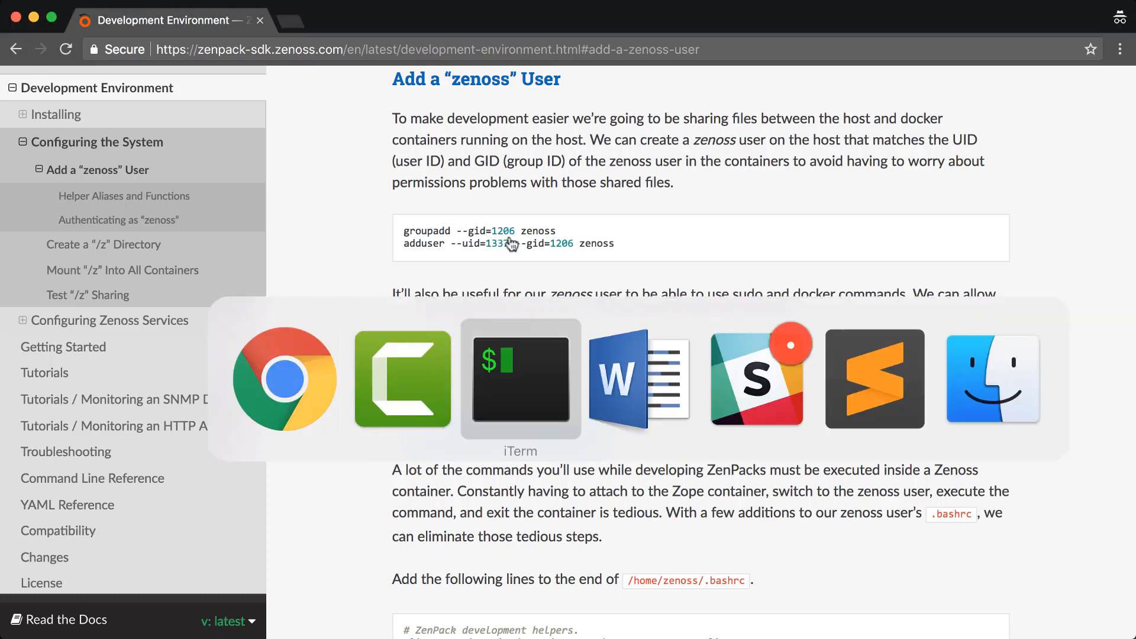
Step: Create the zenoss group with GID 1206
{"action": "left_click", "coordinate": [520, 378]}
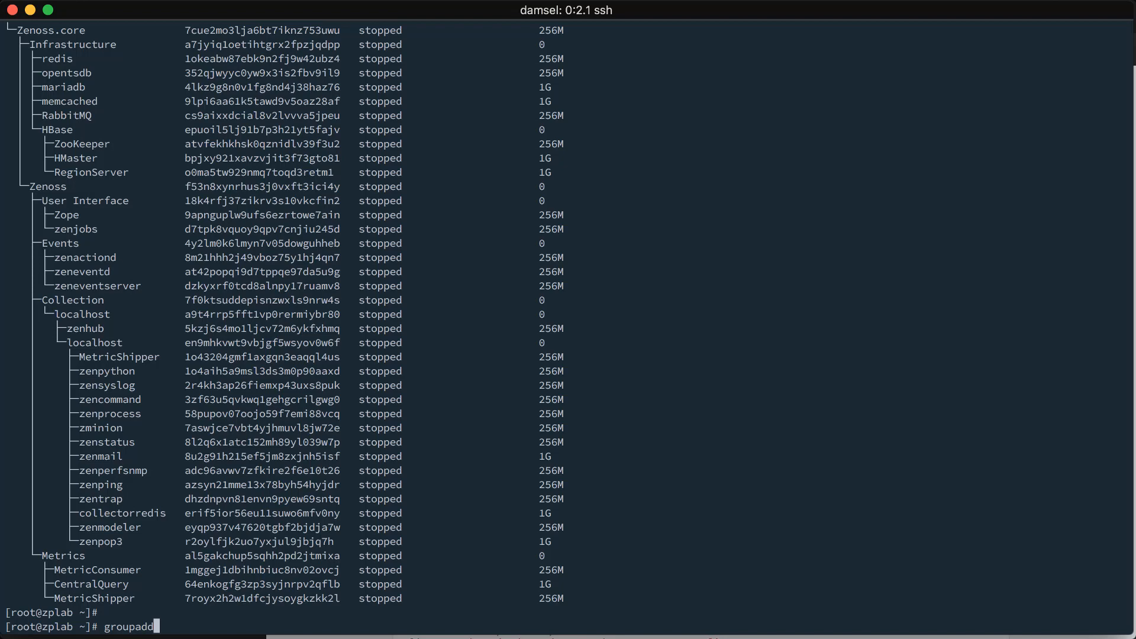
{"action": "type", "text": "--gid=120"}
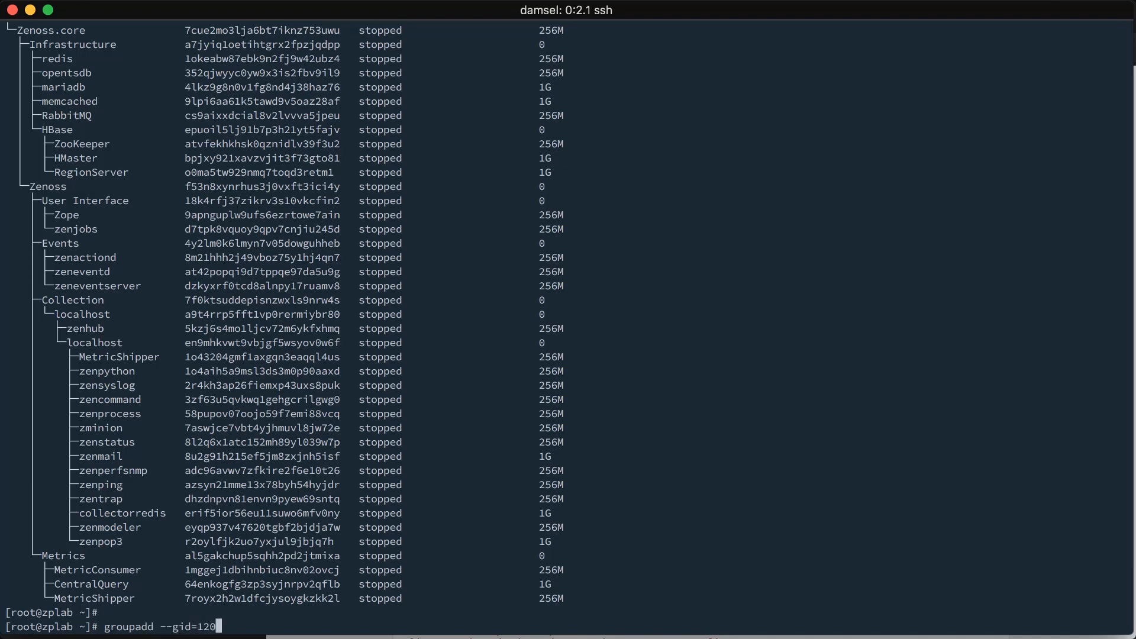
{"action": "key", "text": "Return"}
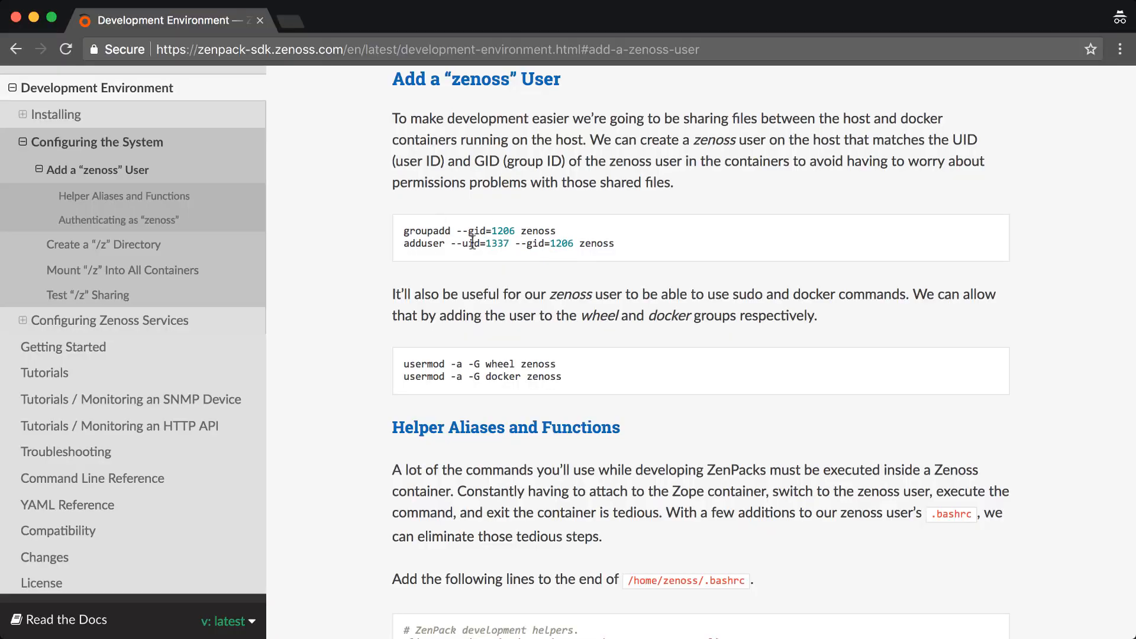
{"action": "mouse_move", "coordinate": [549, 252]}
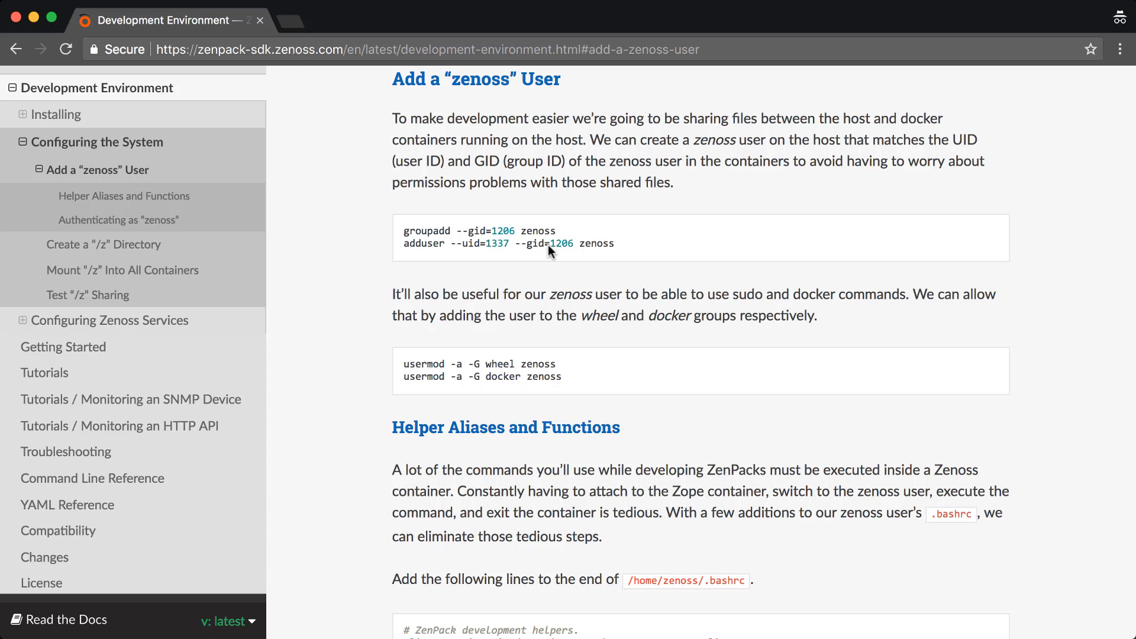
{"action": "mouse_move", "coordinate": [501, 223]}
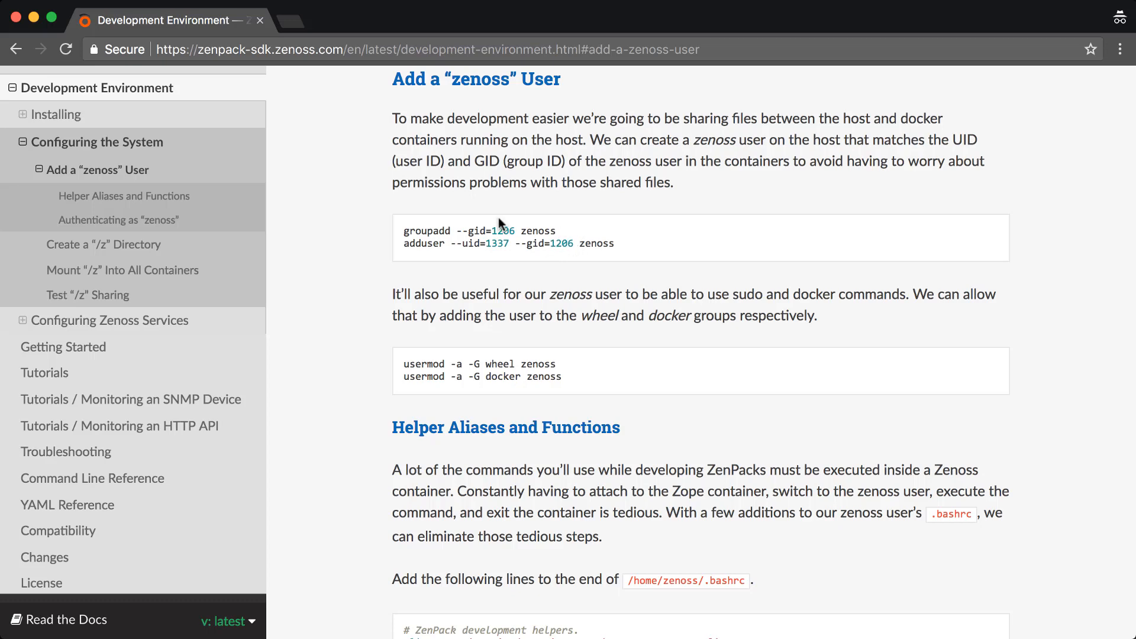
Step: Enter adduser --uid=1337 --gid=1206 zenoss to create the zenoss user
{"action": "key", "text": "cmd+tab"}
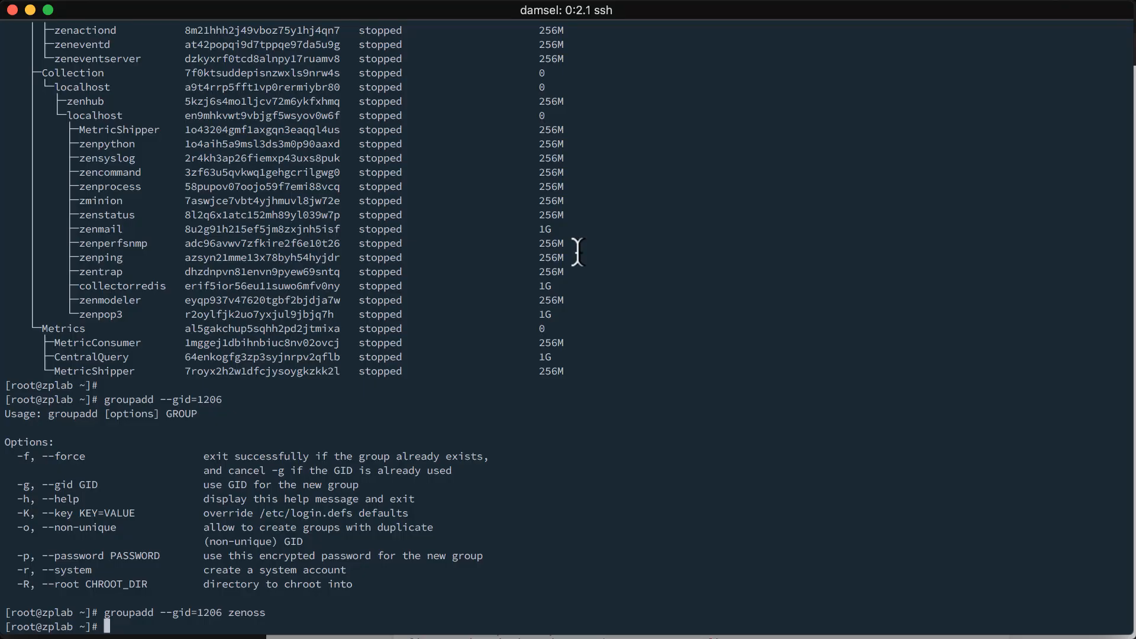
{"action": "type", "text": "adduser --uid"}
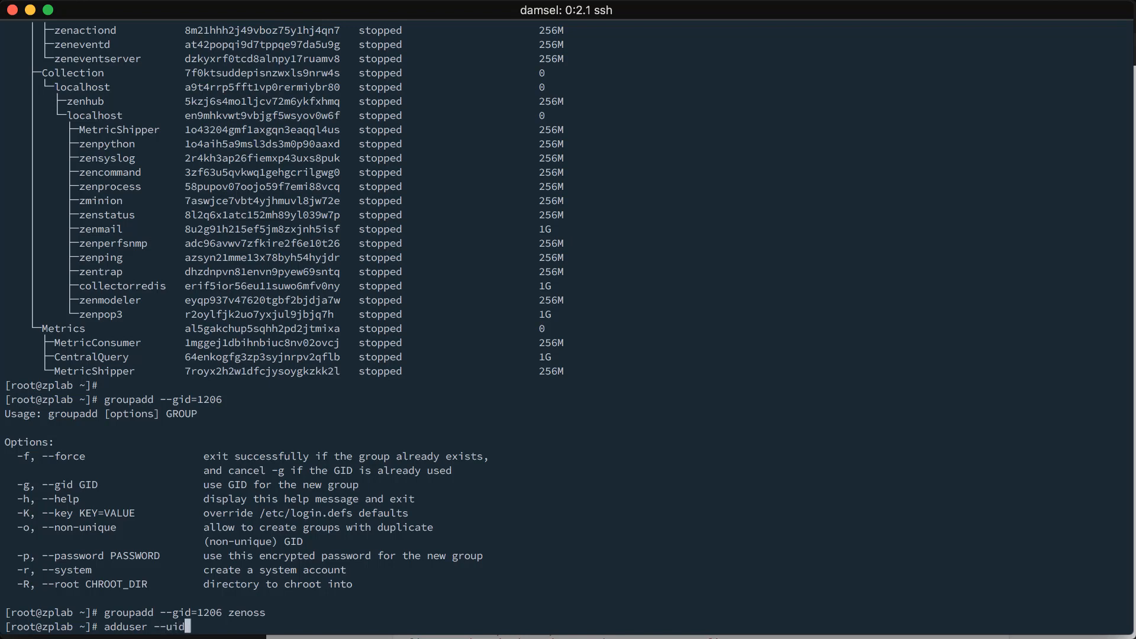
{"action": "type", "text": "=1337 --gid="}
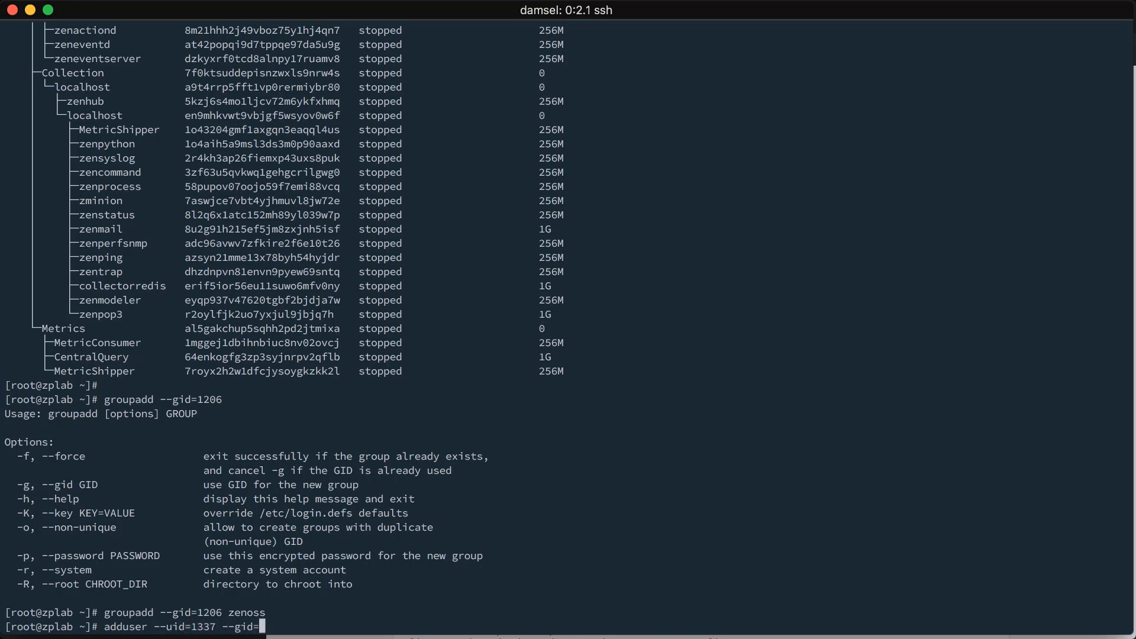
{"action": "type", "text": "1206 zenoss"}
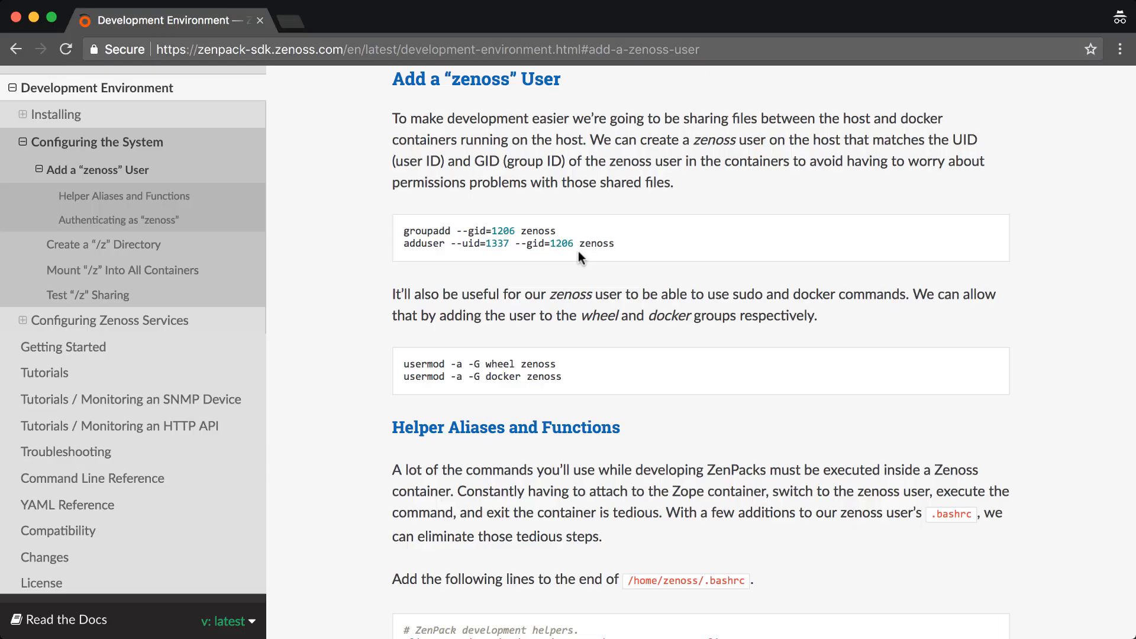
Step: Run usermod -a -G for zenoss with the wheel, docker and serviced groups
{"action": "scroll", "scroll_direction": "down", "scroll_amount": 3}
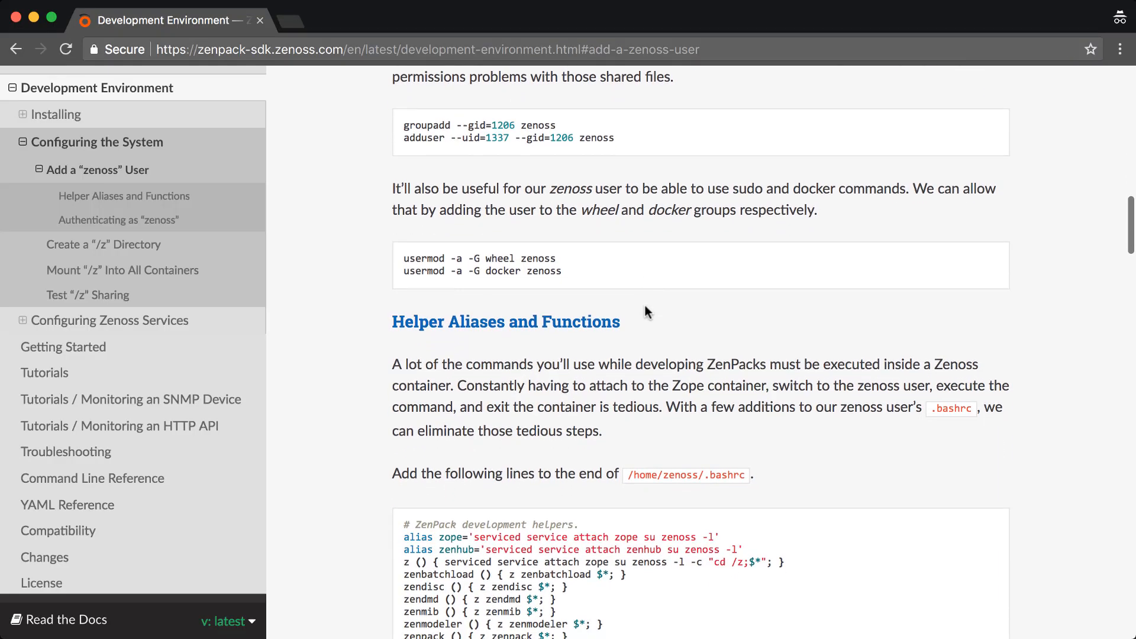
{"action": "scroll", "scroll_direction": "down", "scroll_amount": 3}
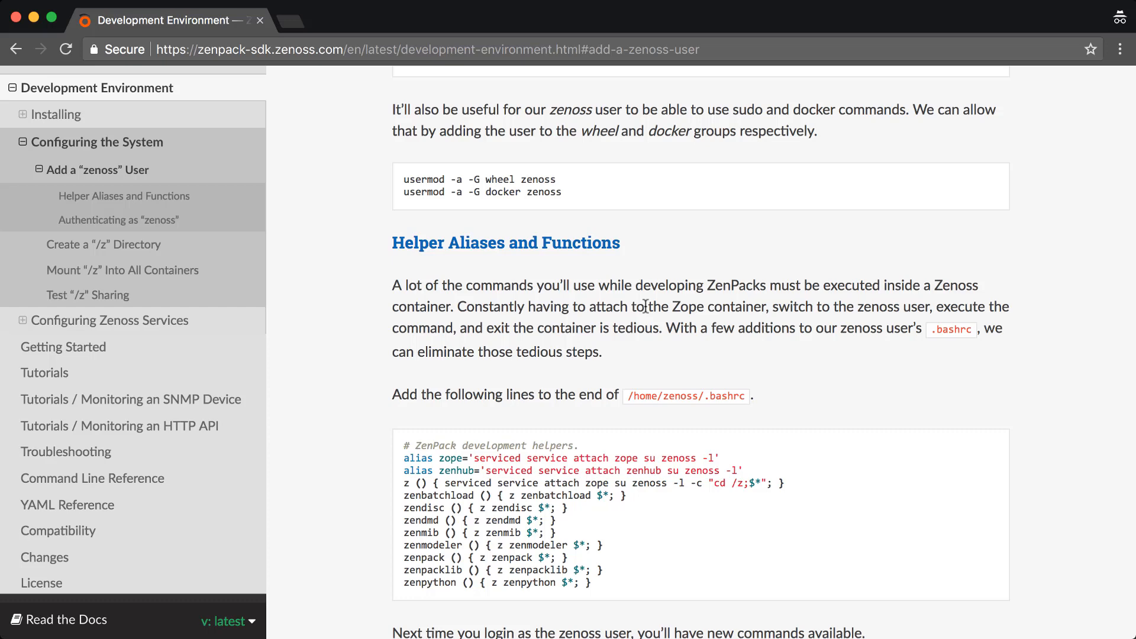
{"action": "mouse_move", "coordinate": [501, 179]}
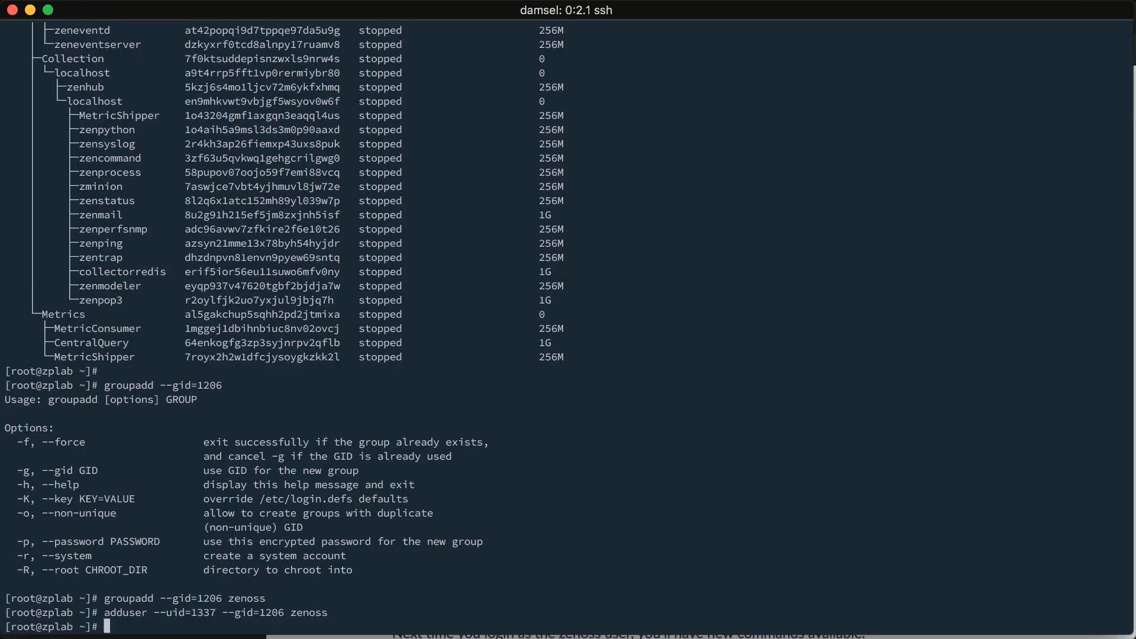
{"action": "type", "text": "usermod -a -G"}
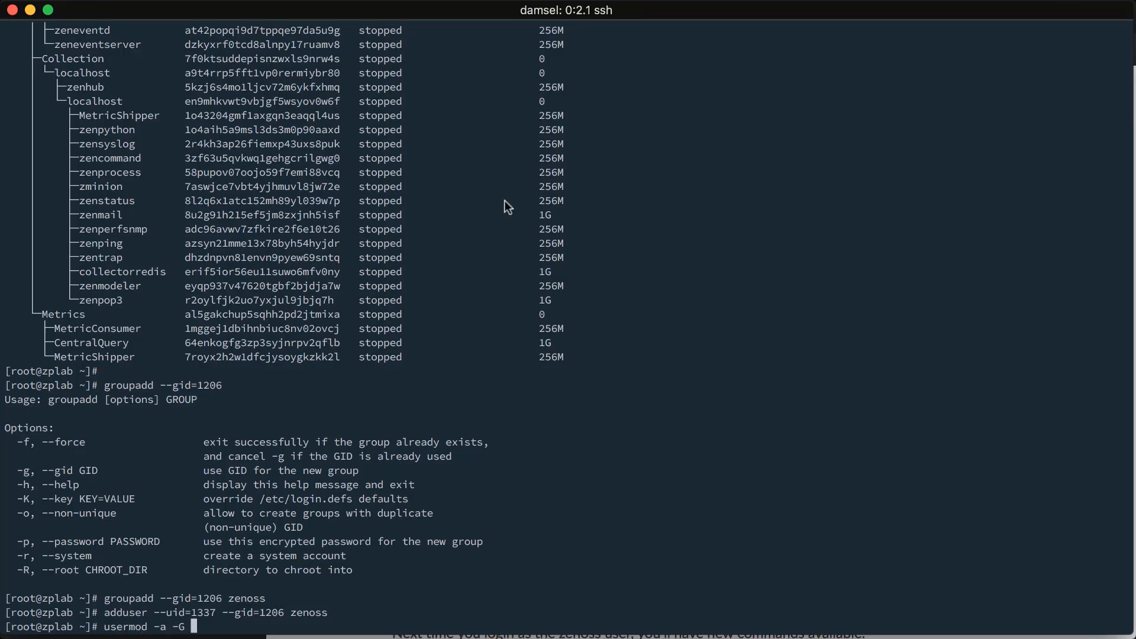
{"action": "type", "text": "wheel zenoss"}
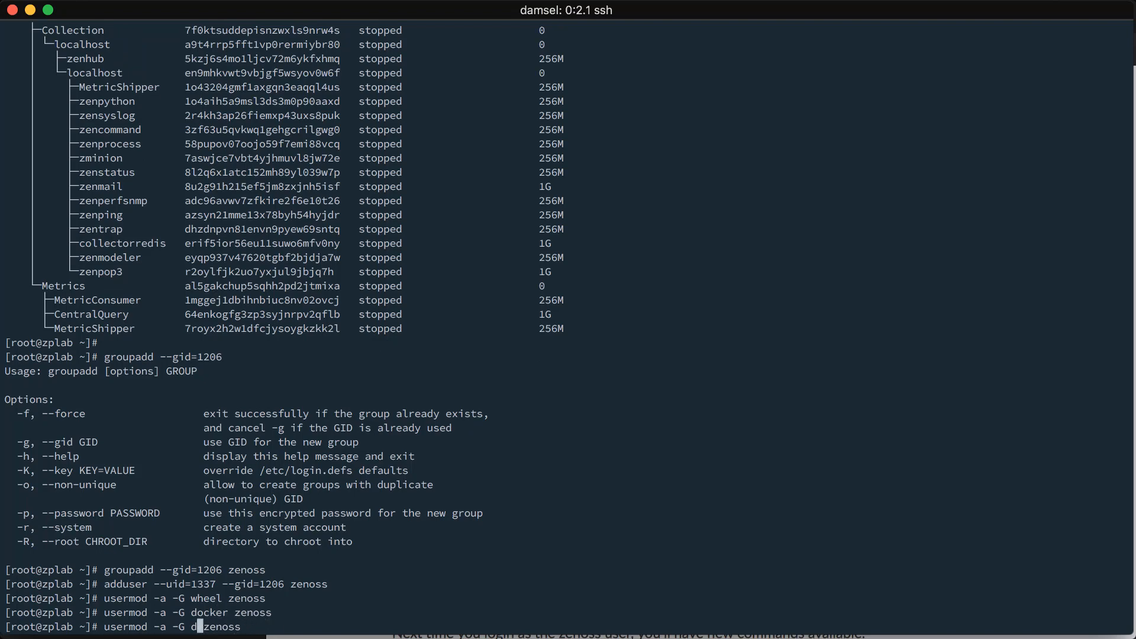
{"action": "type", "text": "erviced"}
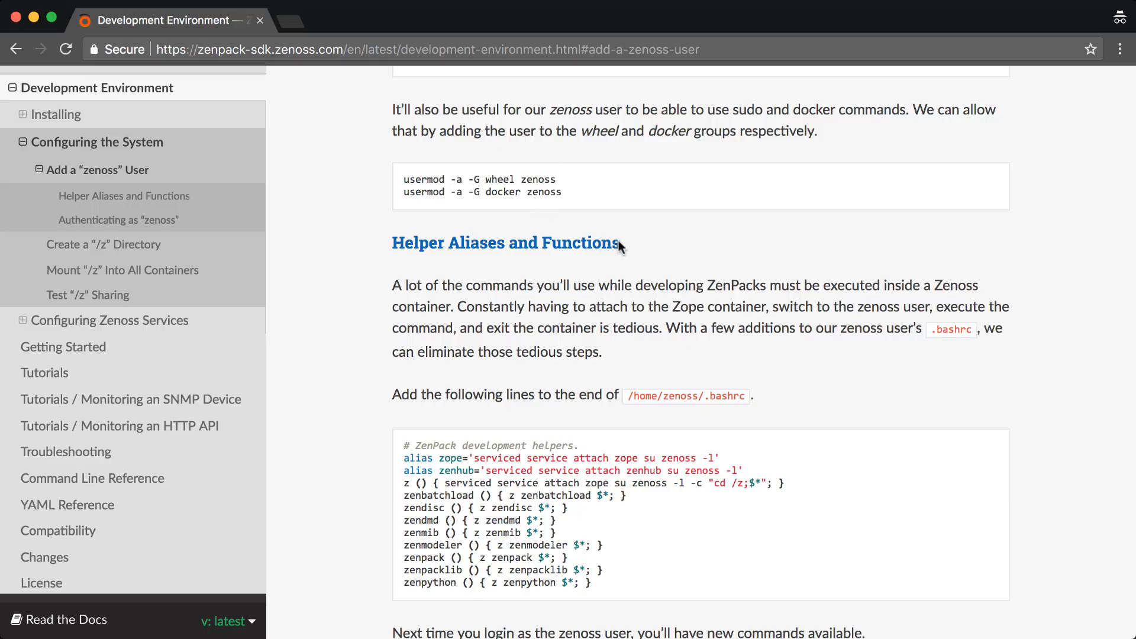
Step: Scroll the docs to the Helper Aliases and Functions .bashrc block
{"action": "scroll", "scroll_direction": "down", "scroll_amount": 3}
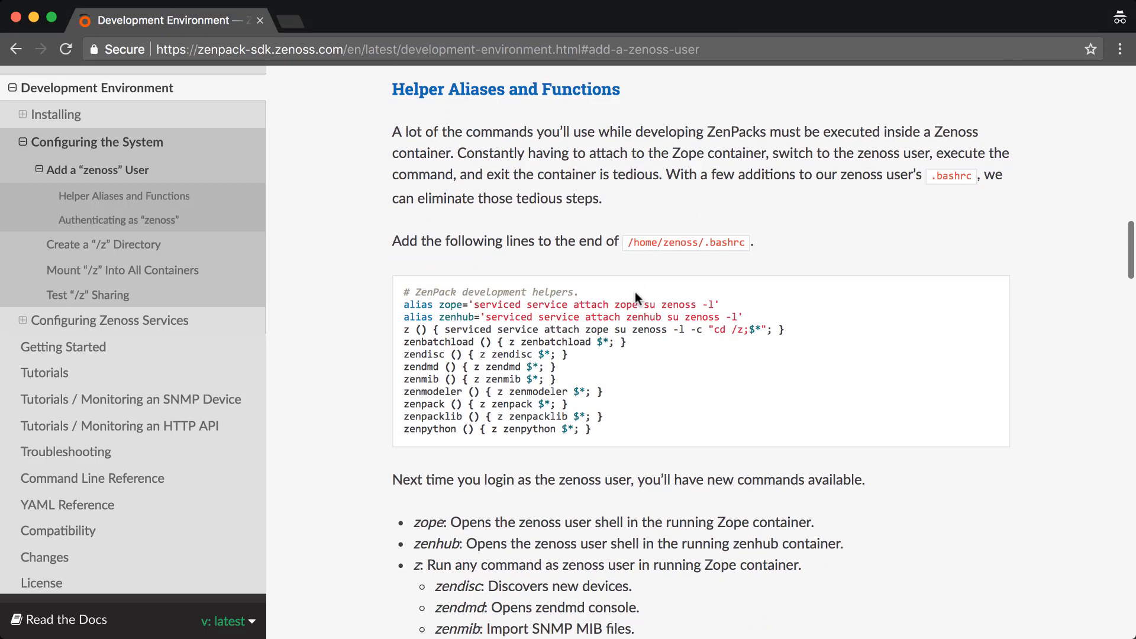
{"action": "scroll", "scroll_direction": "up", "scroll_amount": 3}
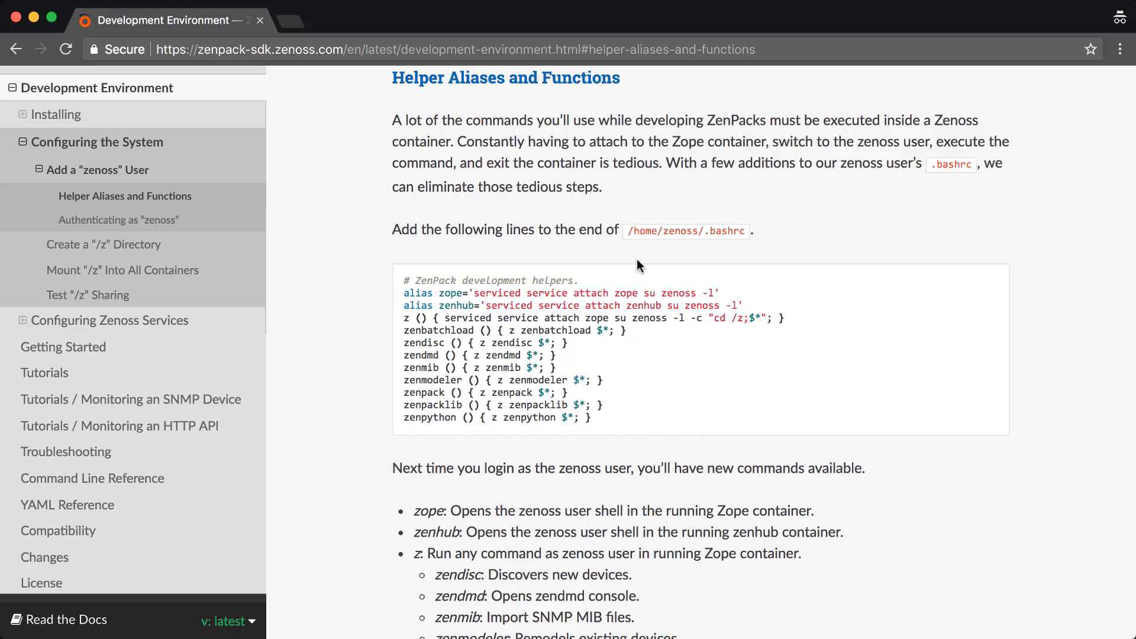
{"action": "mouse_move", "coordinate": [424, 78]}
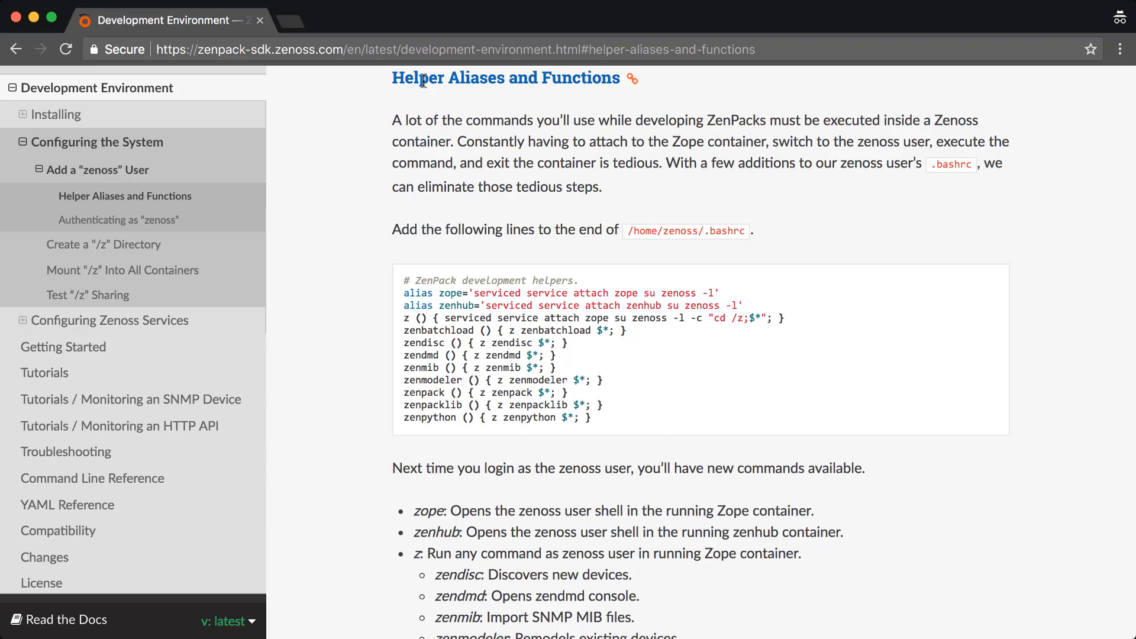
{"action": "mouse_move", "coordinate": [548, 108]}
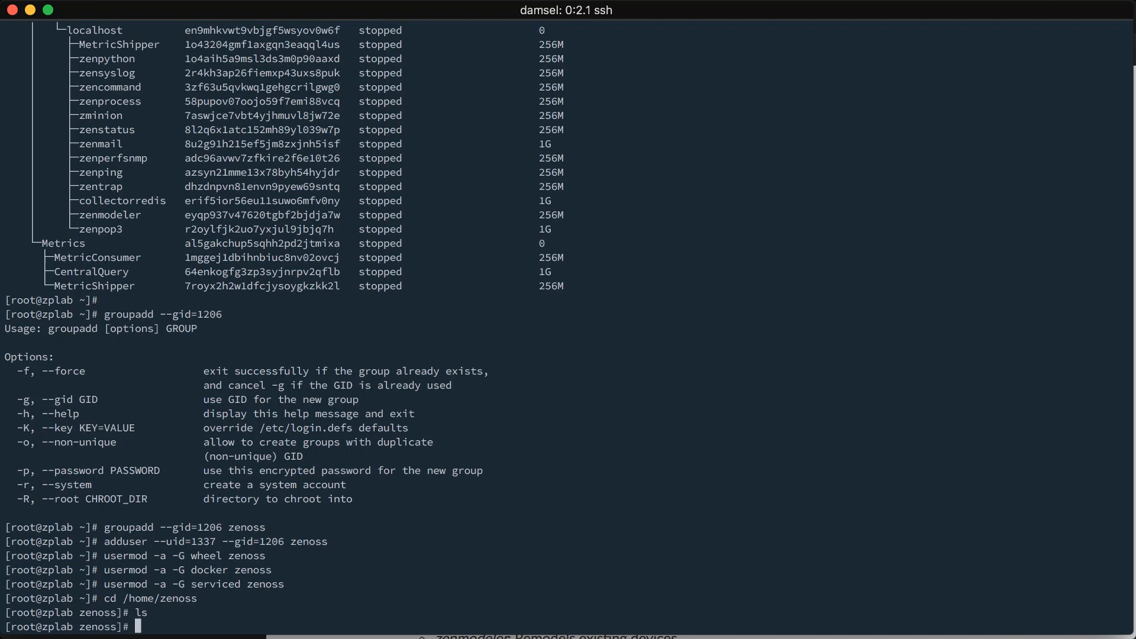
Step: List /home/zenoss contents with ls -la before editing .bashrc
{"action": "type", "text": "ls -la"}
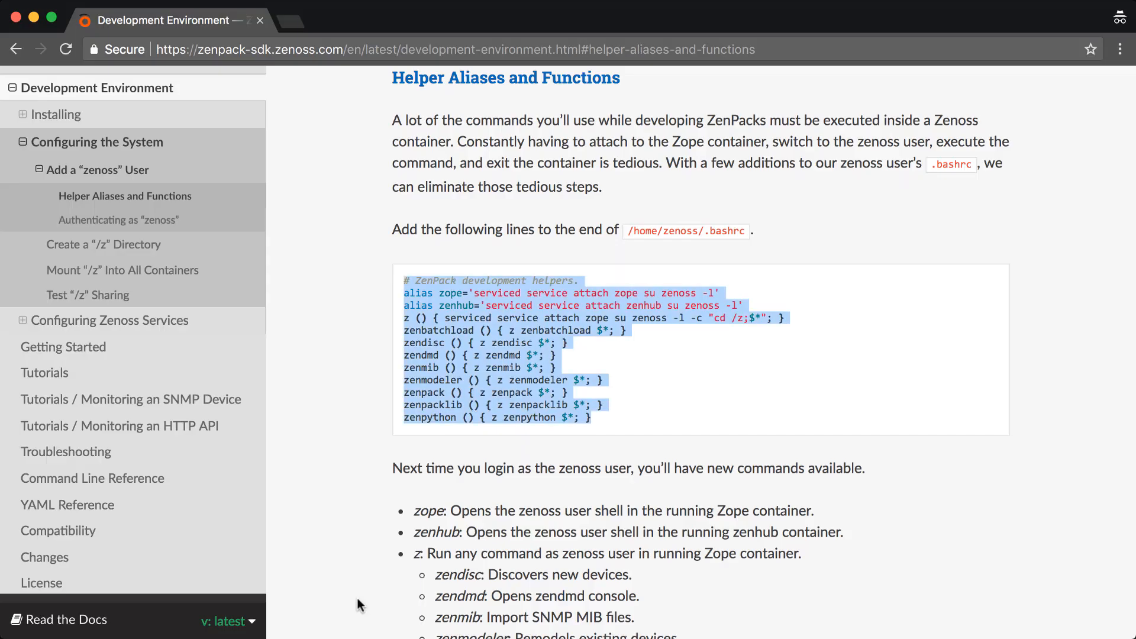
{"action": "scroll", "scroll_direction": "down", "scroll_amount": 3}
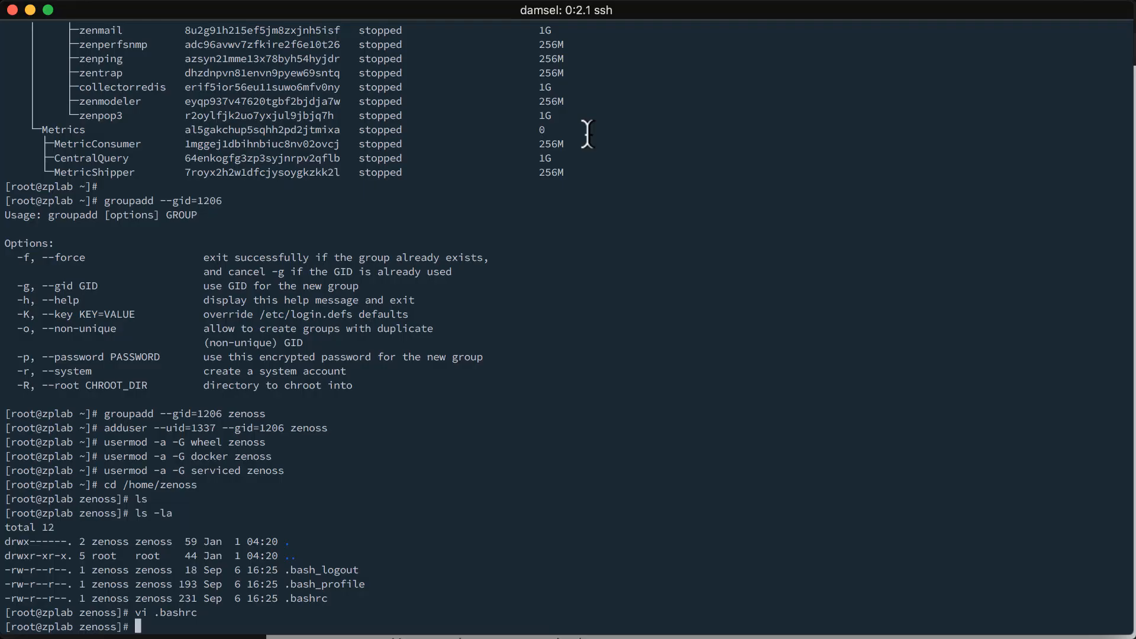
Step: Create /z with mkdir -p and start chowning it to zenoss
{"action": "type", "text": "mkdir -p /z"}
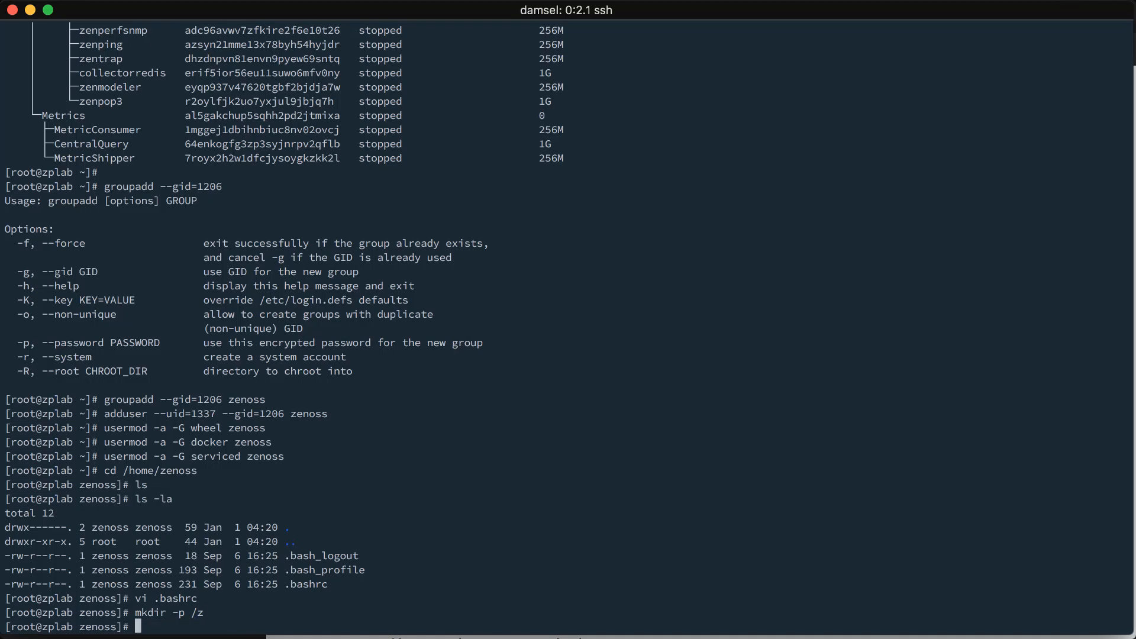
{"action": "type", "text": "chown"}
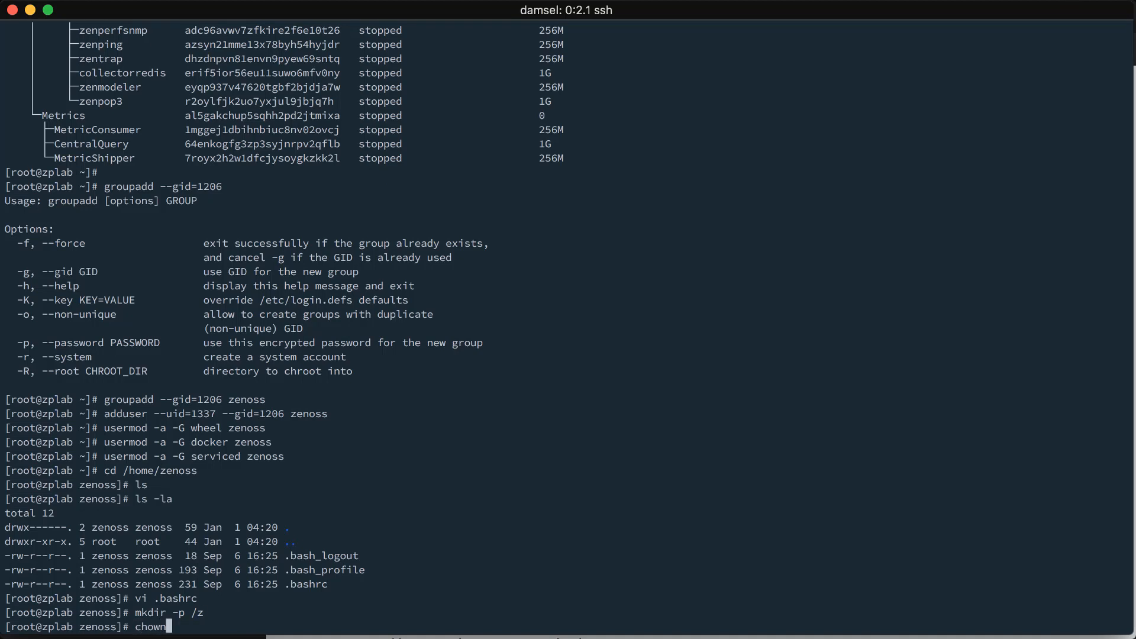
{"action": "type", "text": "zeno"}
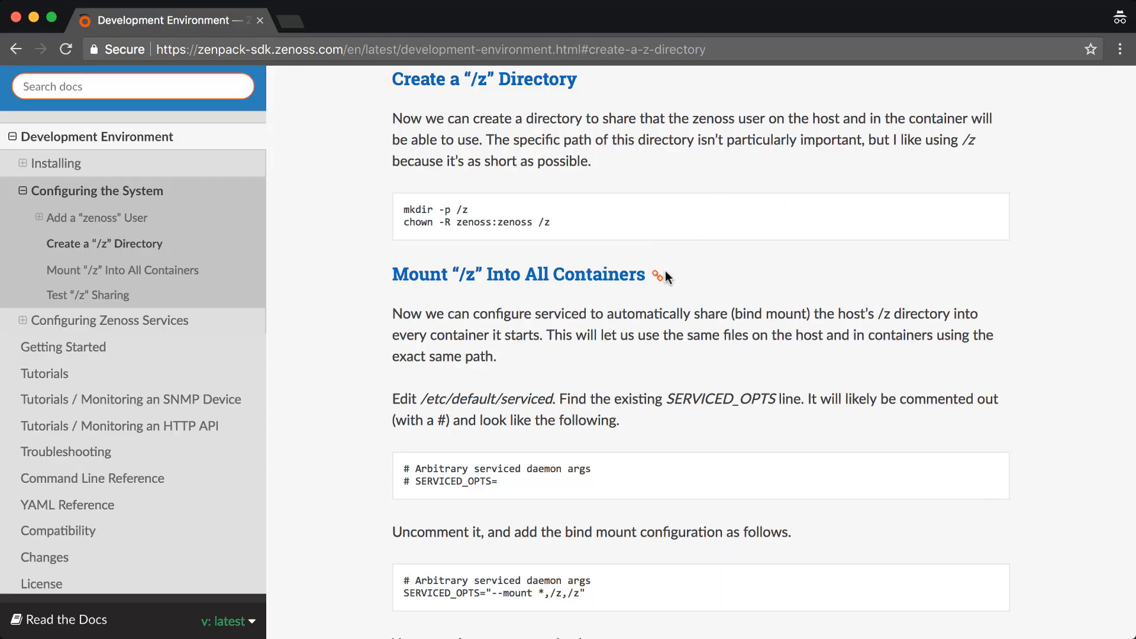
Step: Jump to the Mount "/z" Into All Containers section and select /etc/default/serviced
{"action": "left_click", "coordinate": [656, 274]}
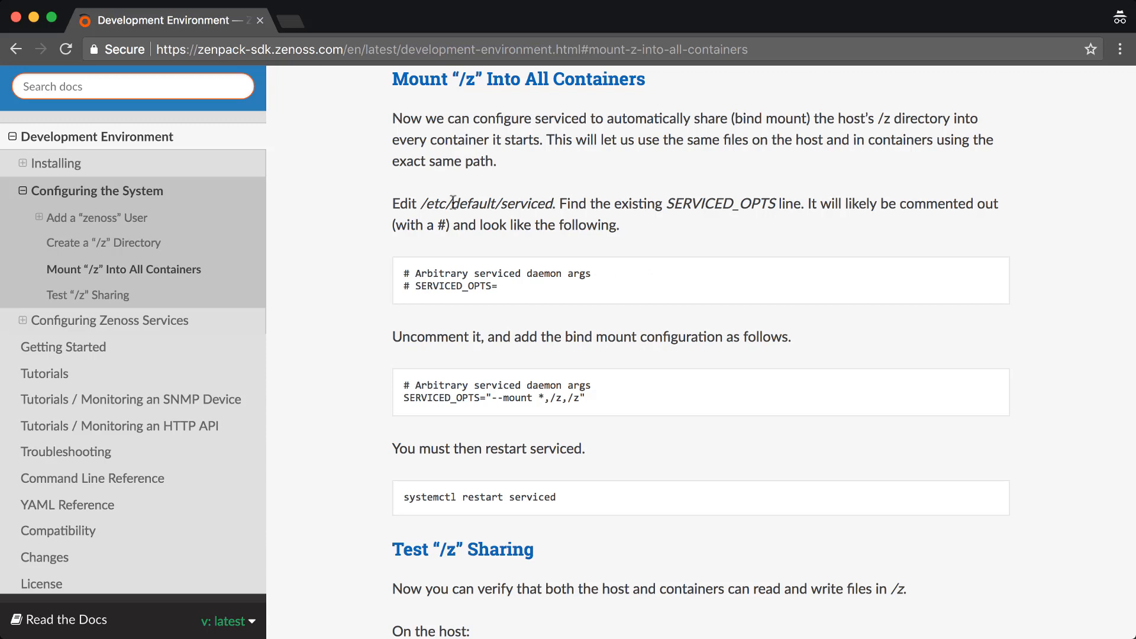
{"action": "double_click", "coordinate": [487, 204]}
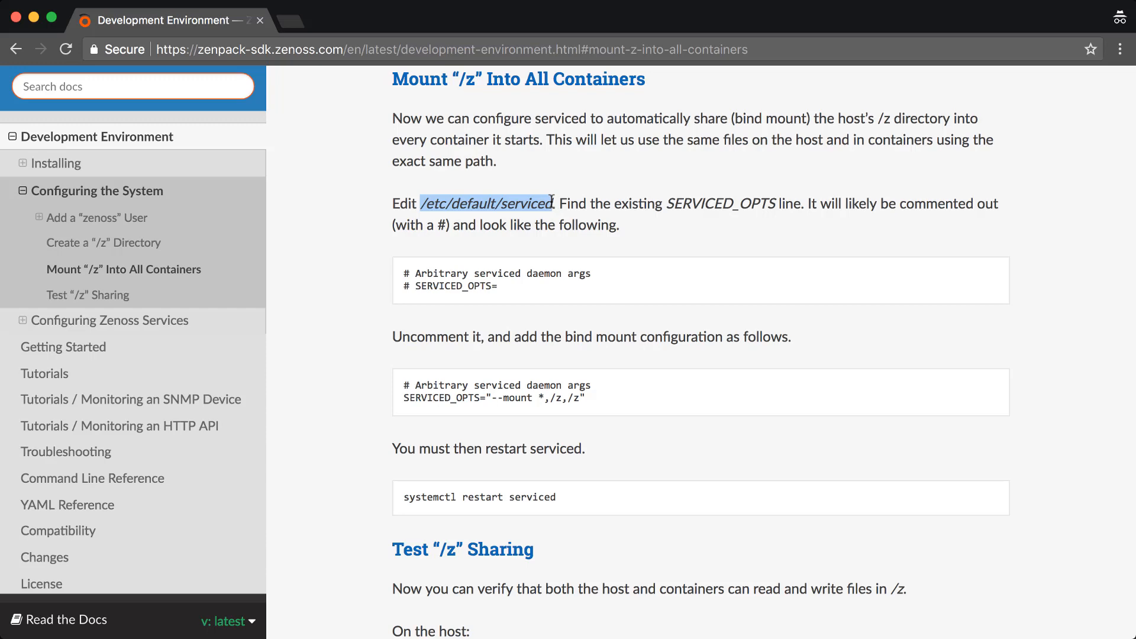
{"action": "mouse_move", "coordinate": [578, 310]}
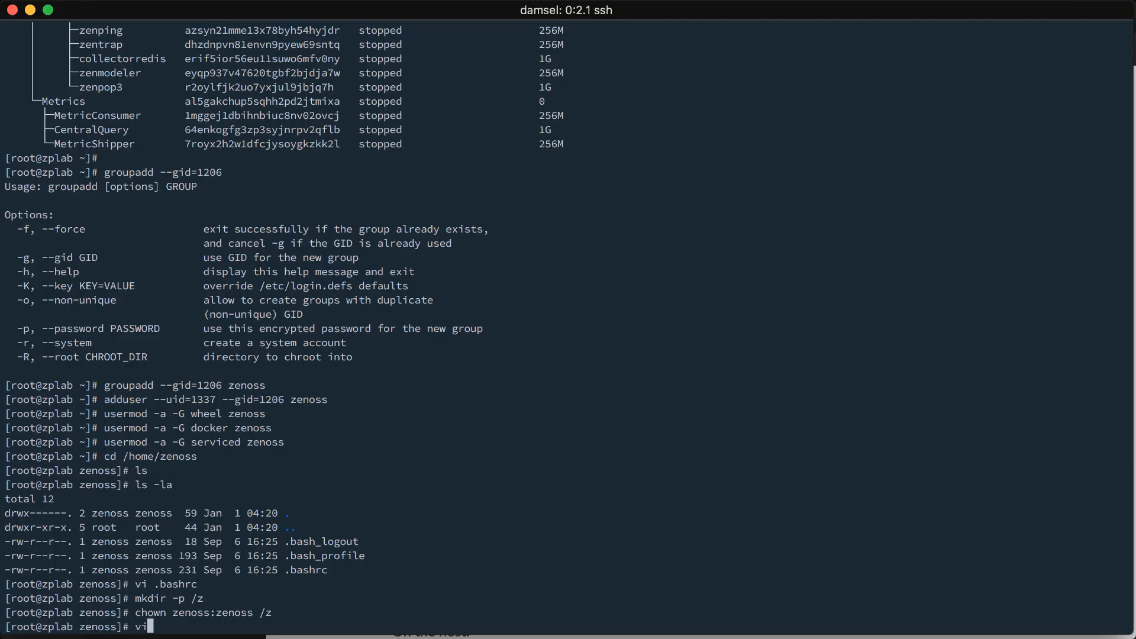
Step: Set SERVICED_OPTS="--mount *,/z,/z" in /etc/default/serviced and save with :wq
{"action": "type", "text": "/etc/default/"}
{"action": "type", "text": "/SER"}
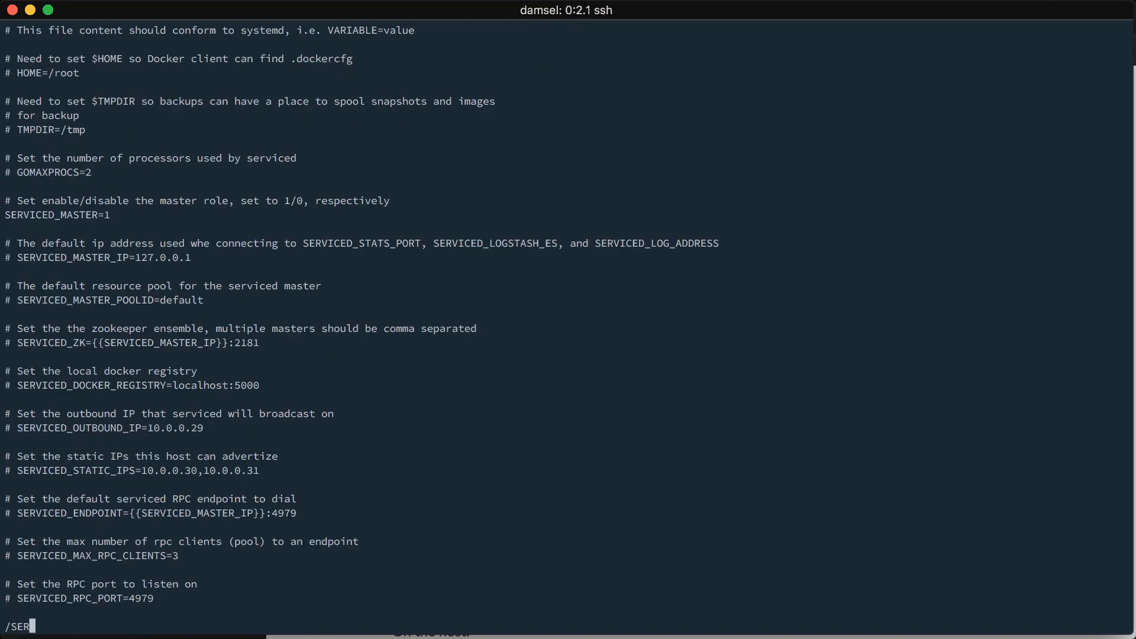
{"action": "type", "text": "VICE"}
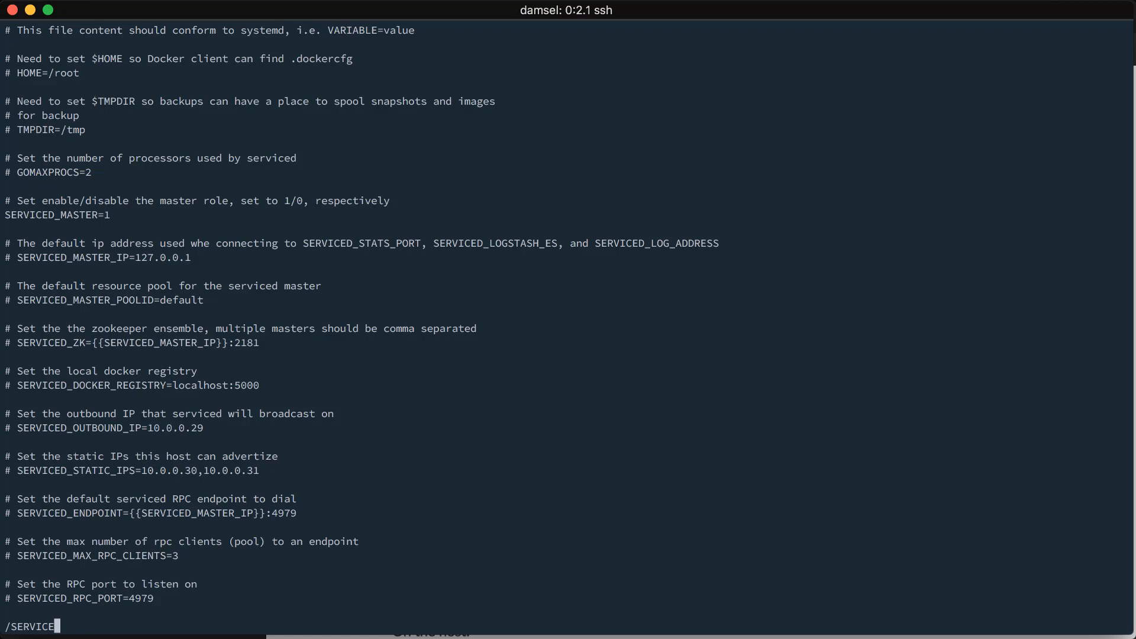
{"action": "type", "text": "D-"}
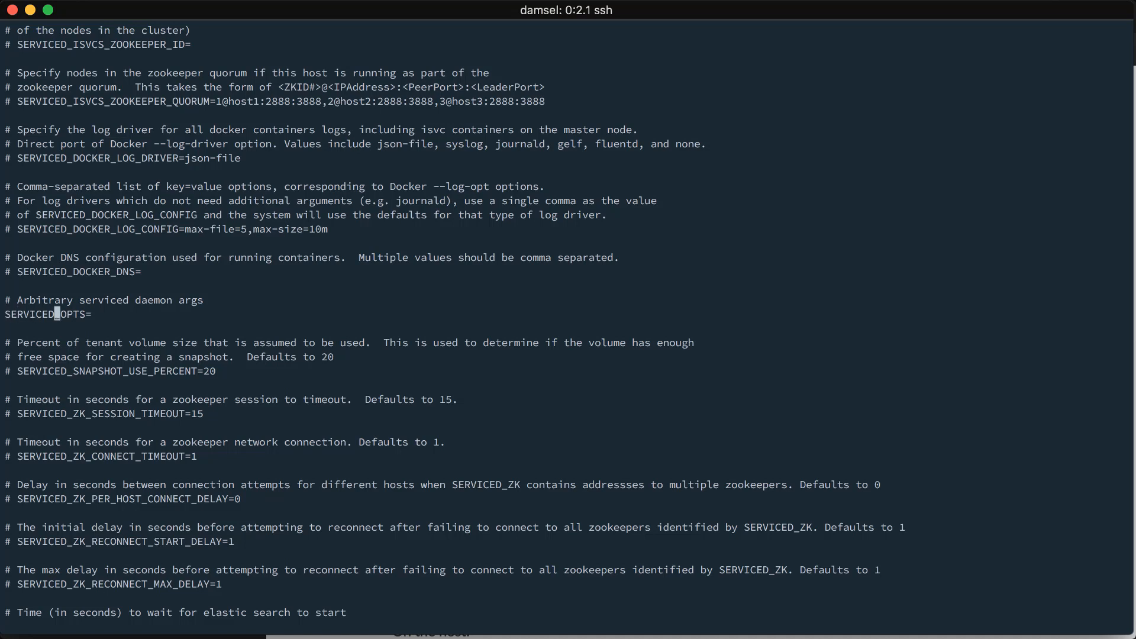
{"action": "type", "text": "\""}
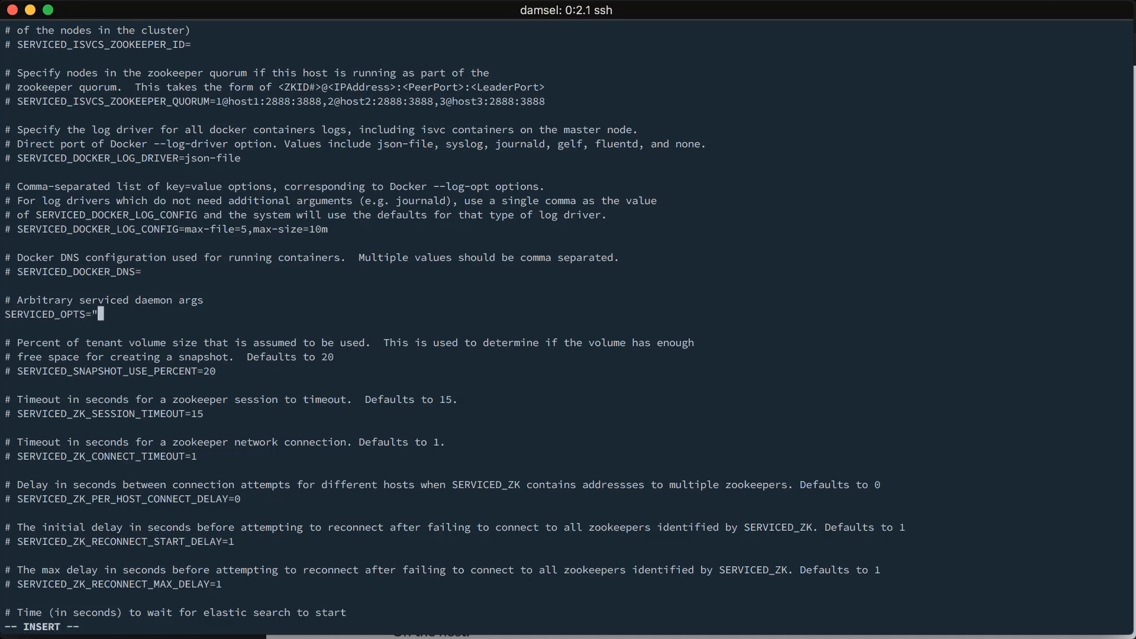
{"action": "type", "text": "--mount *,/z,/z"}
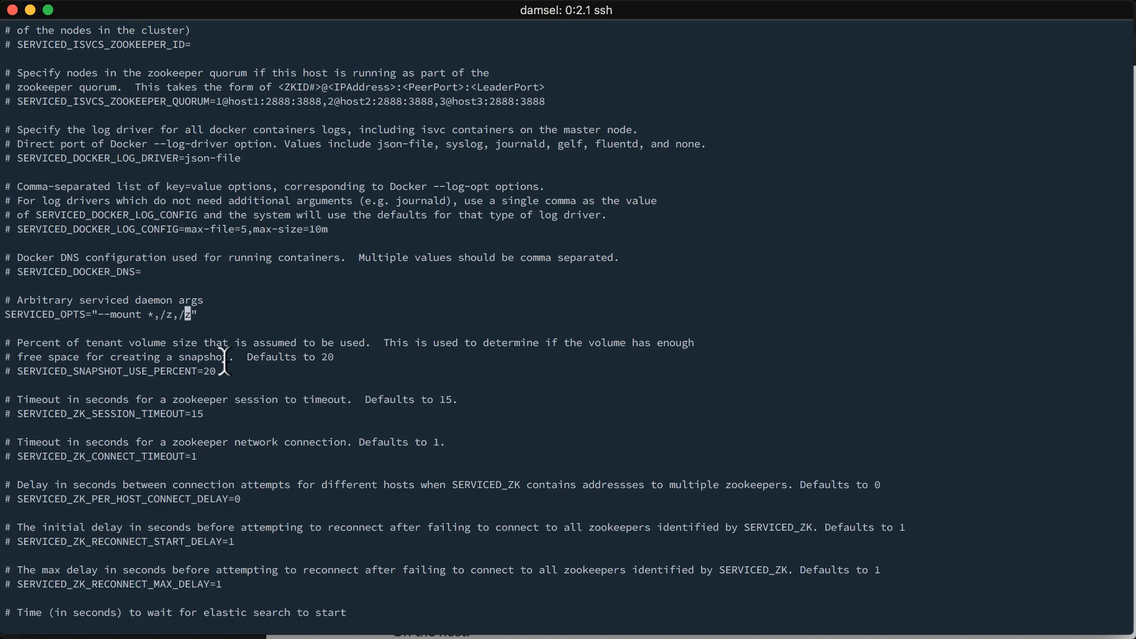
{"action": "mouse_move", "coordinate": [100, 314]}
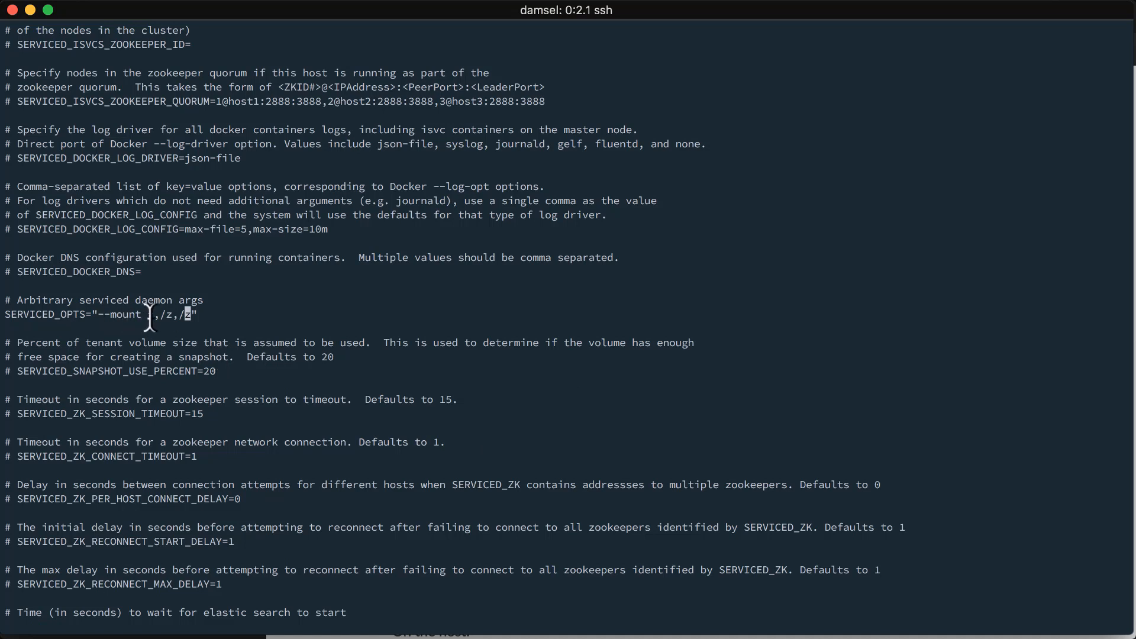
{"action": "mouse_move", "coordinate": [164, 355]}
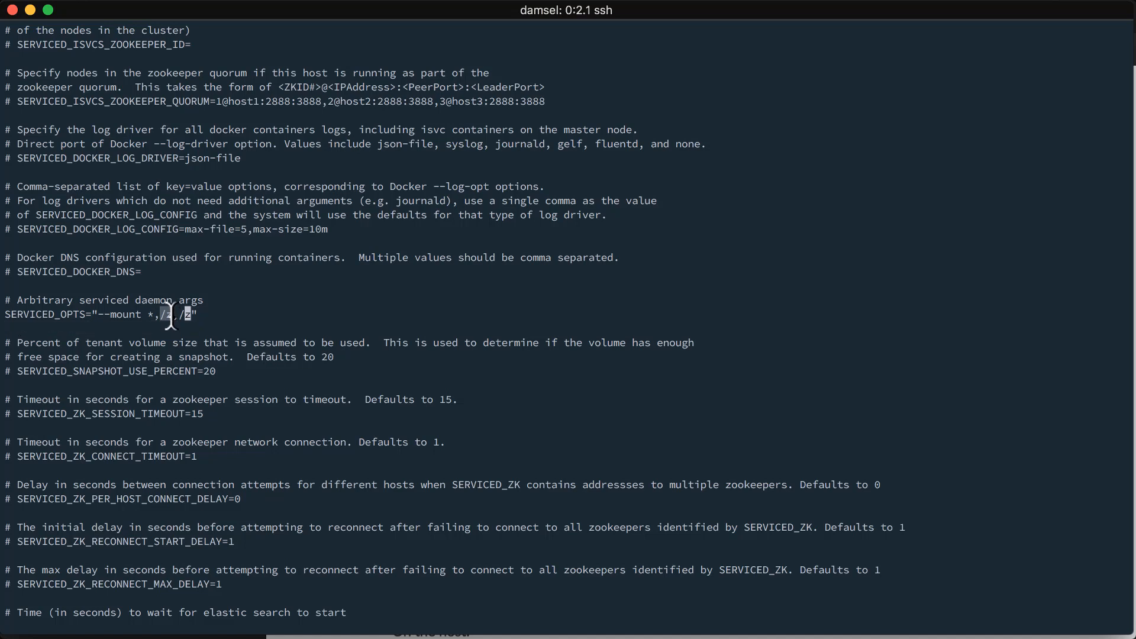
{"action": "type", "text": "/z"}
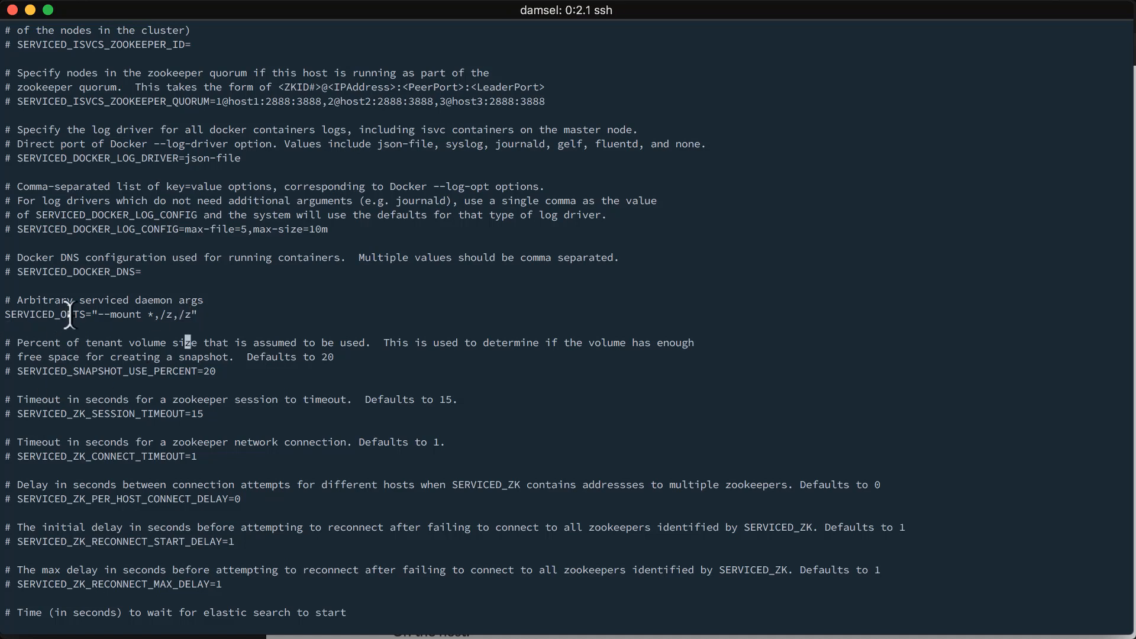
{"action": "key", "text": ":"}
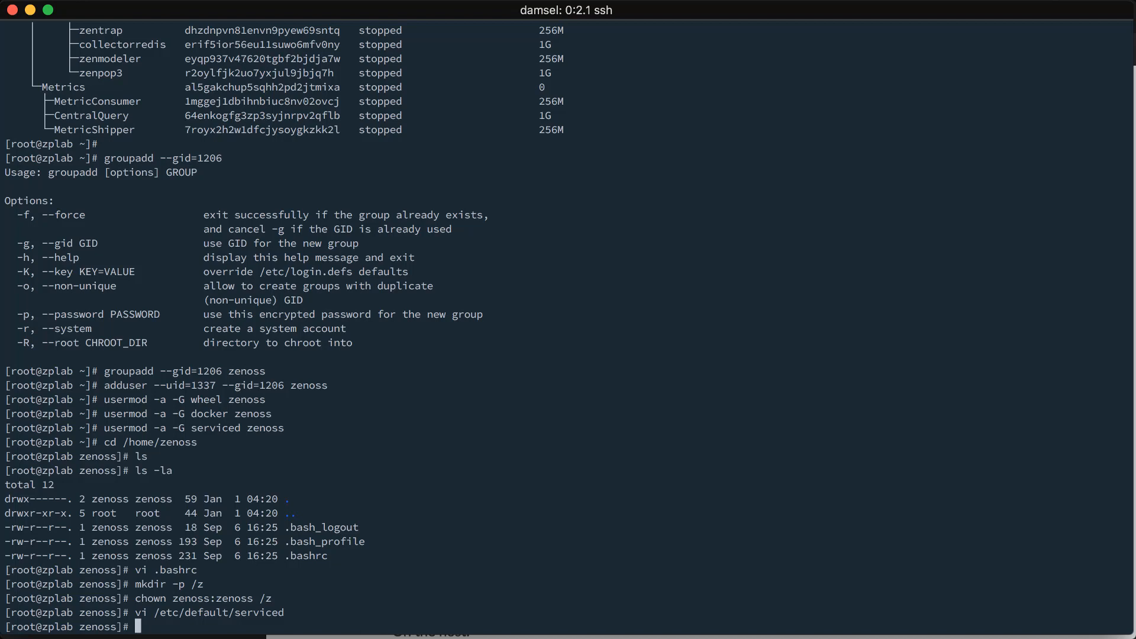
Step: Restart serviced with systemctl and check that all Zenoss.core services remain stopped
{"action": "type", "text": "systemc"}
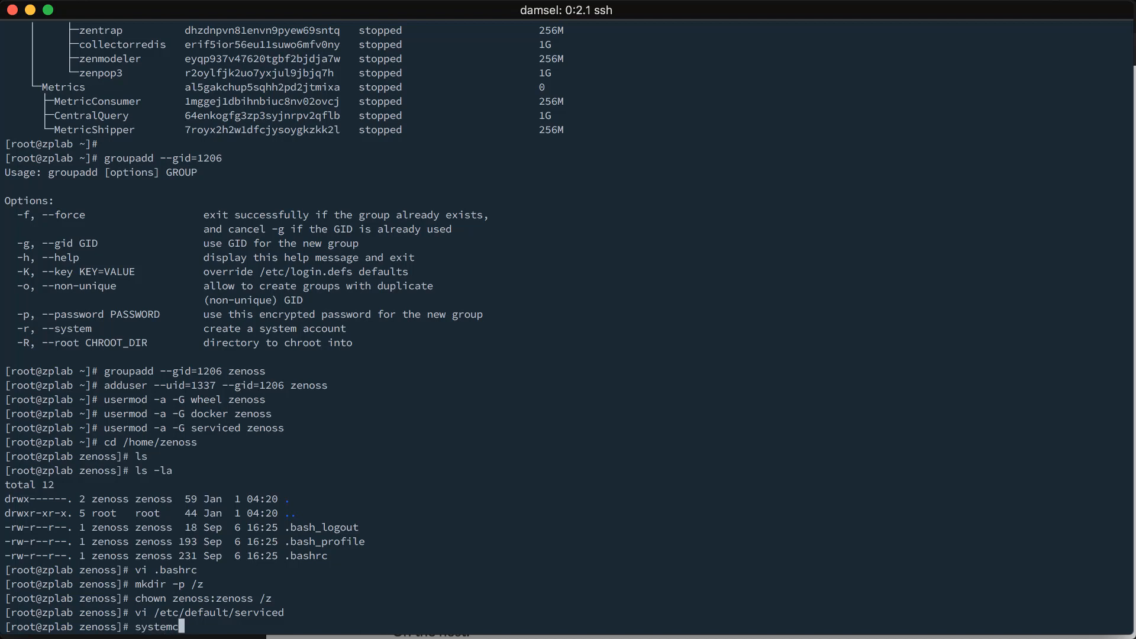
{"action": "type", "text": "tl restart serviced"}
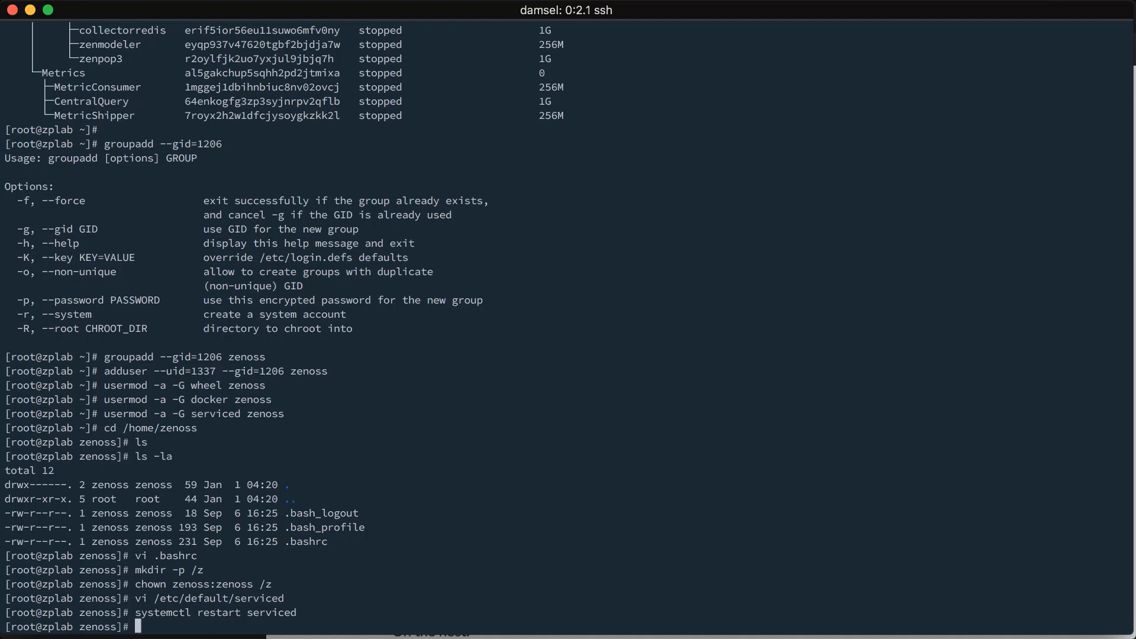
{"action": "type", "text": "system"}
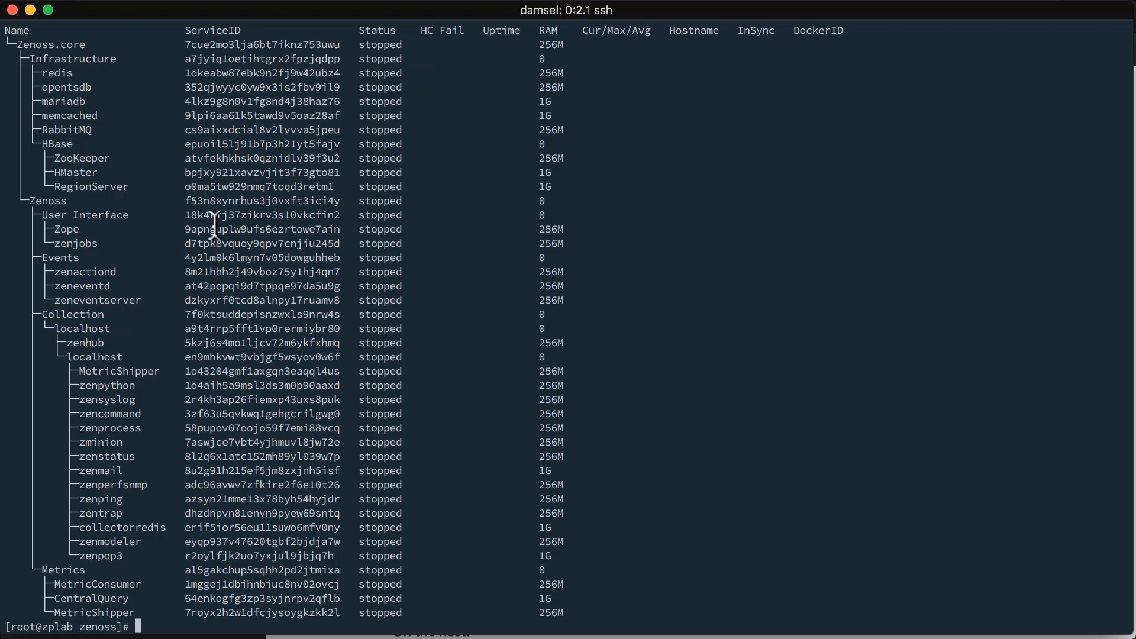
Step: Run serviced service start Zenoss.core, retrying after the address-assignment error
{"action": "type", "text": "serviced se"}
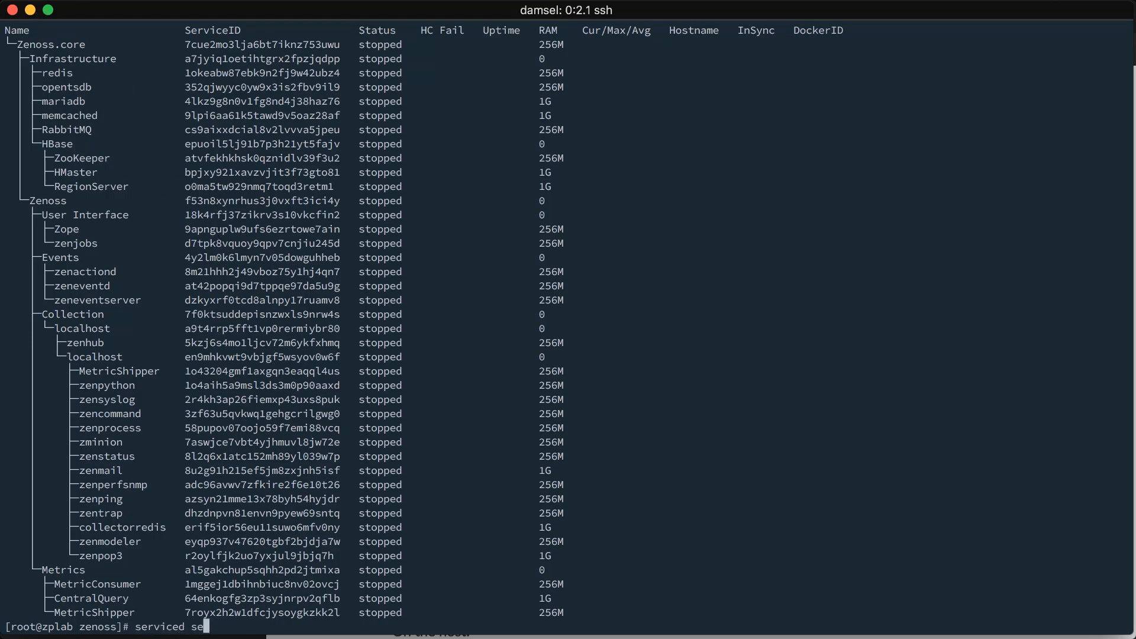
{"action": "type", "text": "rvice start Zenoss.core"}
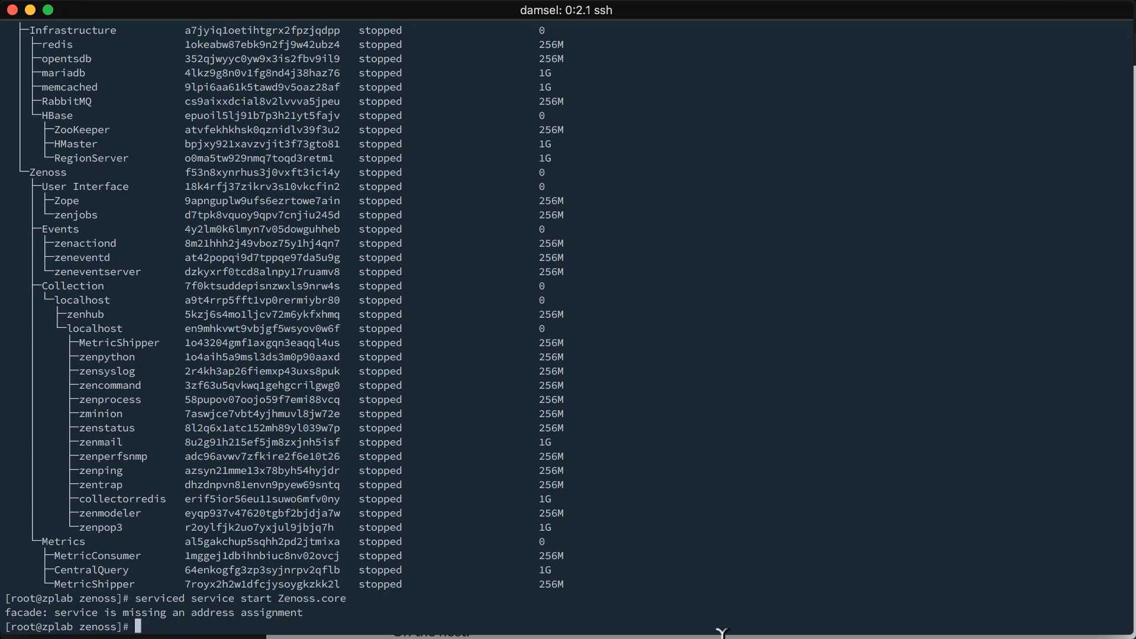
{"action": "type", "text": "serviced service start Zenoss.core"}
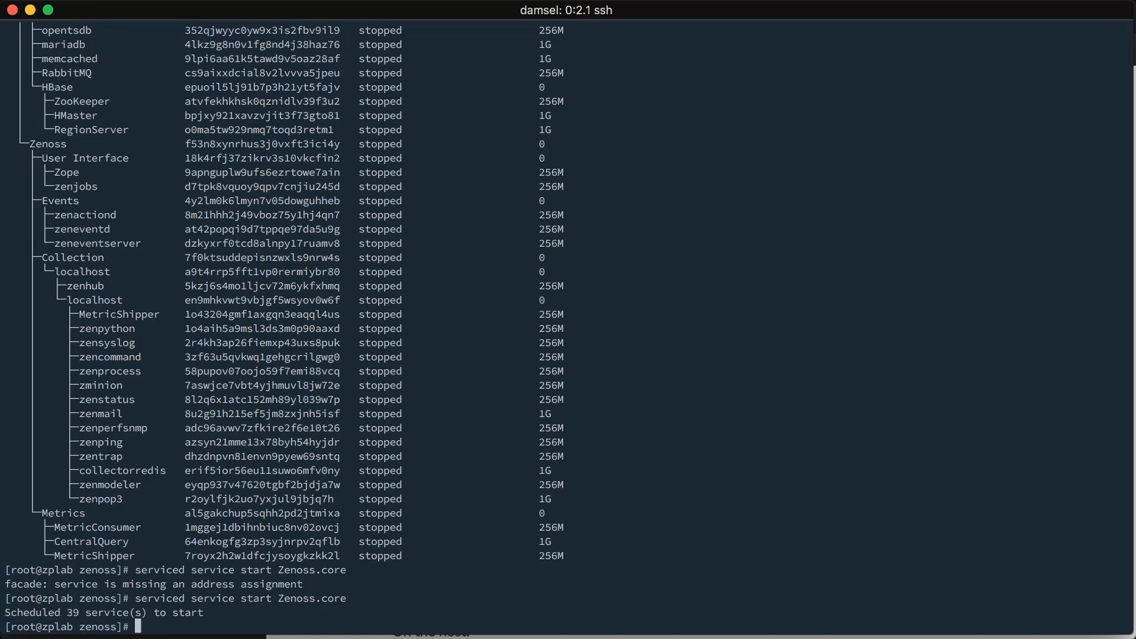
Step: Check Zenoss.core's serviced status, then switch to the zenoss user
{"action": "type", "text": "s"}
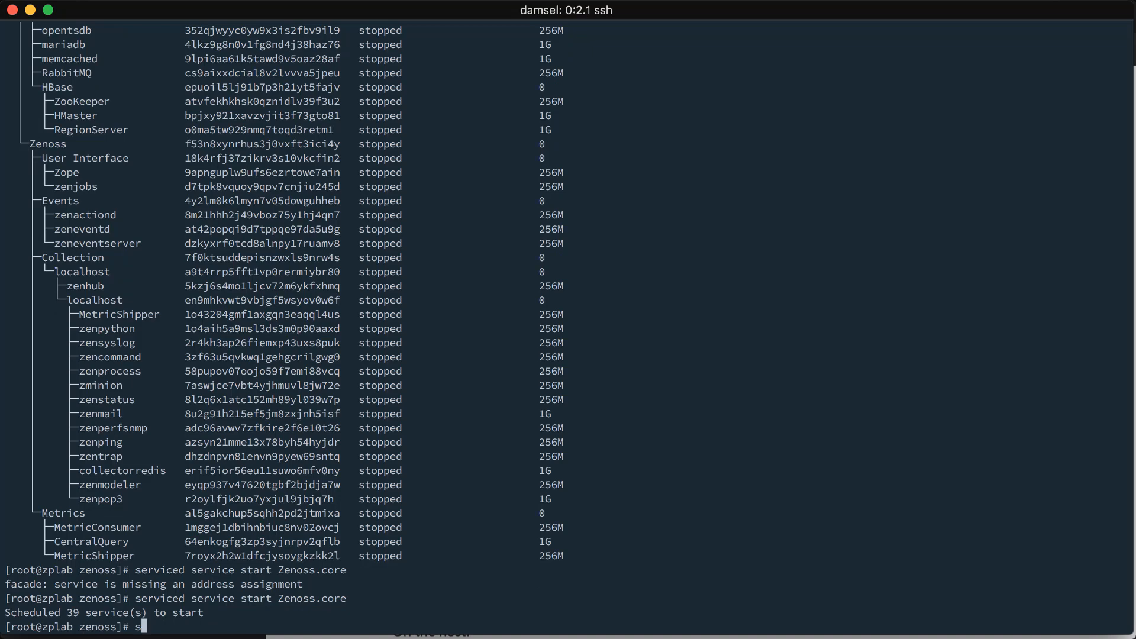
{"action": "type", "text": "erviced ser"}
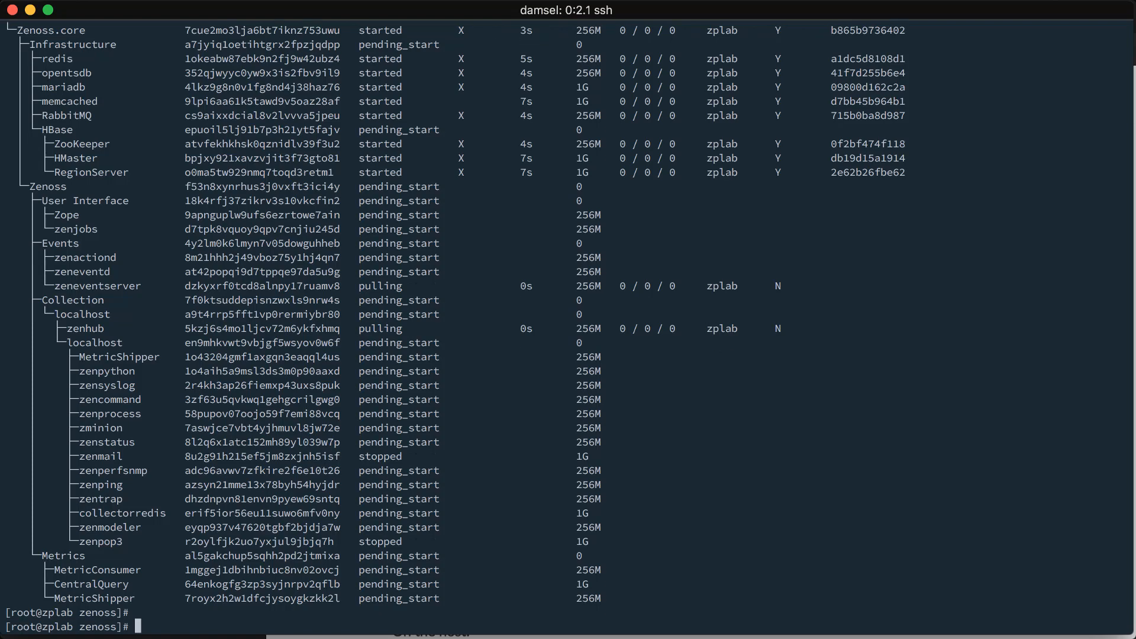
{"action": "type", "text": "su - zenoss"}
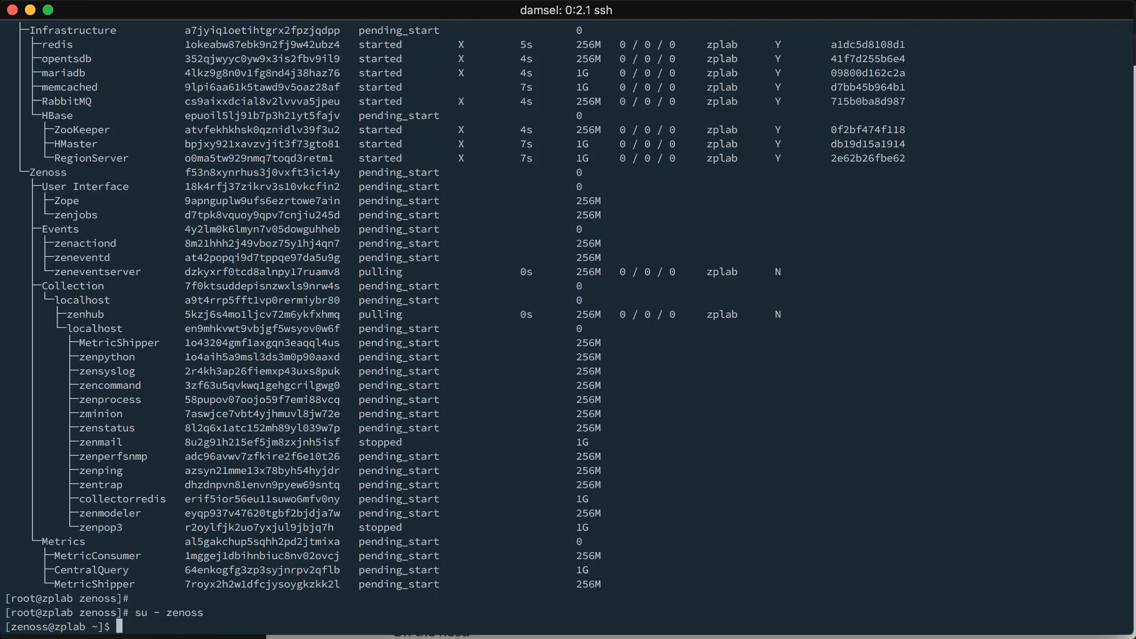
Step: Confirm the working directory and hostname zplab, then change into /z
{"action": "type", "text": "pwd"}
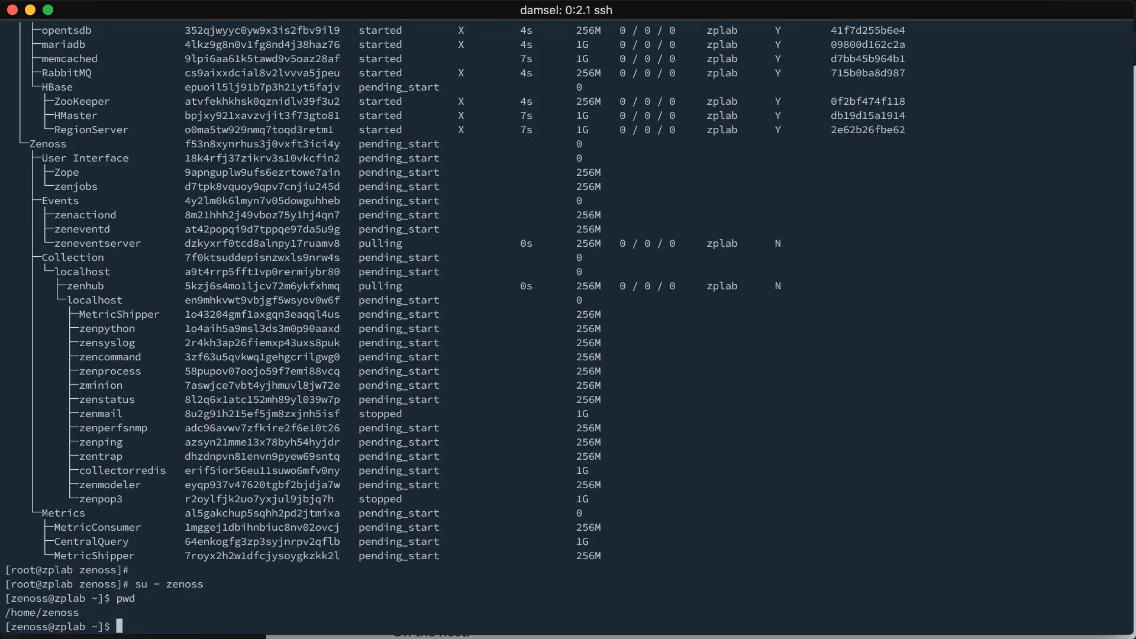
{"action": "type", "text": "hostname"}
{"action": "type", "text": "tou"}
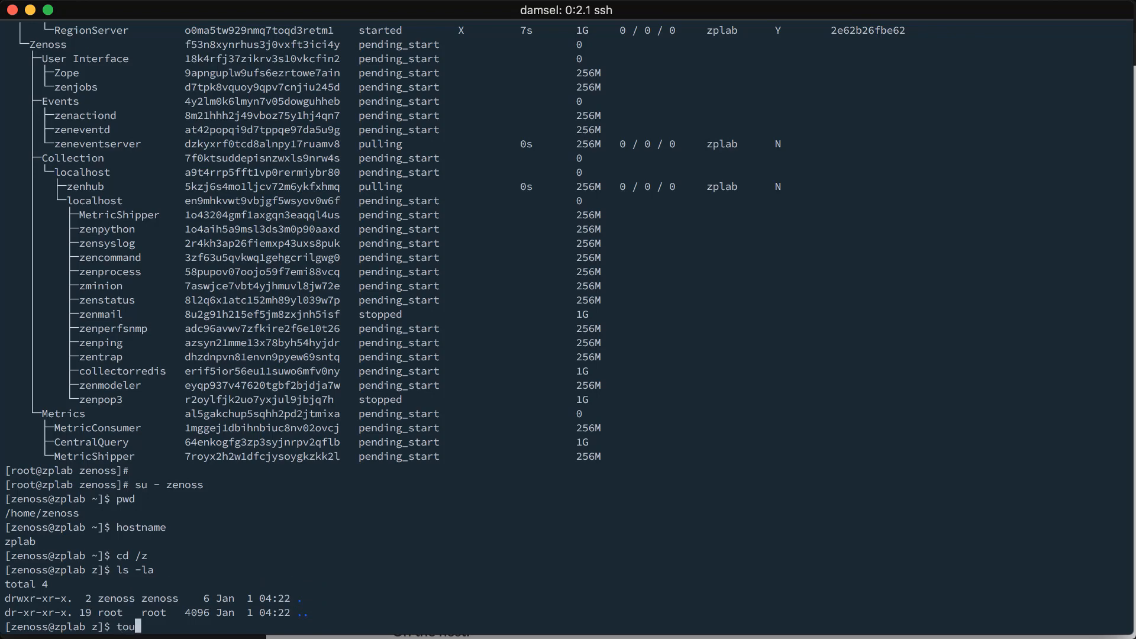
{"action": "type", "text": "ch"}
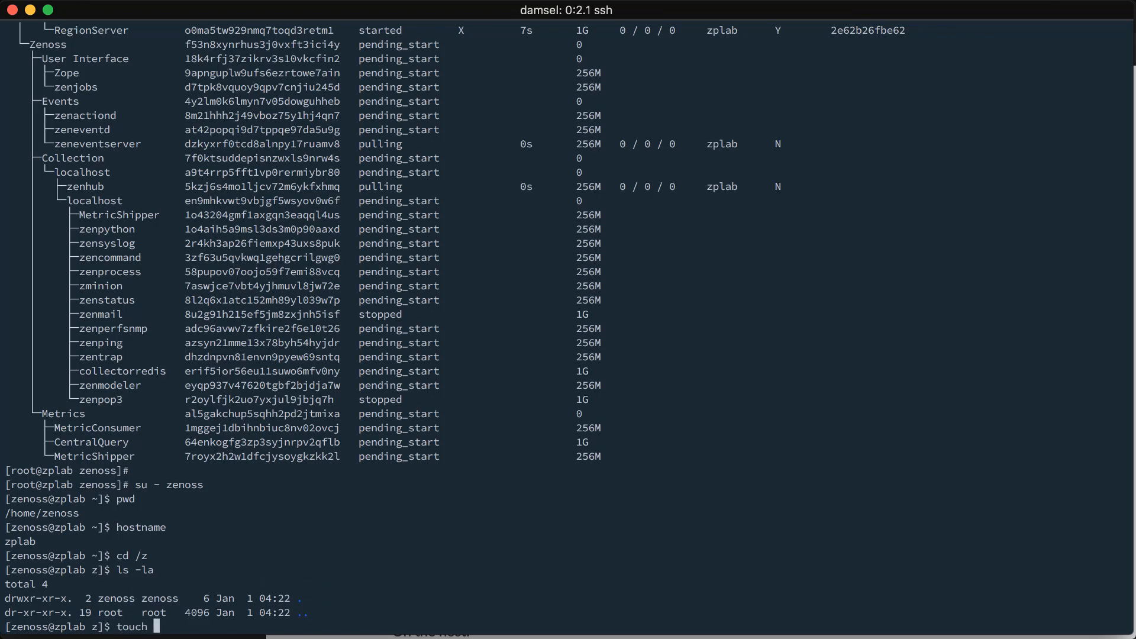
Step: Create an empty on_host file, list /z, and attach to the zope container
{"action": "type", "text": "on_host"}
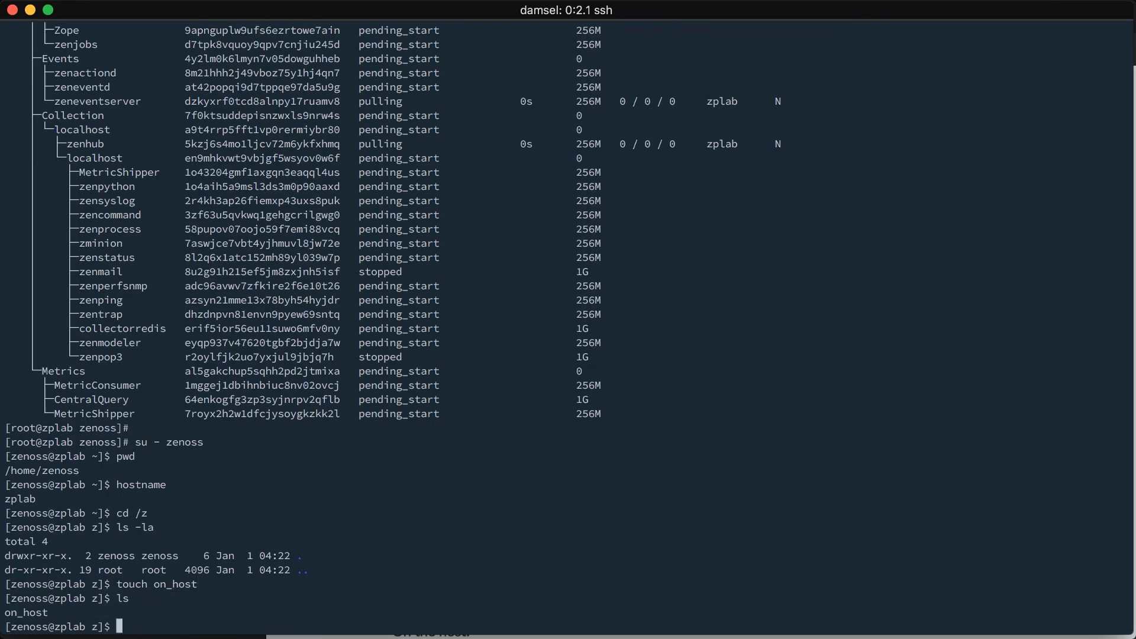
{"action": "type", "text": "ls -la"}
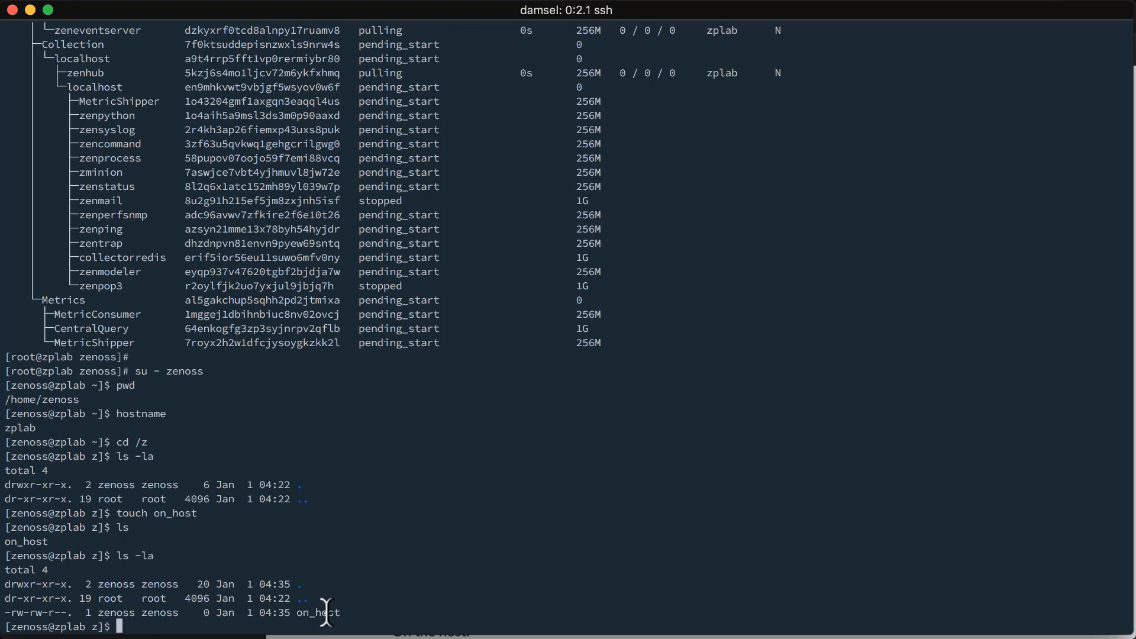
{"action": "mouse_move", "coordinate": [360, 603]}
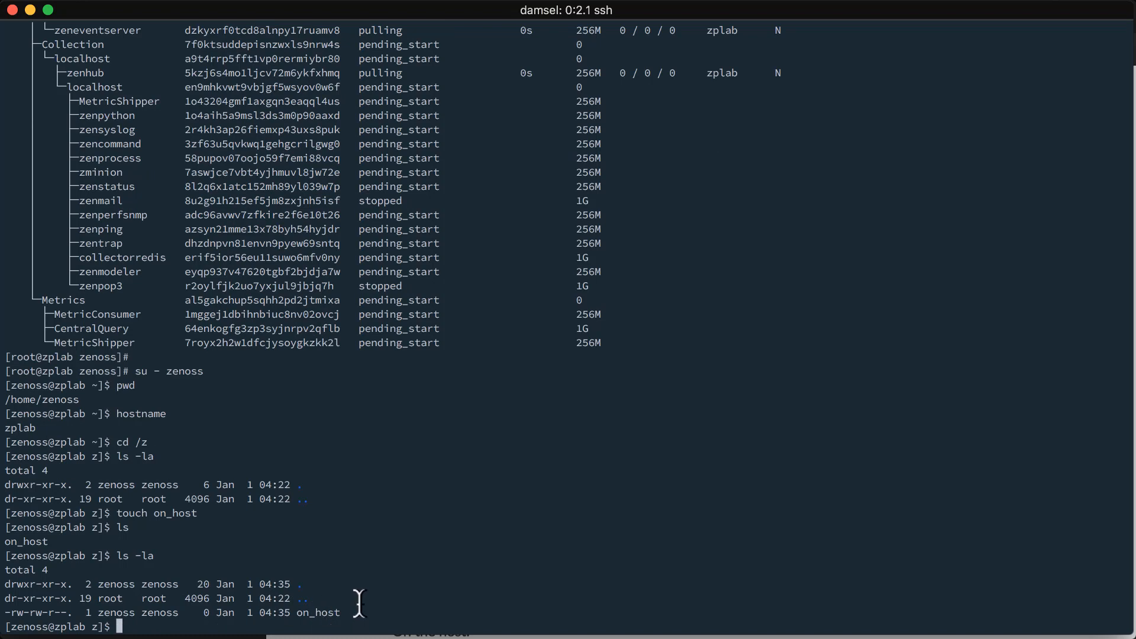
{"action": "type", "text": "serviced service attach zope"}
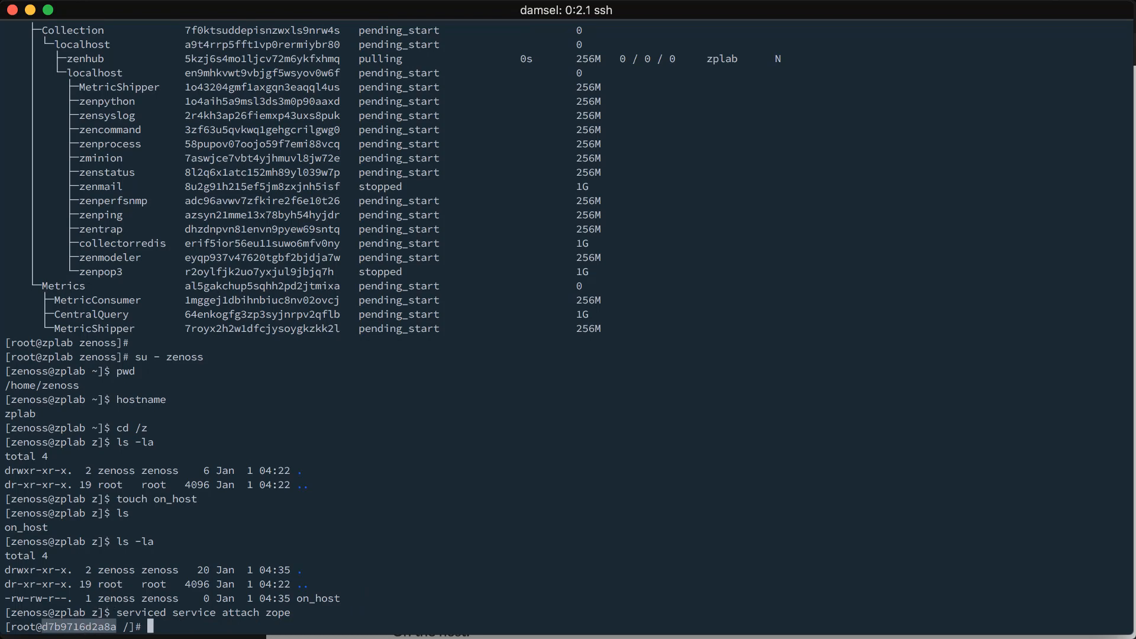
{"action": "mouse_move", "coordinate": [143, 542]}
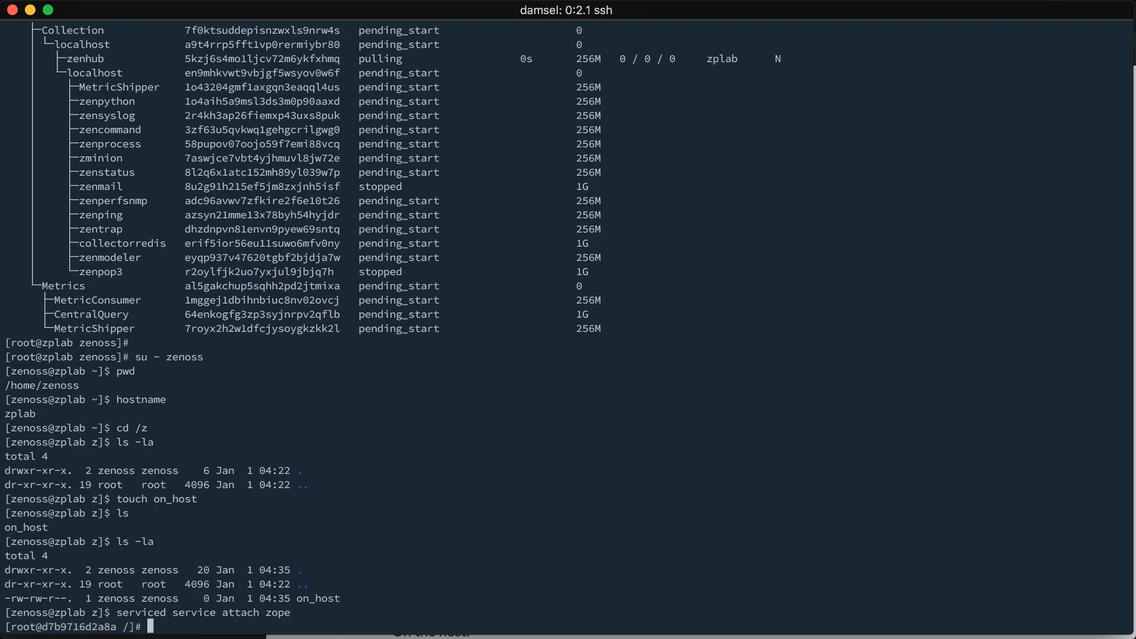
Step: Inside the zope container, create an in_container file in /z and list it
{"action": "type", "text": "cd /z"}
{"action": "type", "text": "ls -la"}
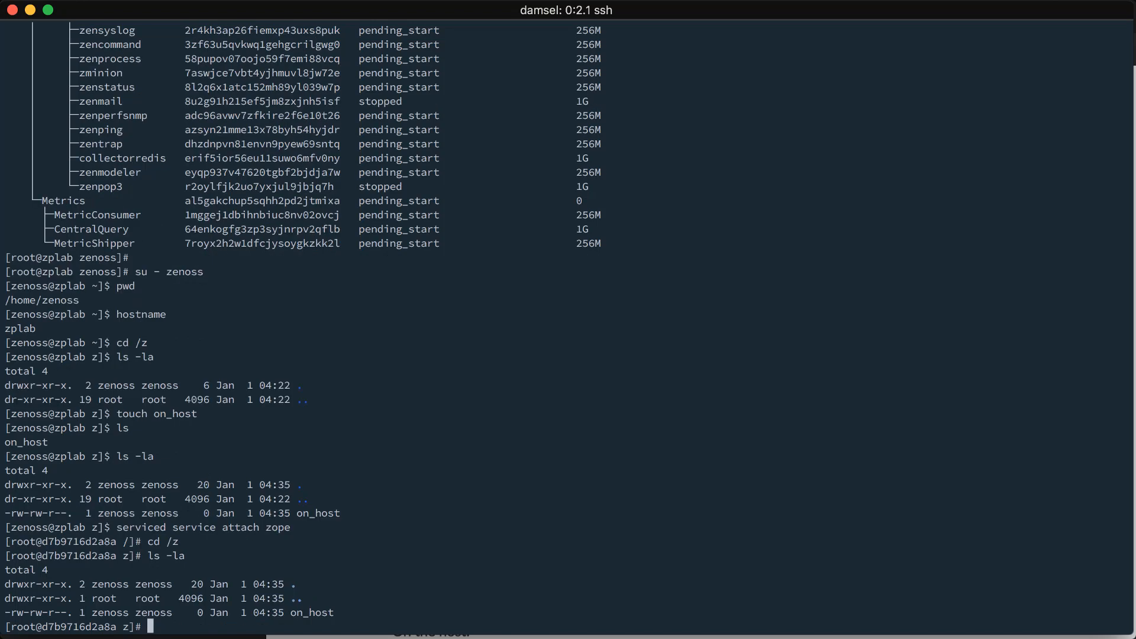
{"action": "type", "text": "touch"}
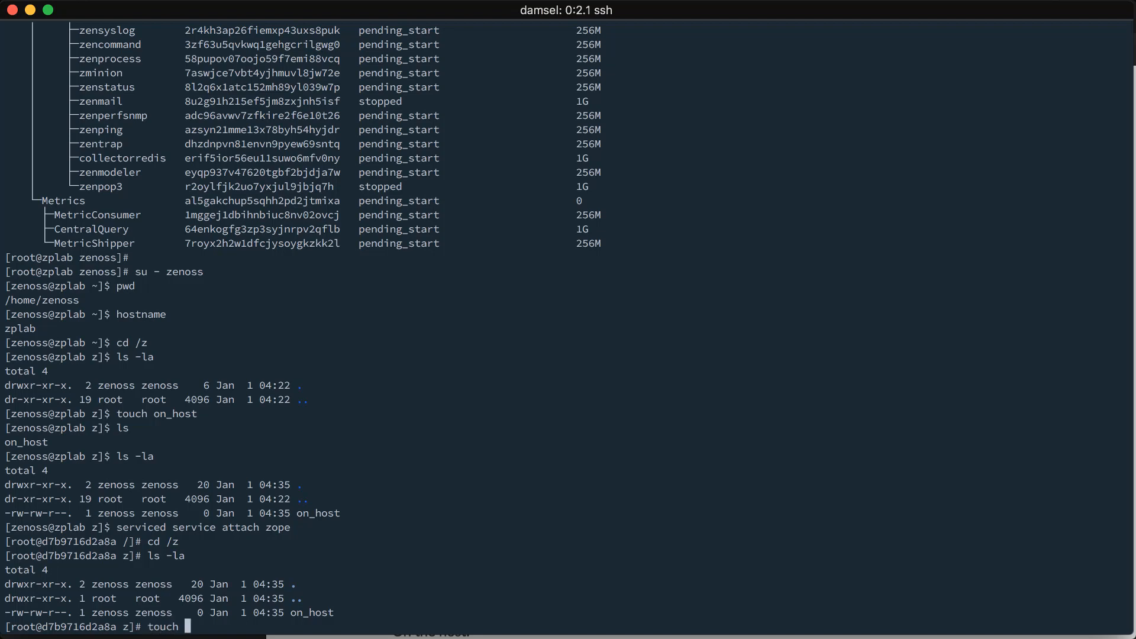
{"action": "type", "text": "in_container"}
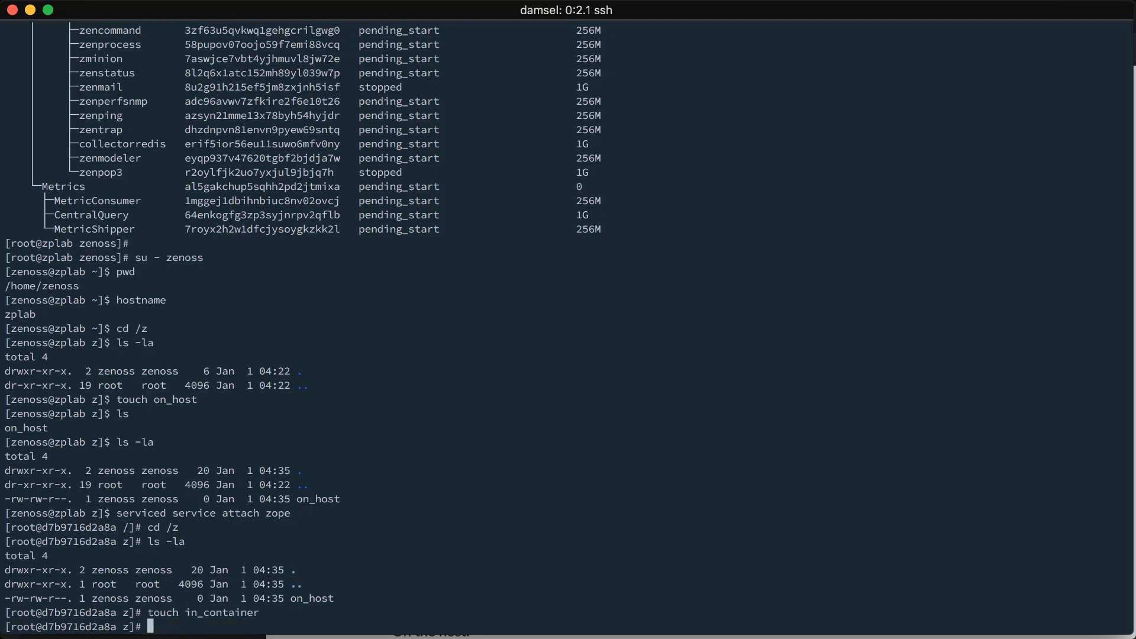
{"action": "type", "text": "ls"}
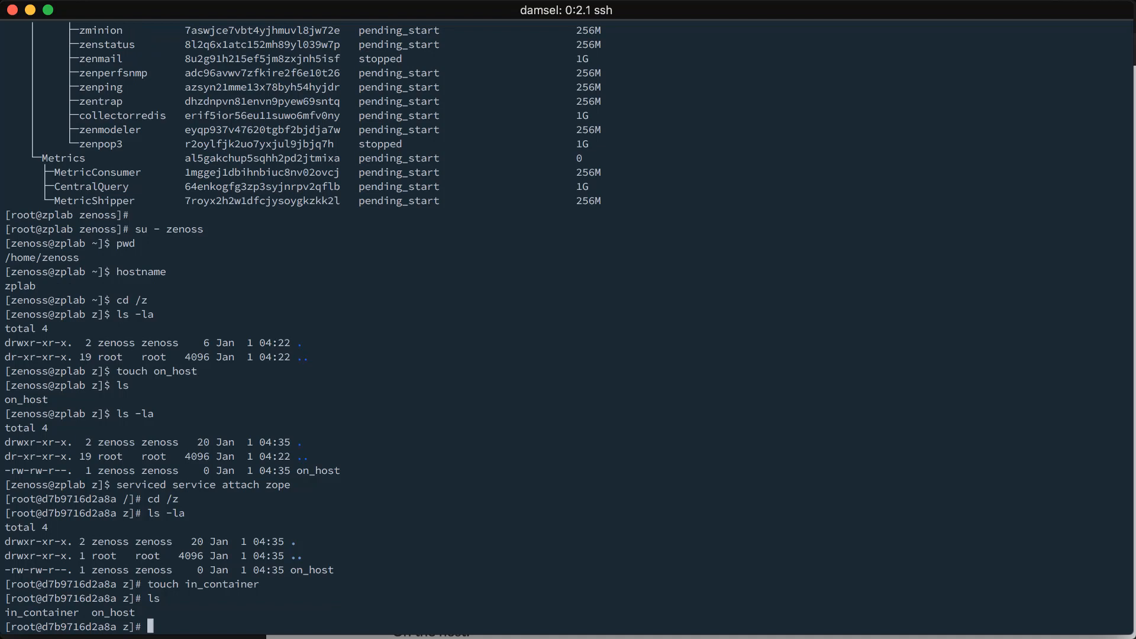
Step: Delete on_host, exit the container, and start removing in_container on the host
{"action": "type", "text": "rm on_host"}
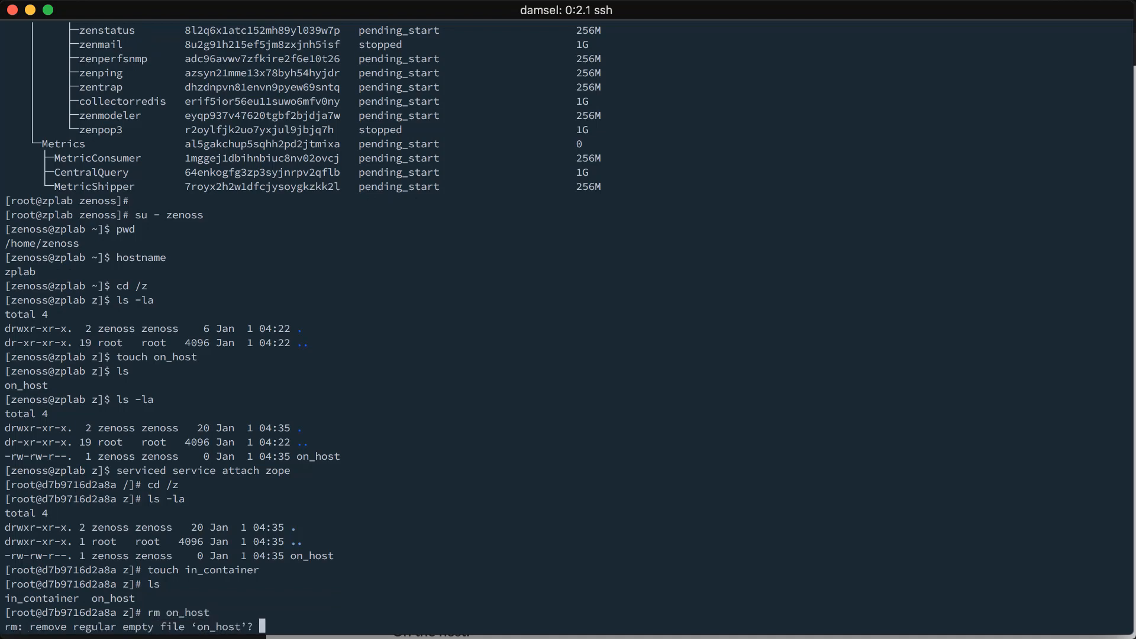
{"action": "type", "text": "y"}
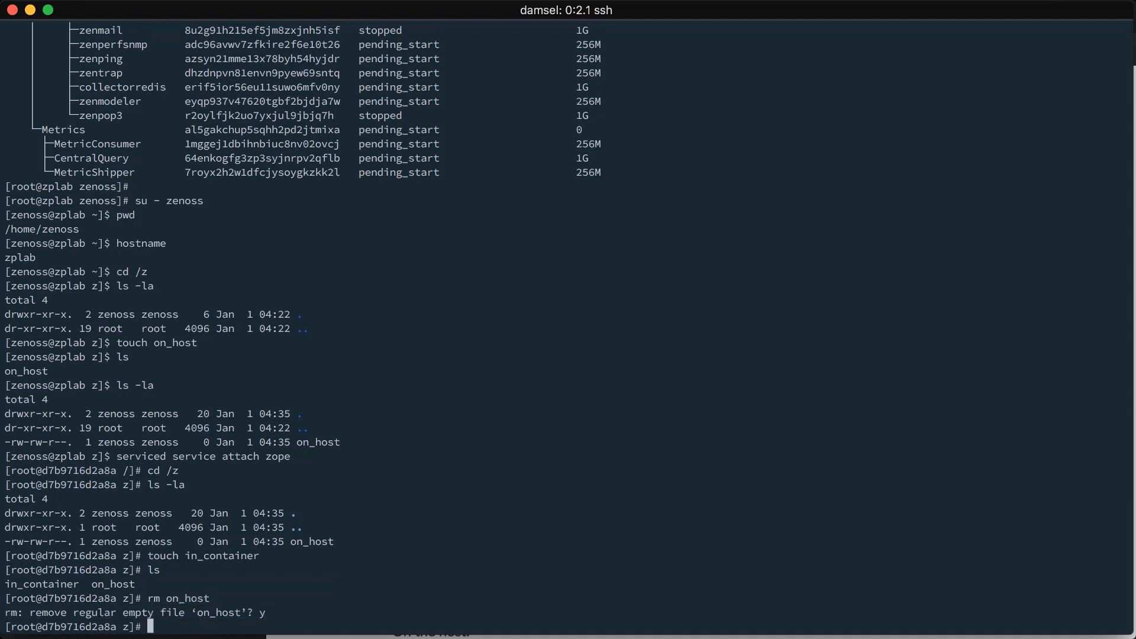
{"action": "type", "text": "exit"}
{"action": "type", "text": "ls -la"}
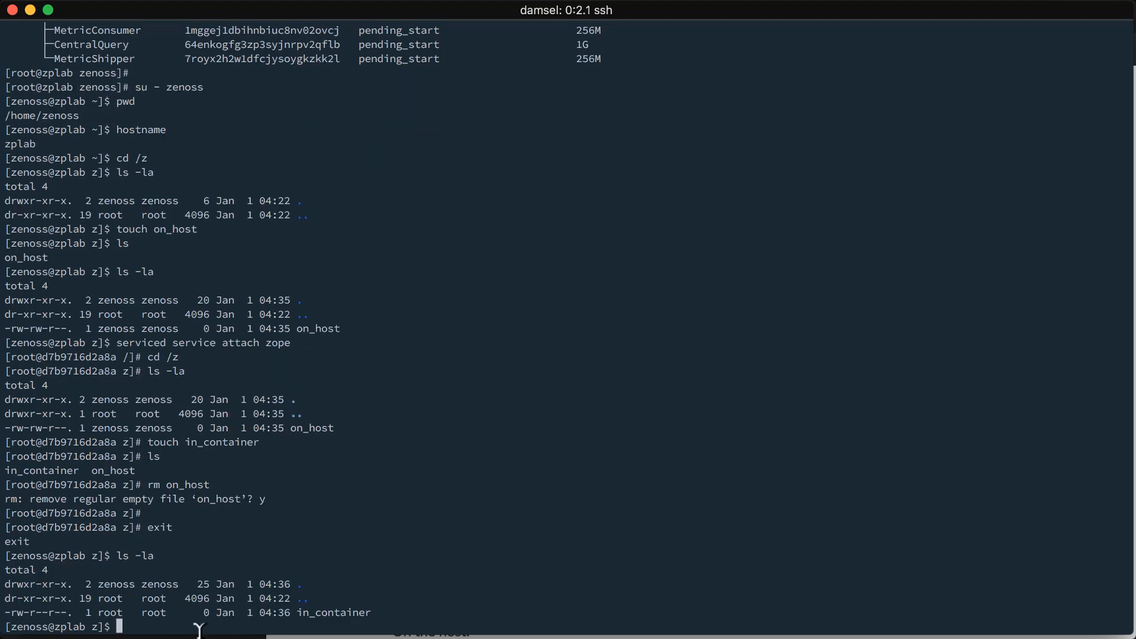
{"action": "mouse_move", "coordinate": [315, 431]}
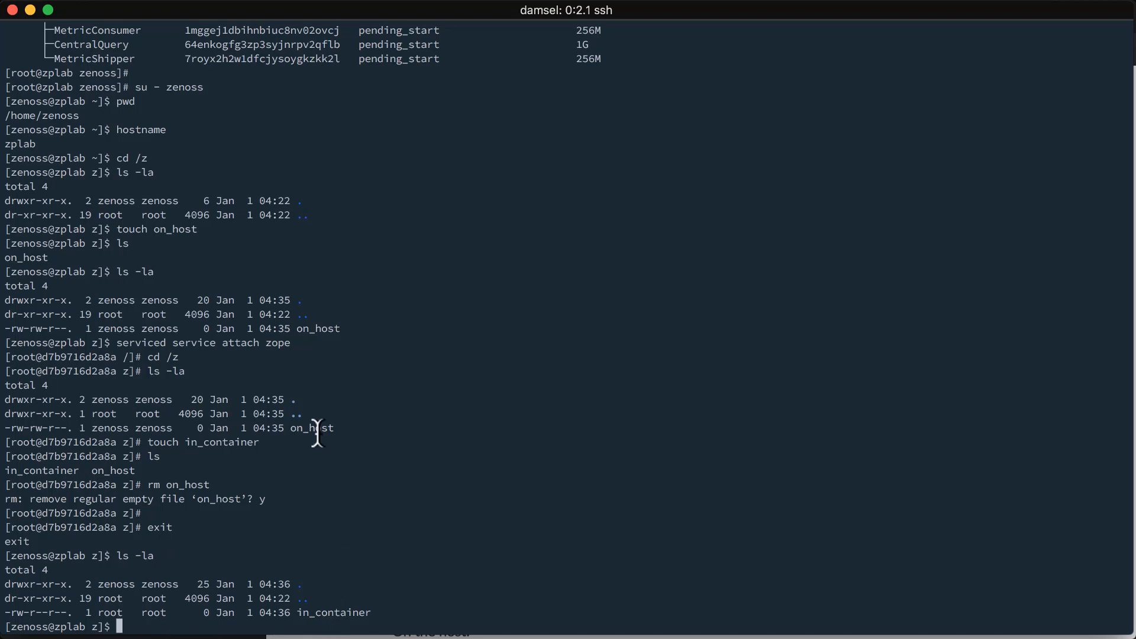
{"action": "mouse_move", "coordinate": [326, 612]}
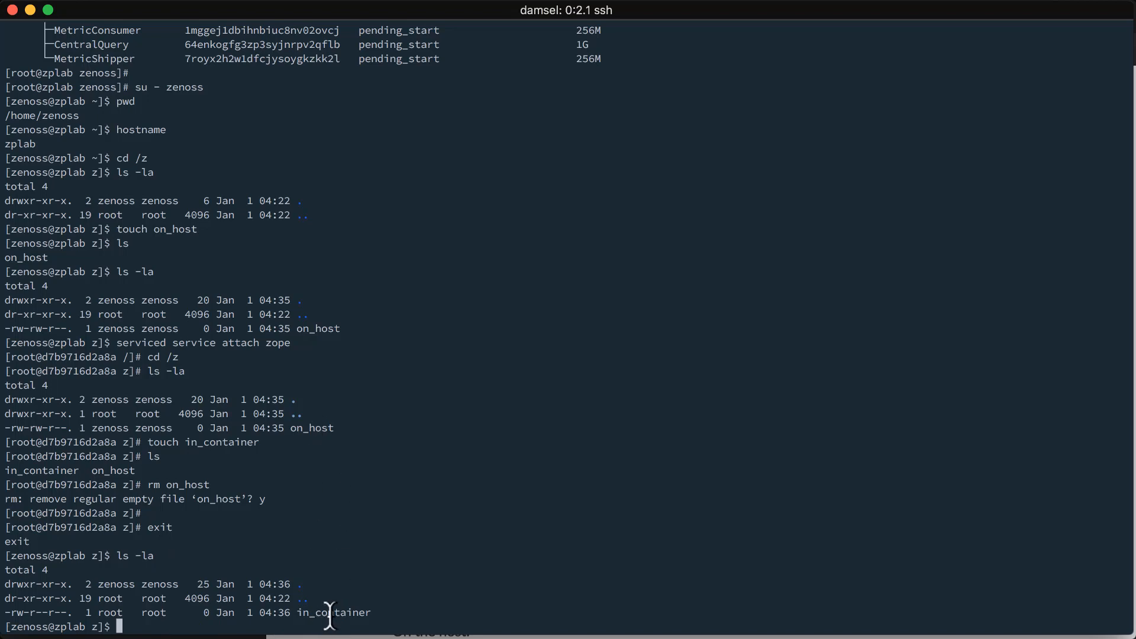
{"action": "type", "text": "rm in_container"}
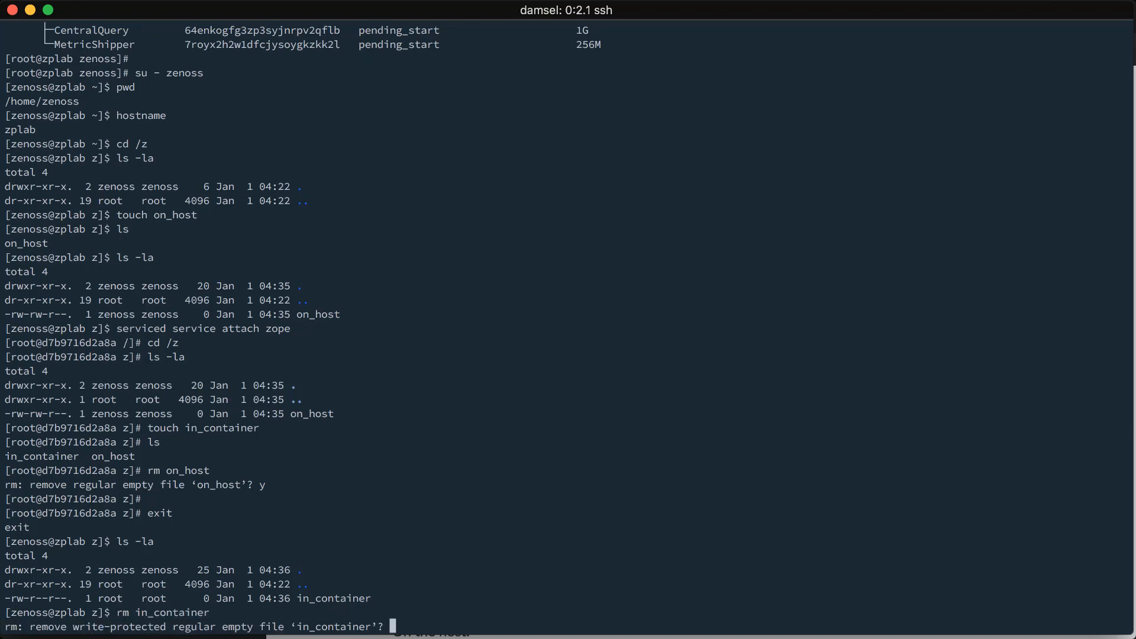
Step: Confirm in_container's deletion and enter zenpacklib --create ZenPacks.acme.Widgeter
{"action": "type", "text": "y"}
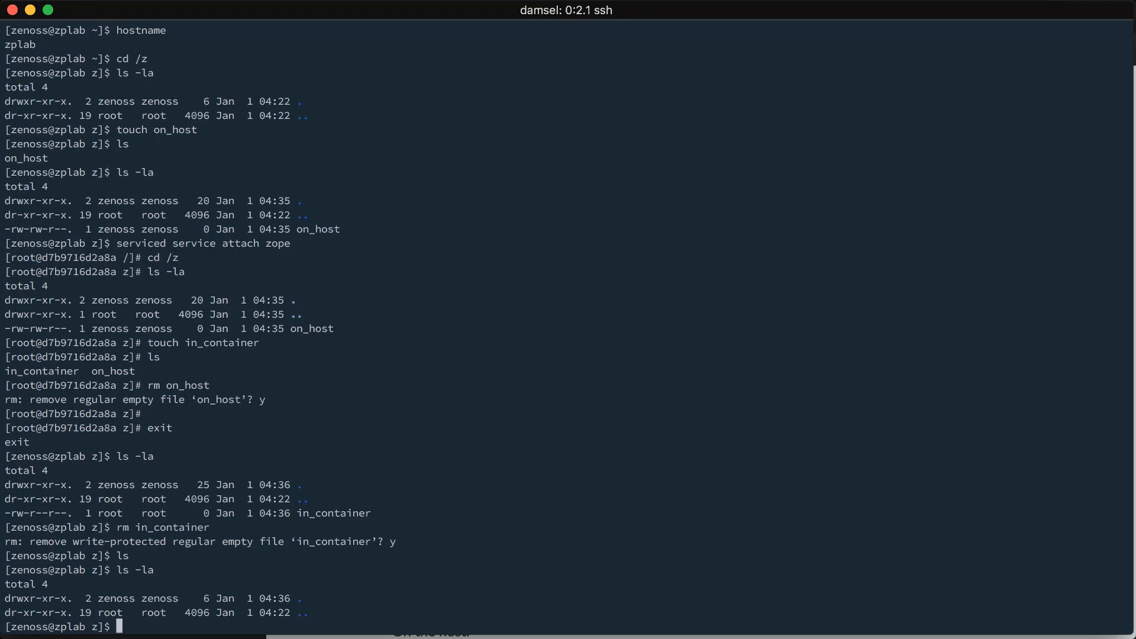
{"action": "type", "text": "zenp"}
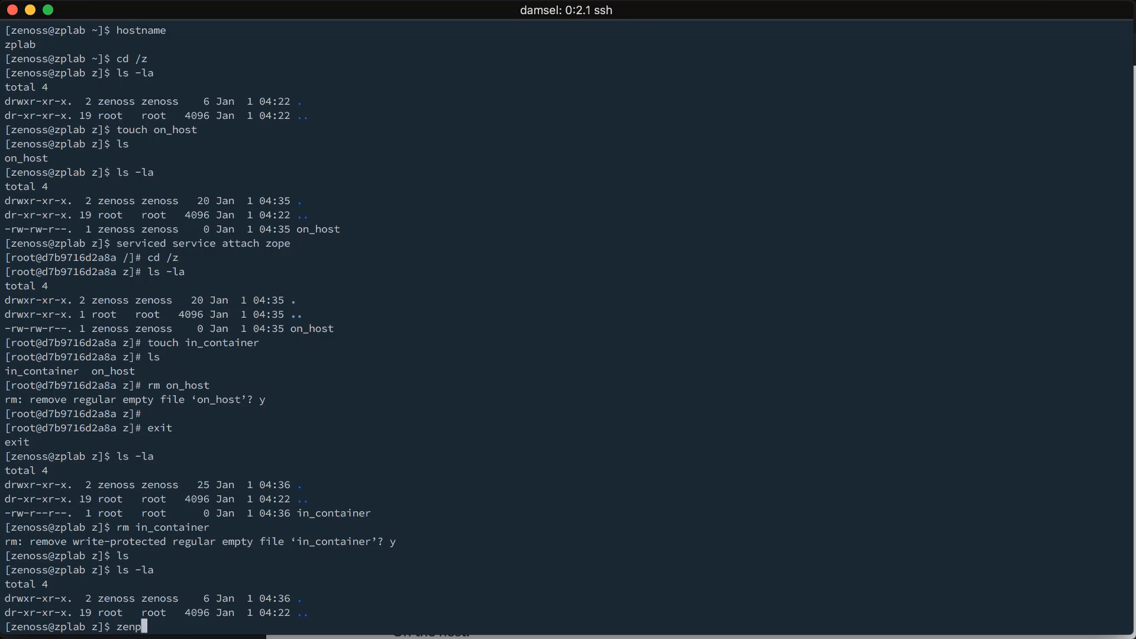
{"action": "type", "text": "acklib"}
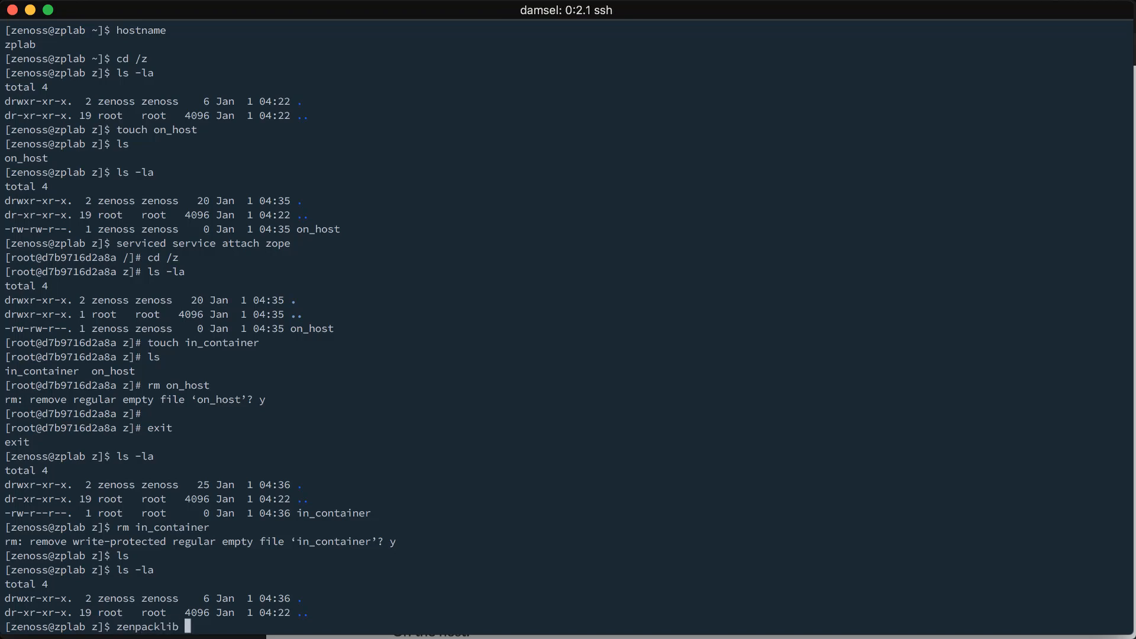
{"action": "type", "text": "--create ZenPacks"}
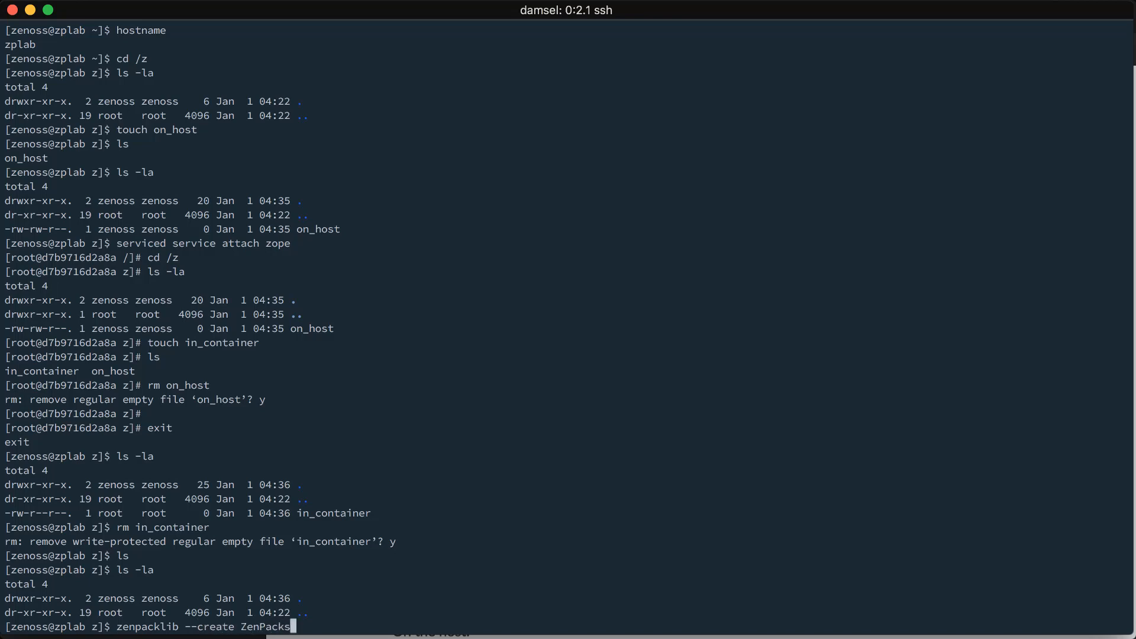
{"action": "type", "text": "acme."}
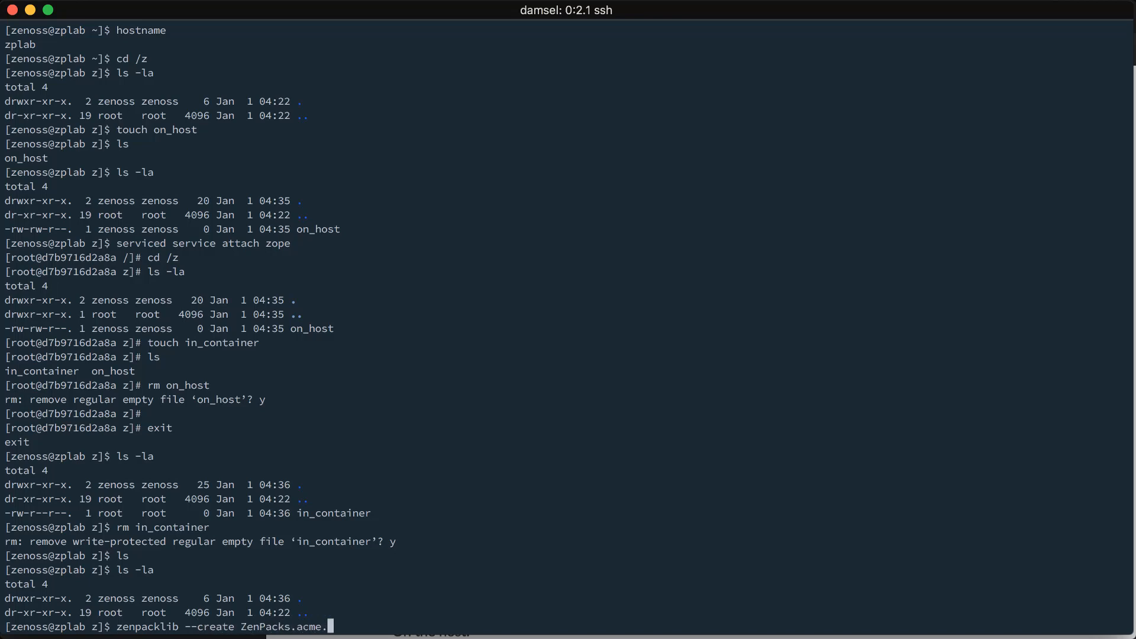
{"action": "type", "text": "Widg"}
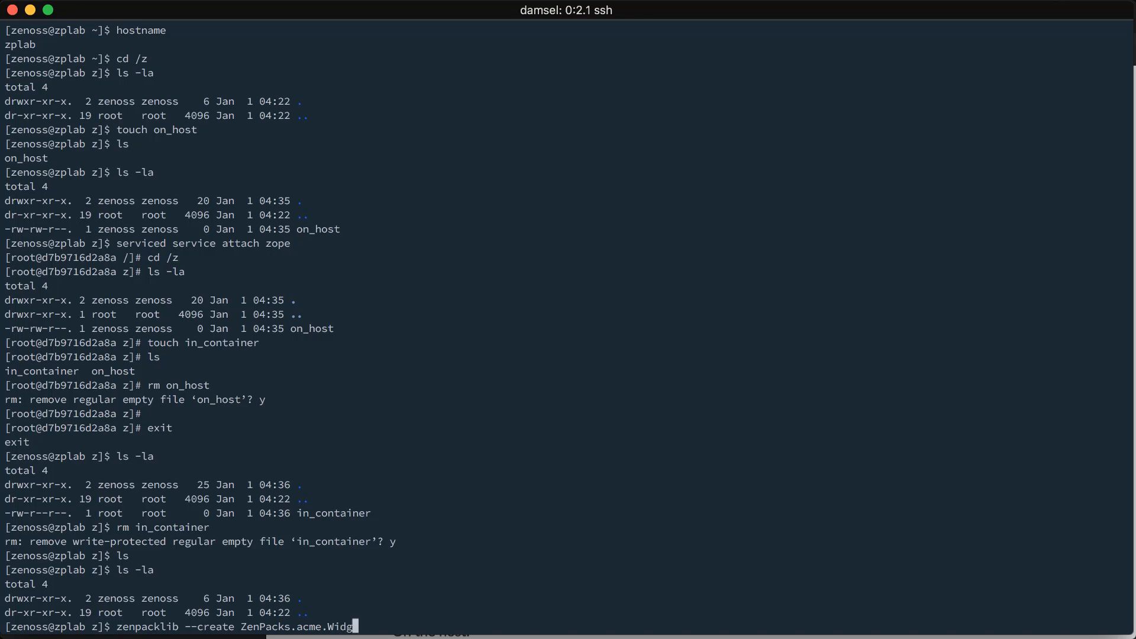
{"action": "type", "text": "eter"}
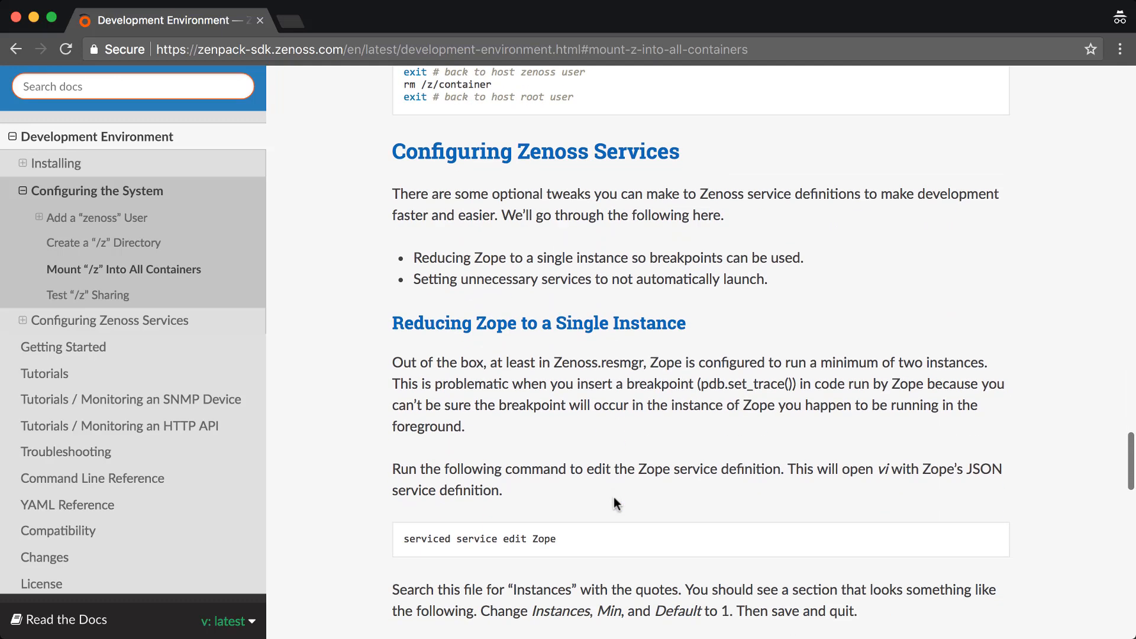
Step: Scroll the Development Environment page to the services that can launch manually
{"action": "scroll", "scroll_direction": "down", "scroll_amount": 3}
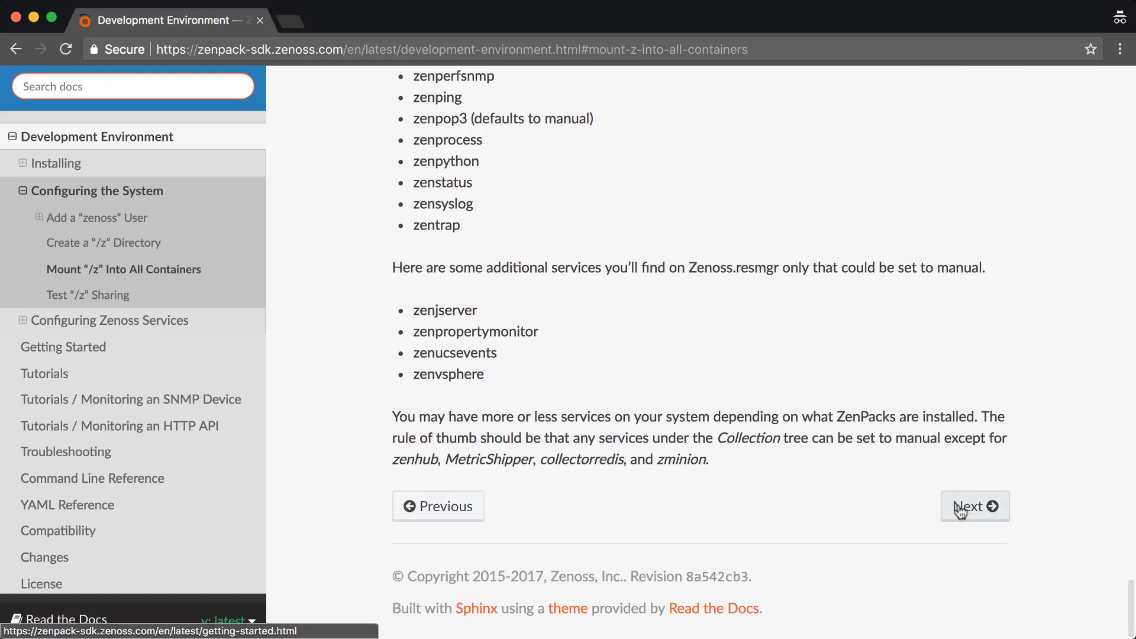
{"action": "mouse_move", "coordinate": [888, 488]}
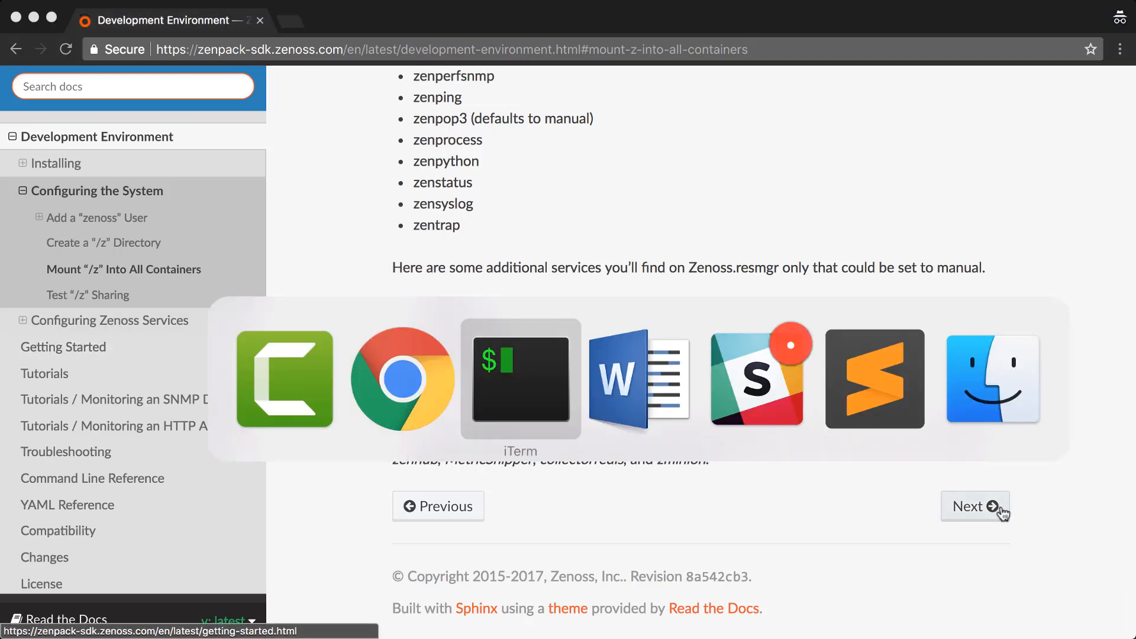
{"action": "left_click", "coordinate": [520, 380]}
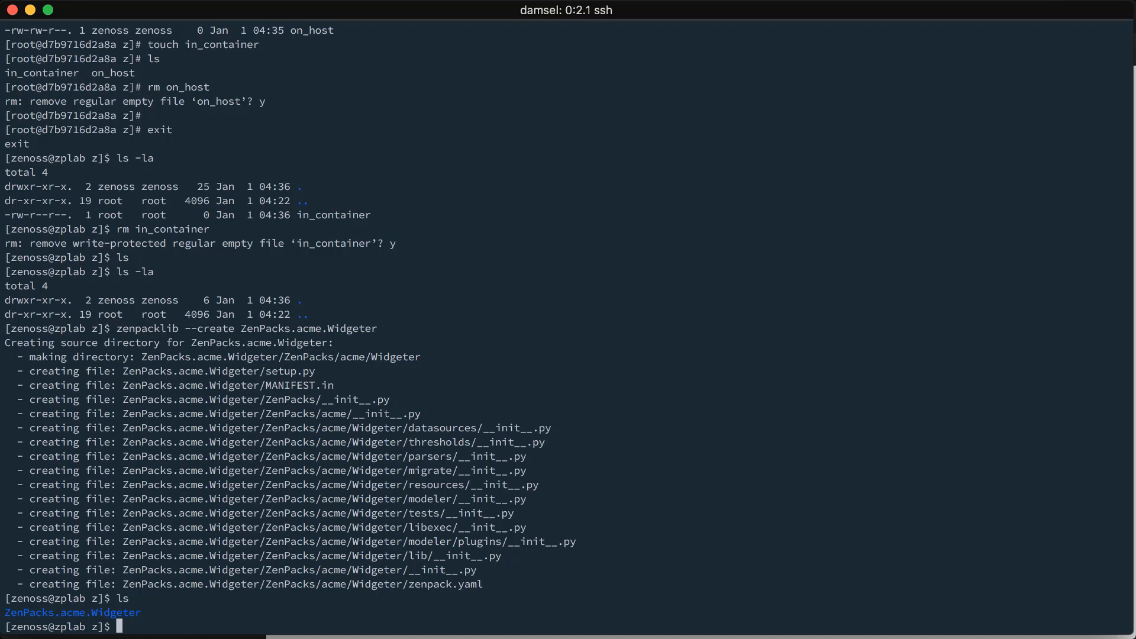
Step: Link-install /z/ZenPacks.acme.Widgeter into Zenoss with zenpack --link --install
{"action": "type", "text": "zenpack --link --"}
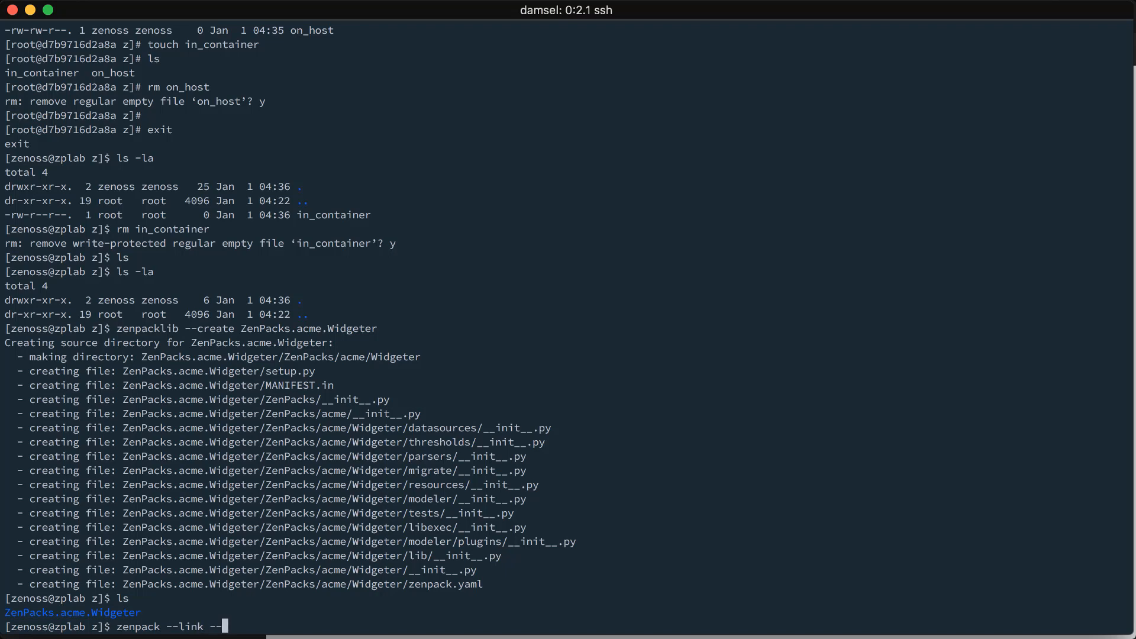
{"action": "type", "text": "install /z/"}
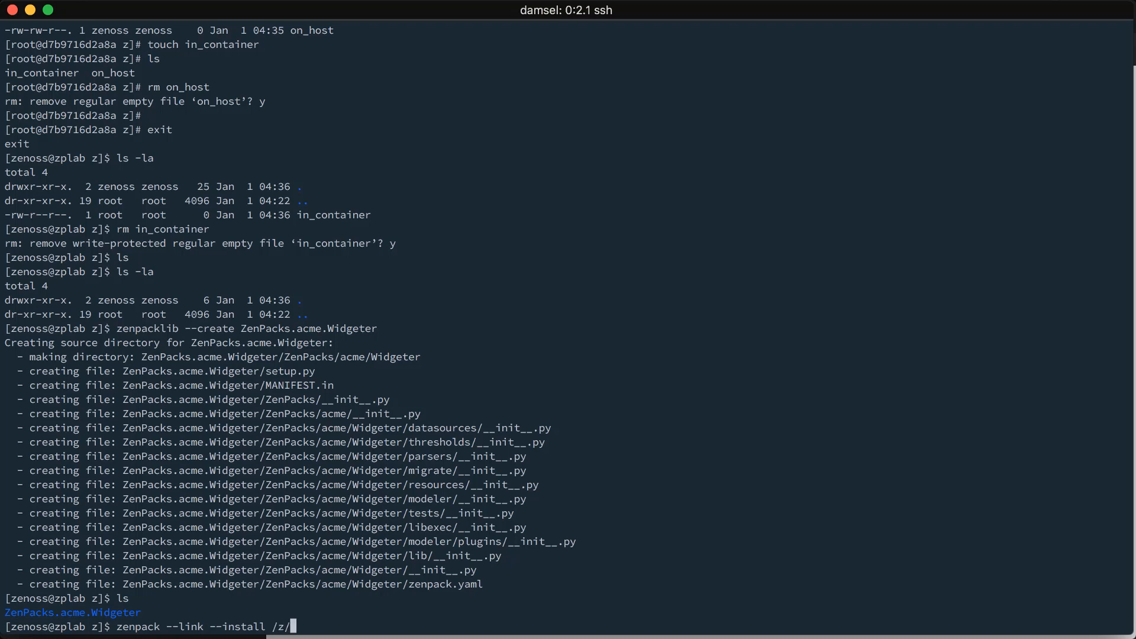
{"action": "type", "text": "ZenPacks."}
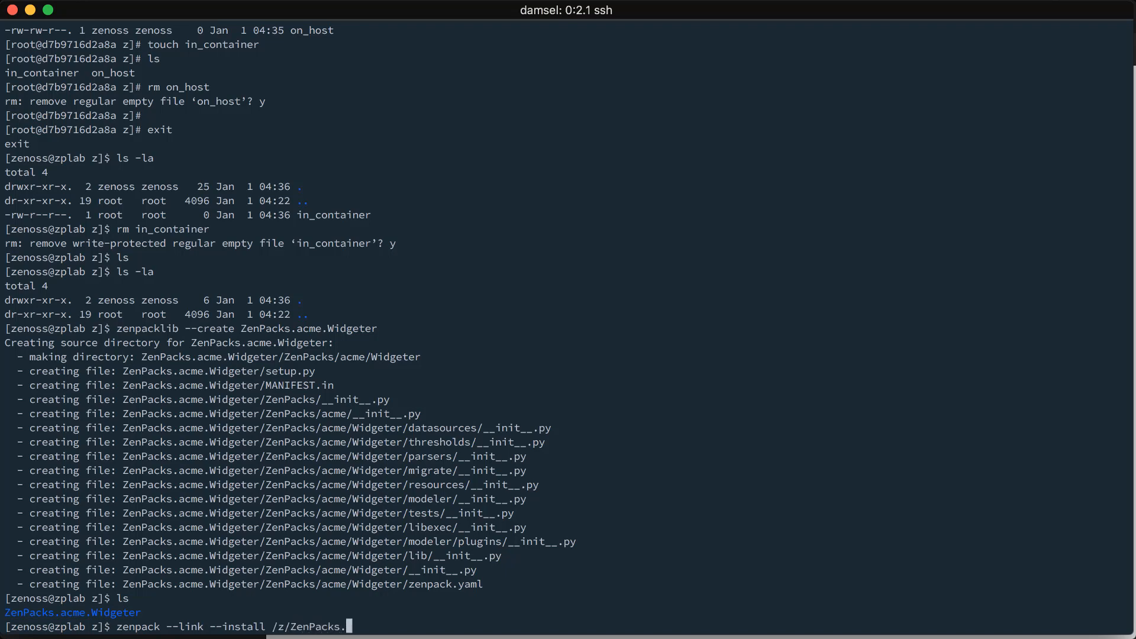
{"action": "type", "text": "acme.Widgeter"}
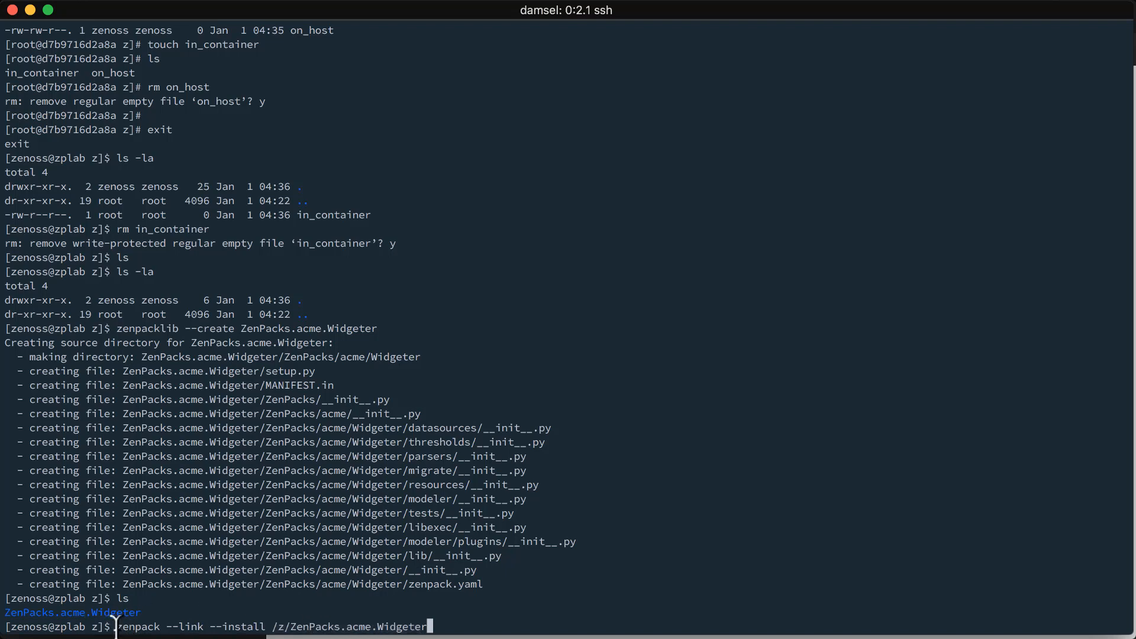
{"action": "double_click", "coordinate": [136, 626]}
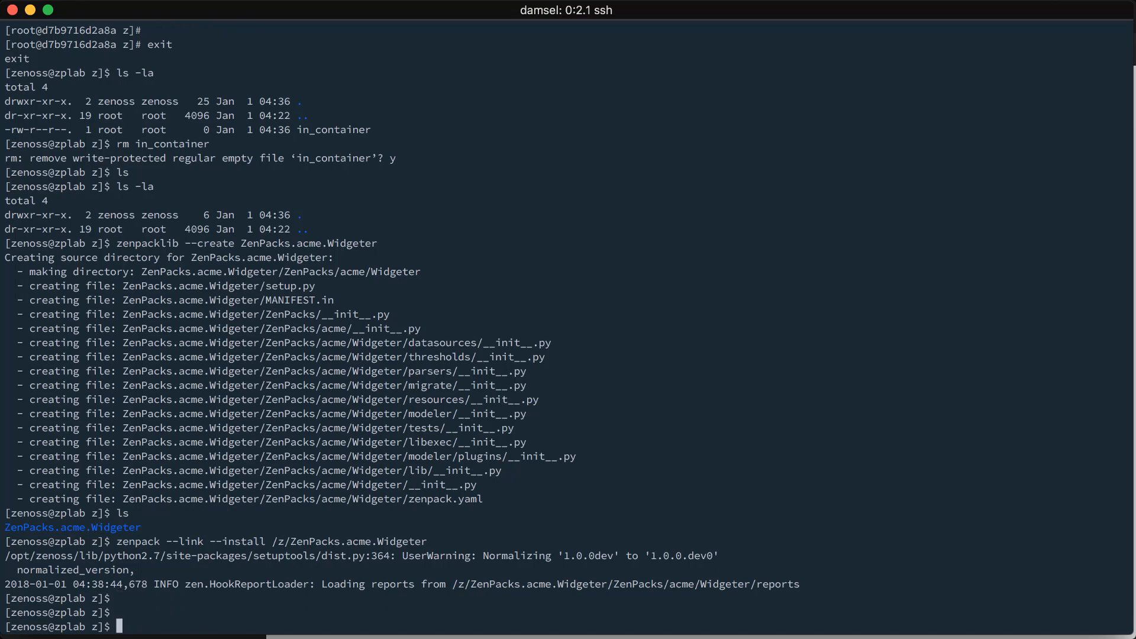
Step: Attach to the zope container and switch to the zenoss user
{"action": "type", "text": "serviced service attach zope"}
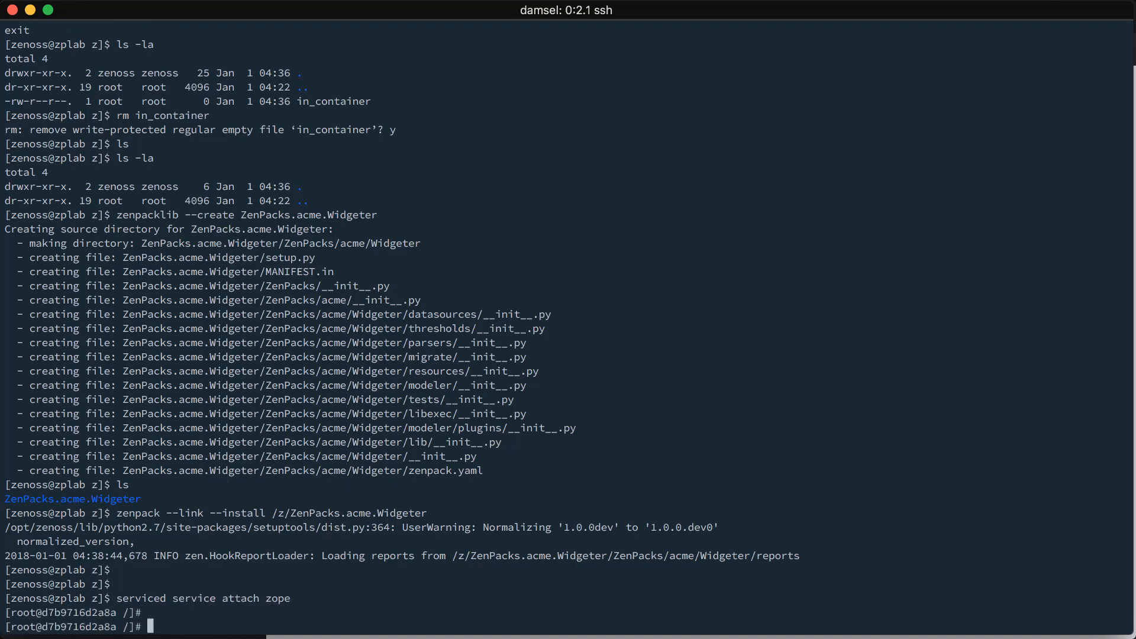
{"action": "type", "text": "su - zenoss"}
{"action": "type", "text": "ls -la"}
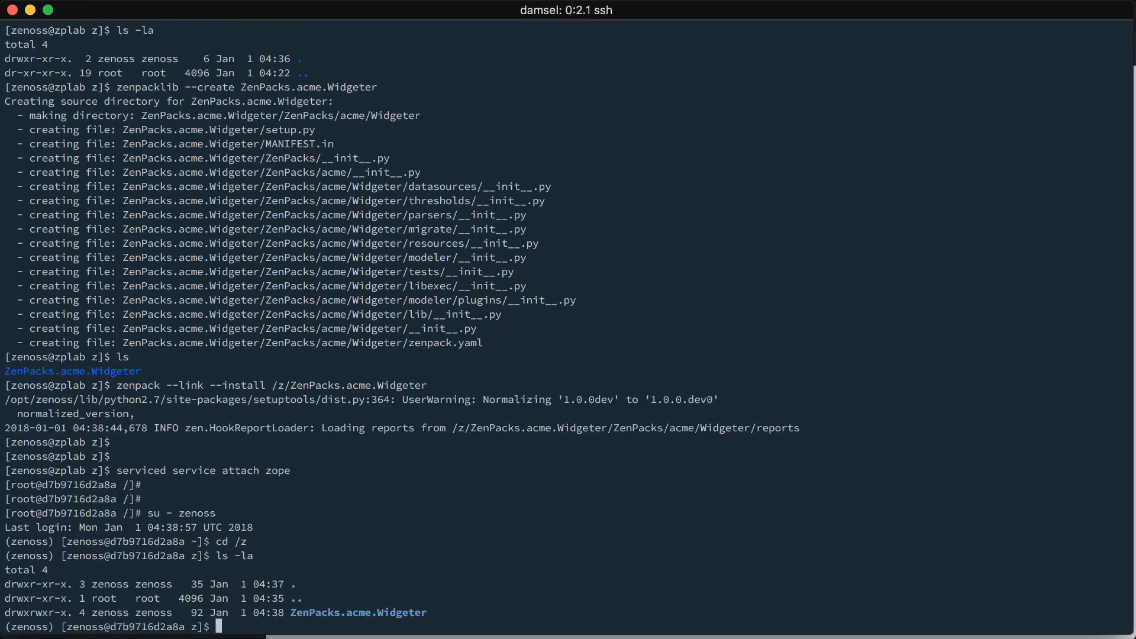
{"action": "double_click", "coordinate": [357, 612]}
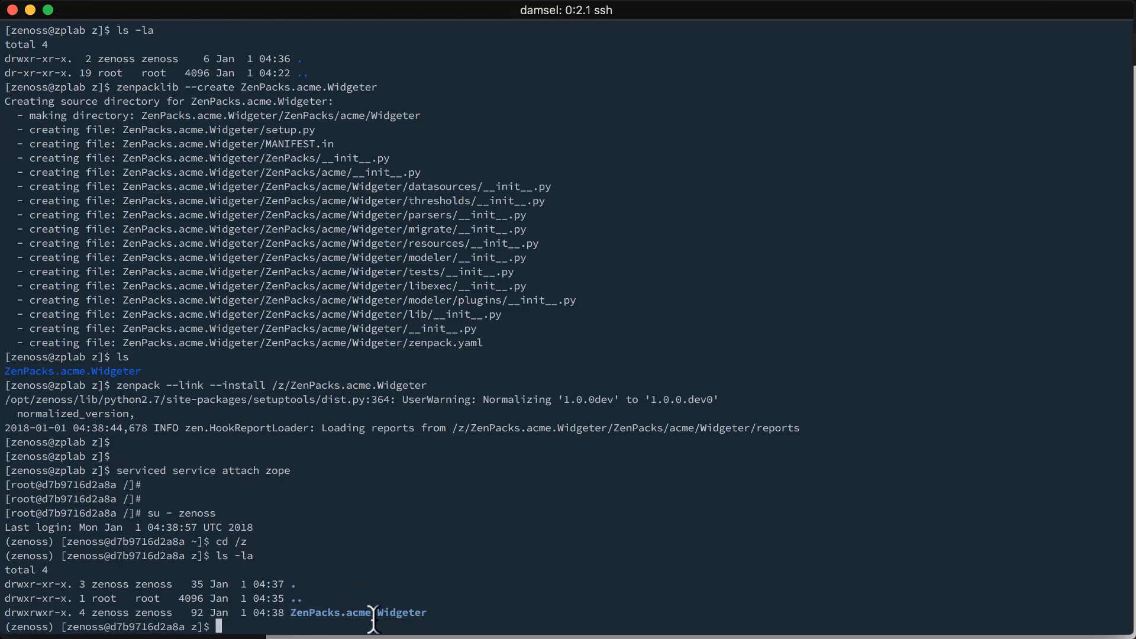
Step: Confirm /var/zenoss/ZenPacks/easy-install.pth lists the Widgeter path, then exit the container
{"action": "type", "text": "cd"}
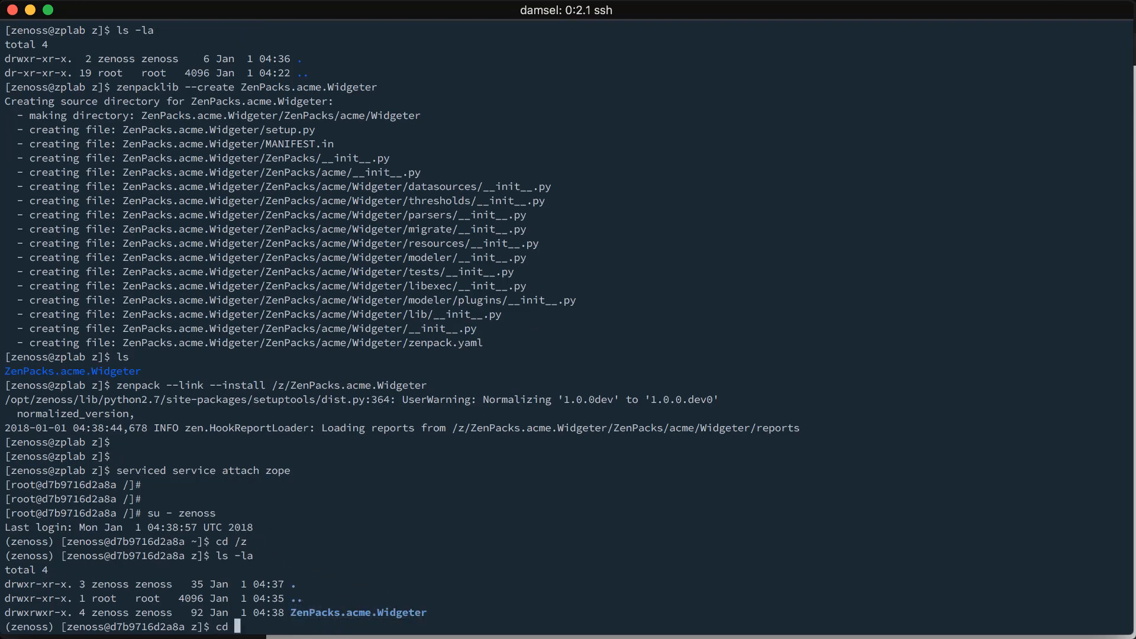
{"action": "type", "text": "/var/zenoss/ZenPack"}
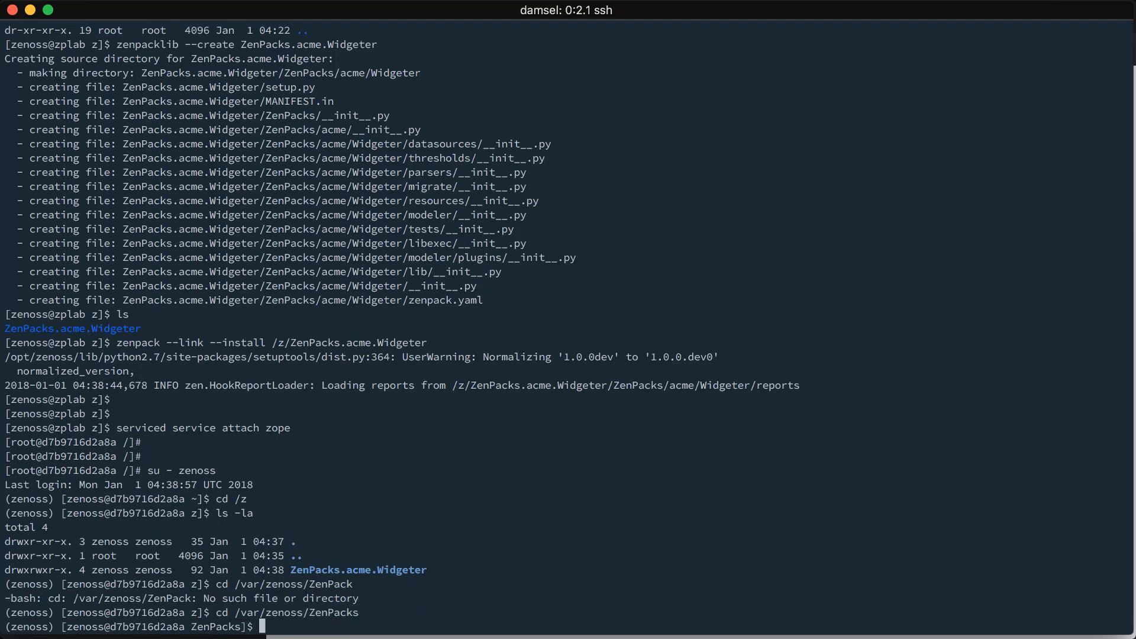
{"action": "mouse_move", "coordinate": [239, 605]}
{"action": "type", "text": "cat e"}
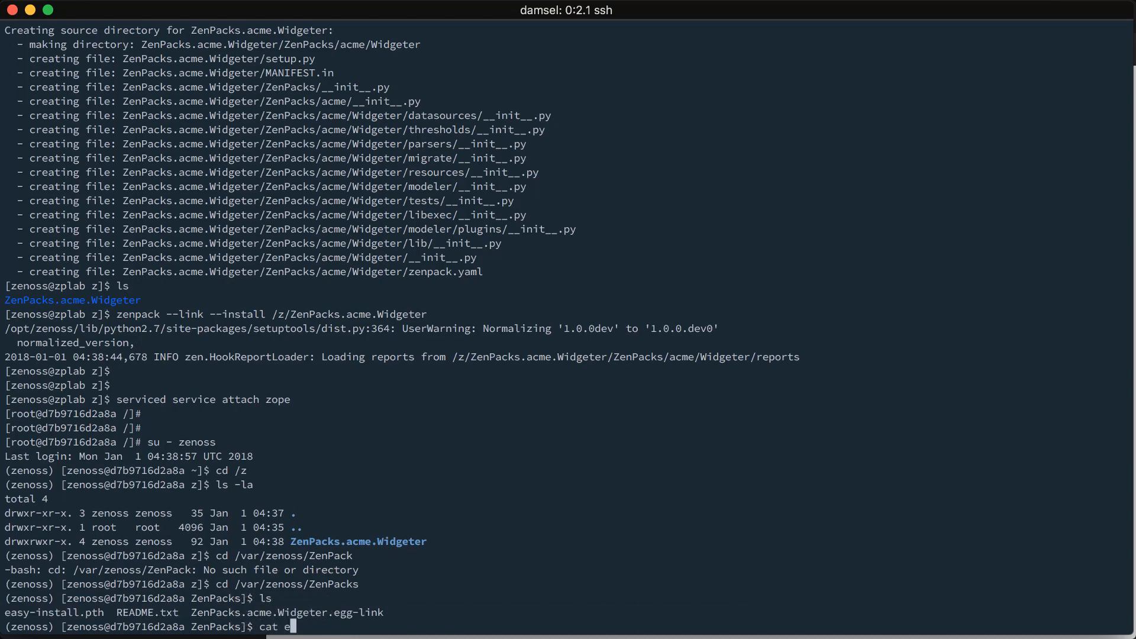
{"action": "type", "text": "asy-install.pth"}
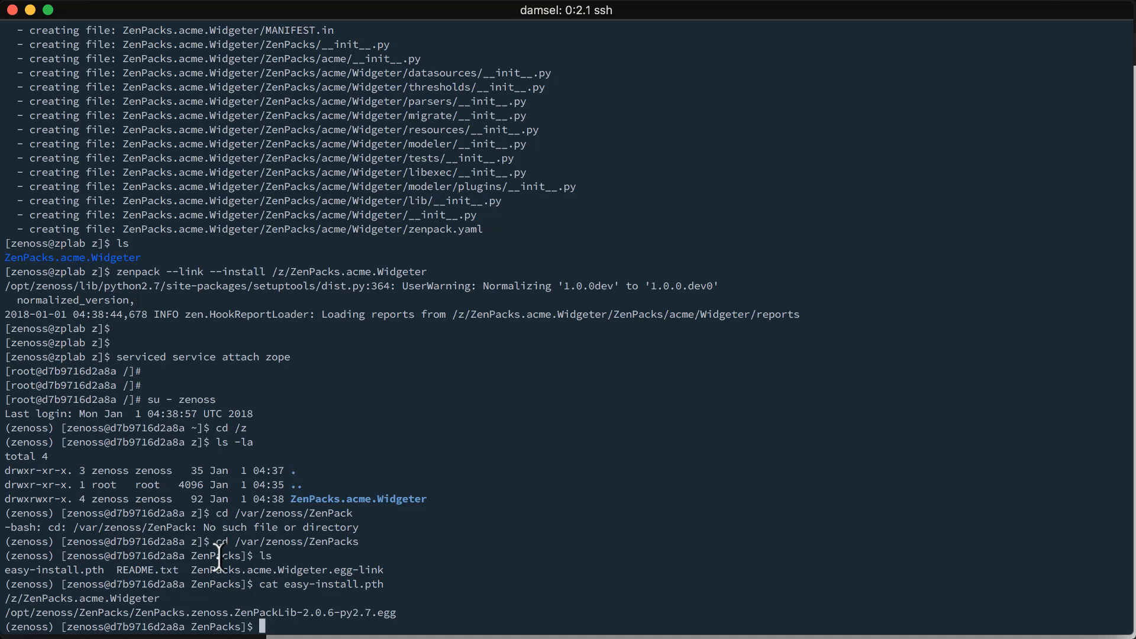
{"action": "type", "text": "ei"}
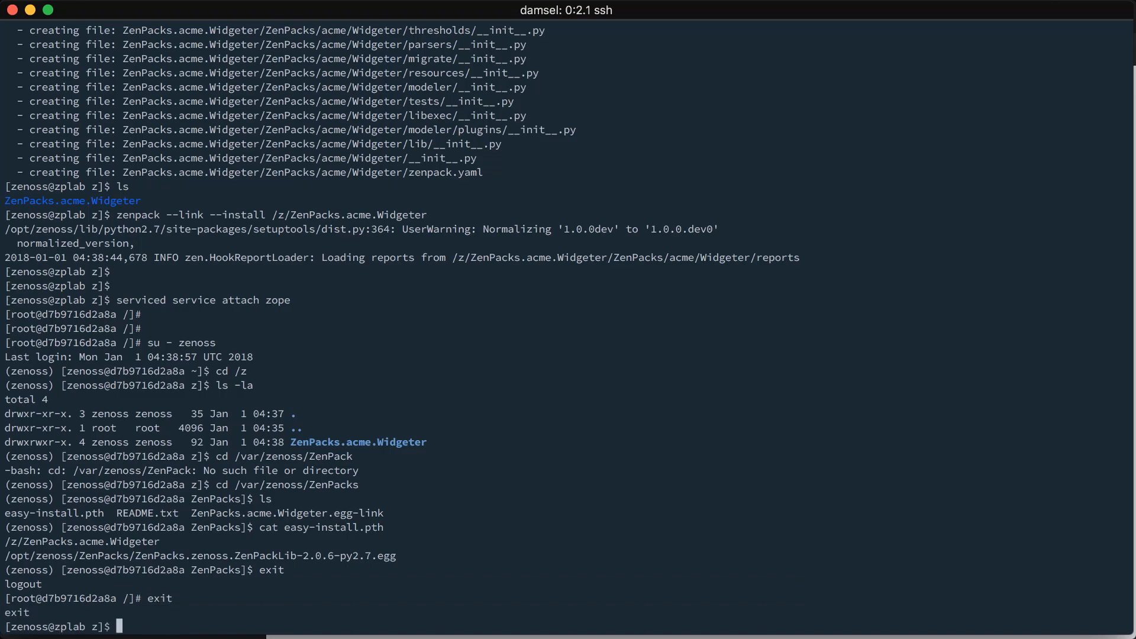
Step: List ZenPacks.acme.Widgeter's contents: MANIFEST.in, setup.py, ZenPacks and egg-info
{"action": "type", "text": "ls"}
{"action": "type", "text": "cd ZenPacks.acme.Widgeter/"}
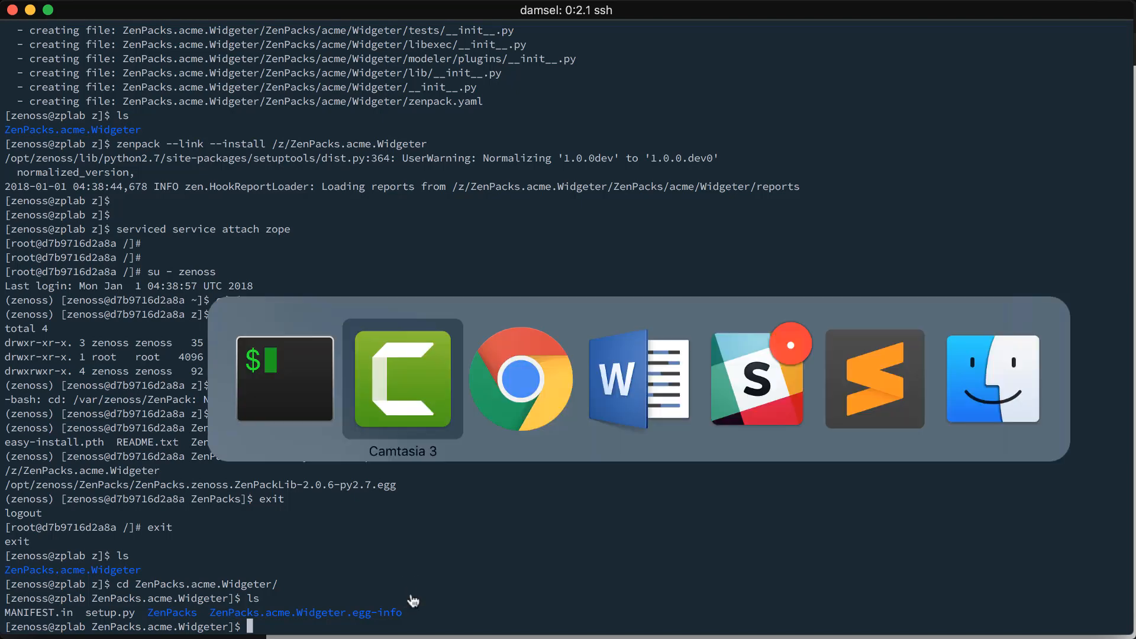
{"action": "left_click", "coordinate": [520, 378]}
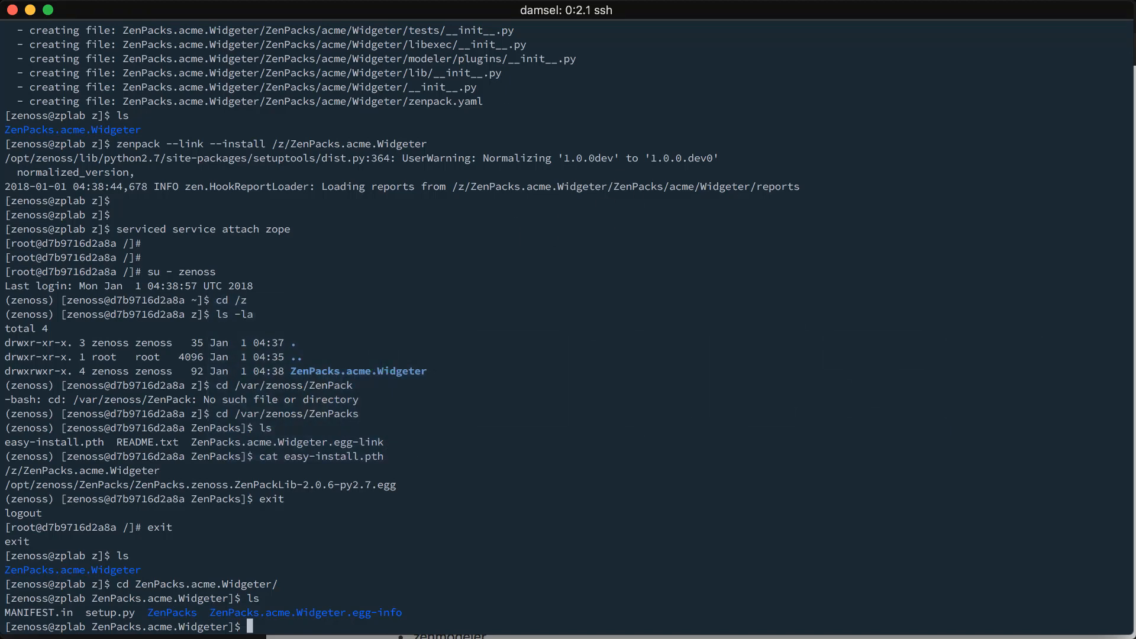
Step: List serviced services, then edit zenpython's definition and search for its Launch setting
{"action": "type", "text": "serviced service list"}
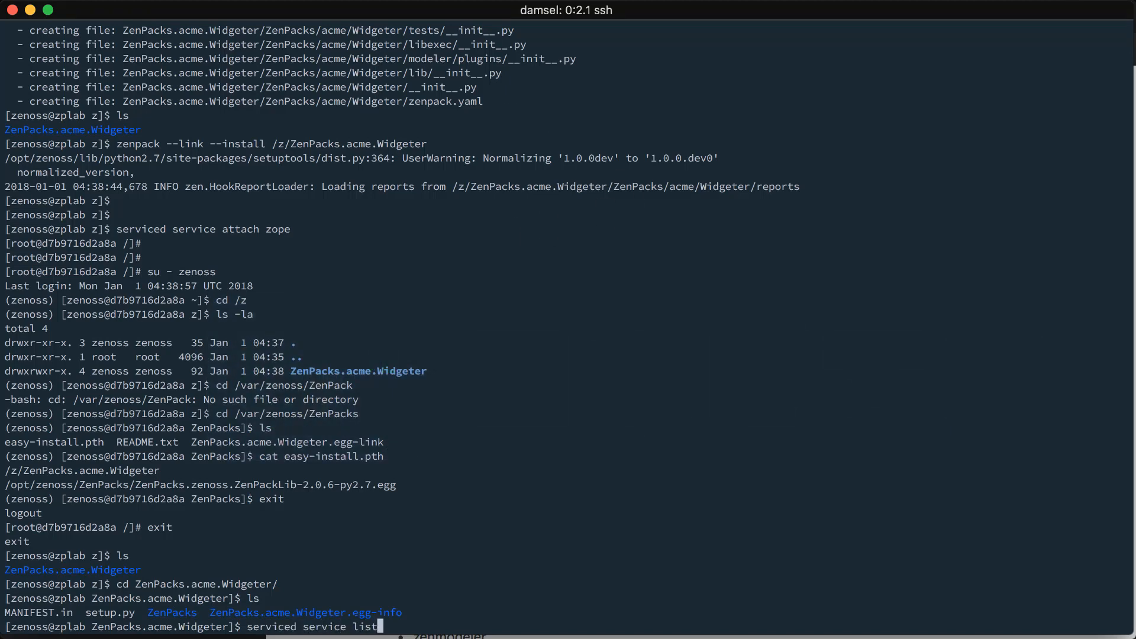
{"action": "key", "text": "Return"}
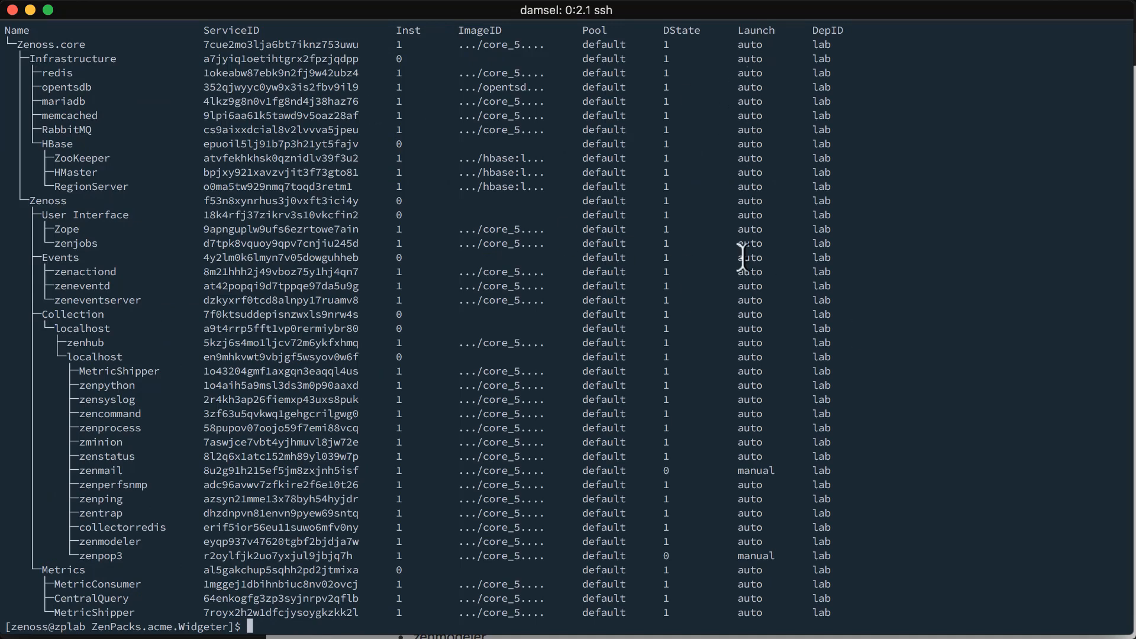
{"action": "mouse_move", "coordinate": [757, 471]}
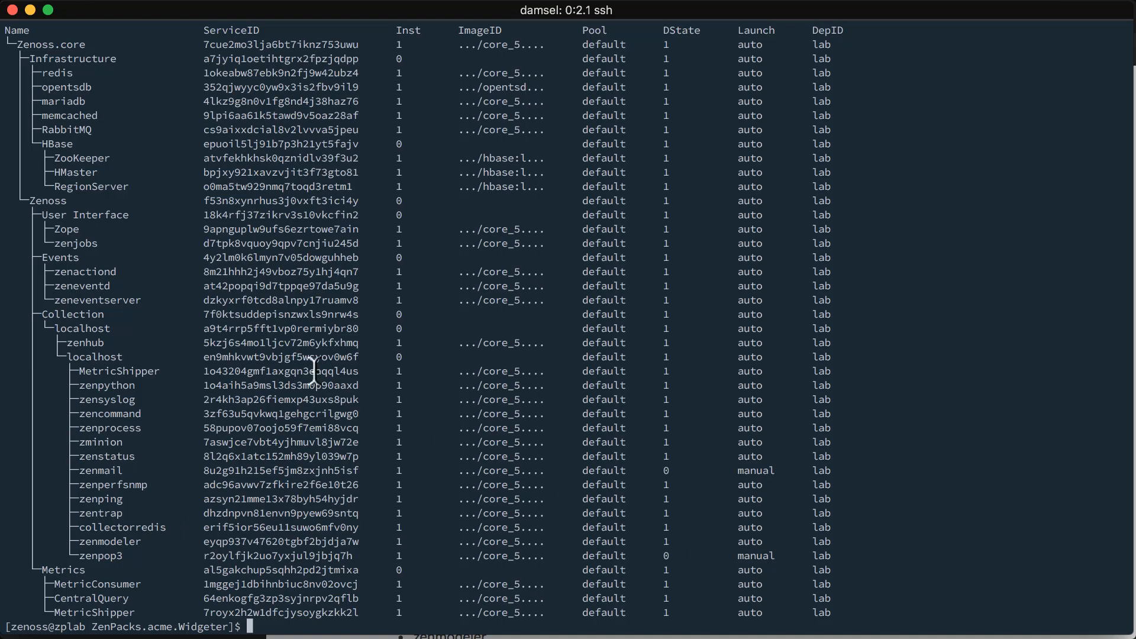
{"action": "mouse_move", "coordinate": [109, 474]}
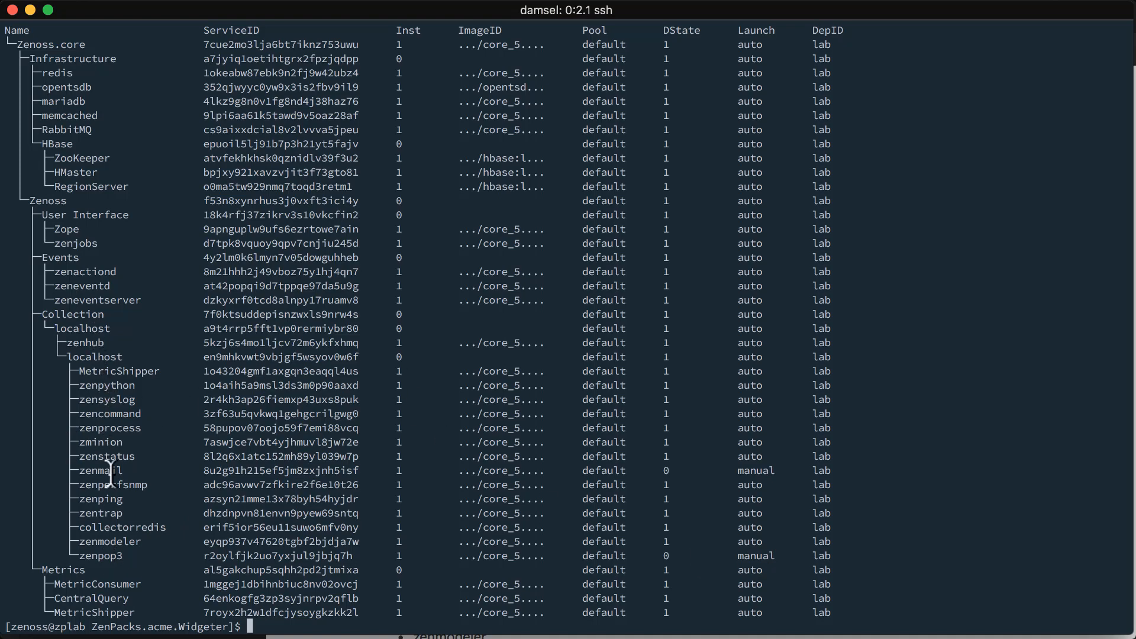
{"action": "mouse_move", "coordinate": [116, 526]}
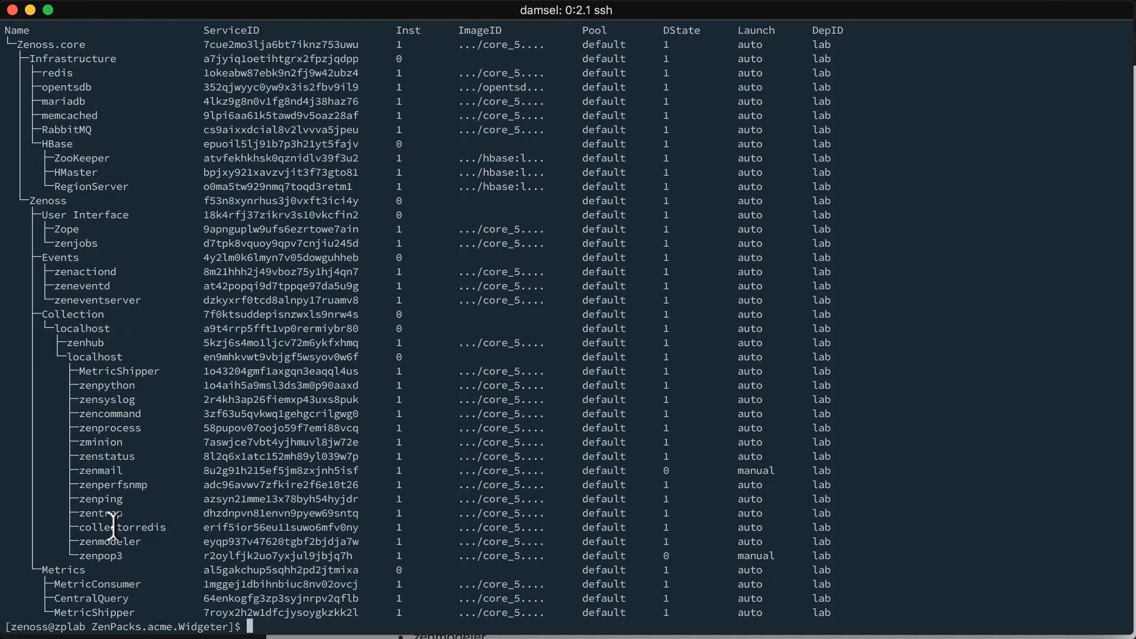
{"action": "type", "text": "serv"}
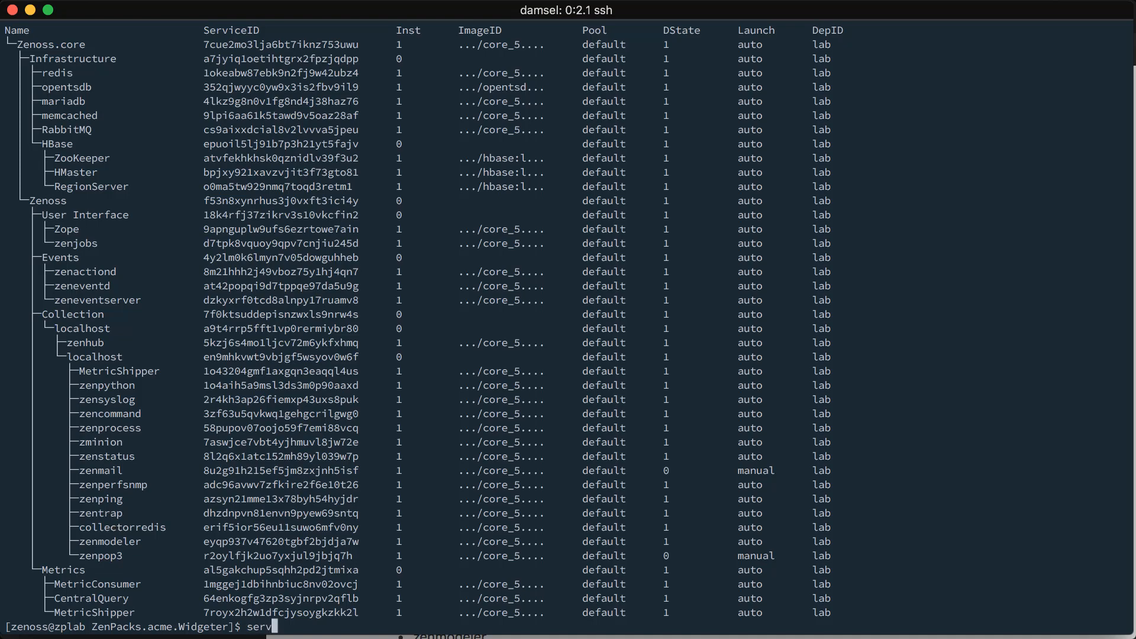
{"action": "type", "text": "iced service"}
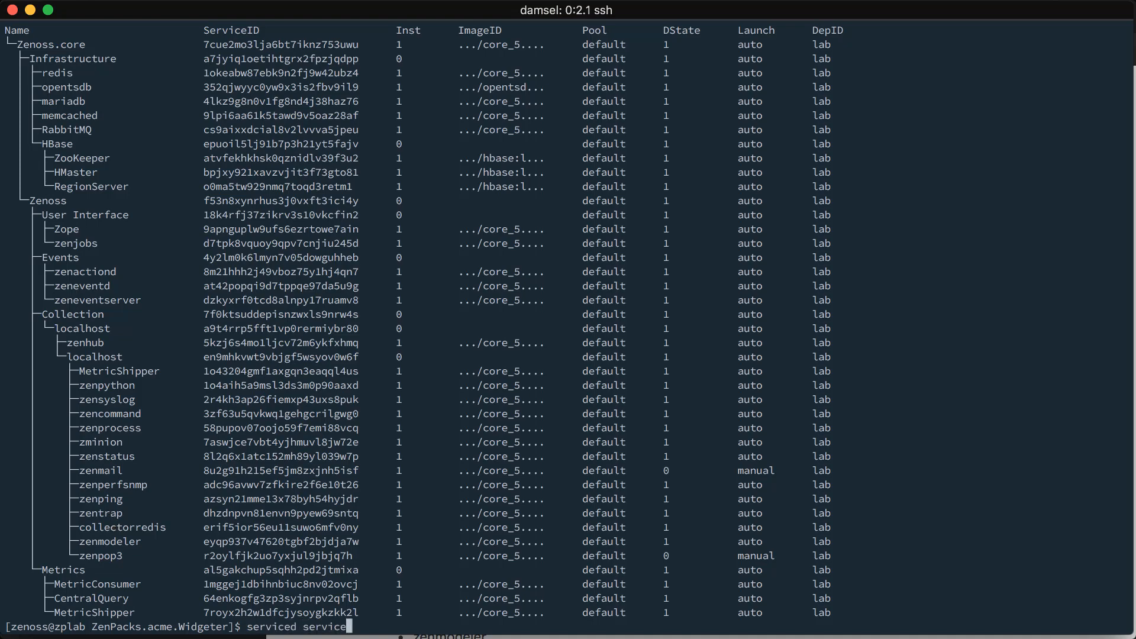
{"action": "type", "text": "edit"}
{"action": "type", "text": "/\\\""}
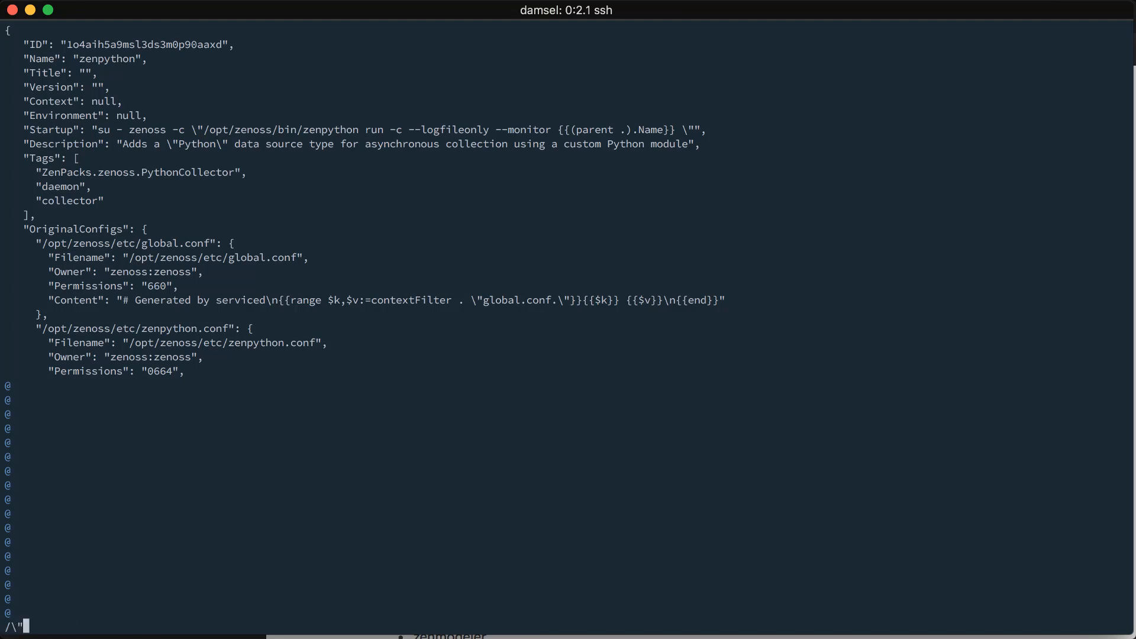
{"action": "type", "text": "Launch"}
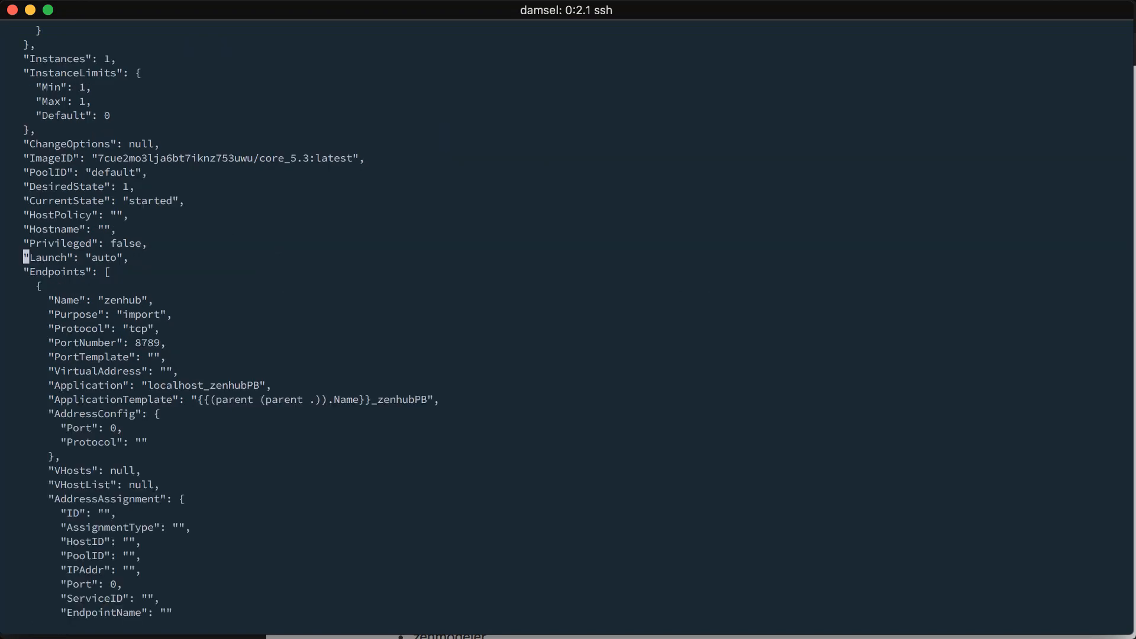
{"action": "mouse_move", "coordinate": [92, 257]}
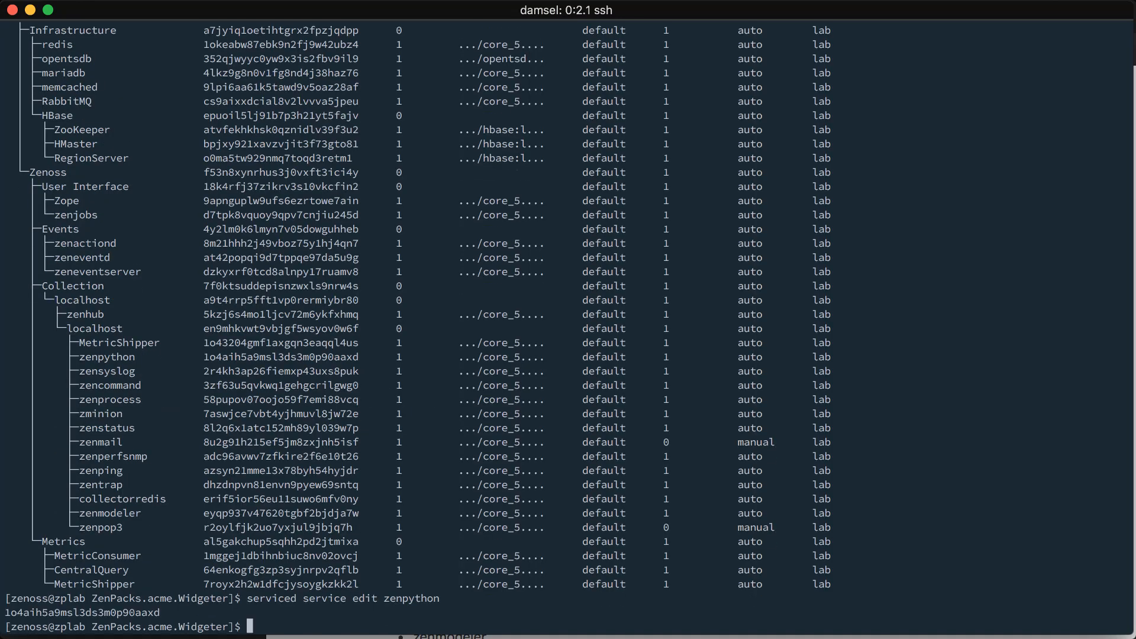
Step: Verify zenpython shows manual launch, check service status, and stop zenpython
{"action": "type", "text": "servi"}
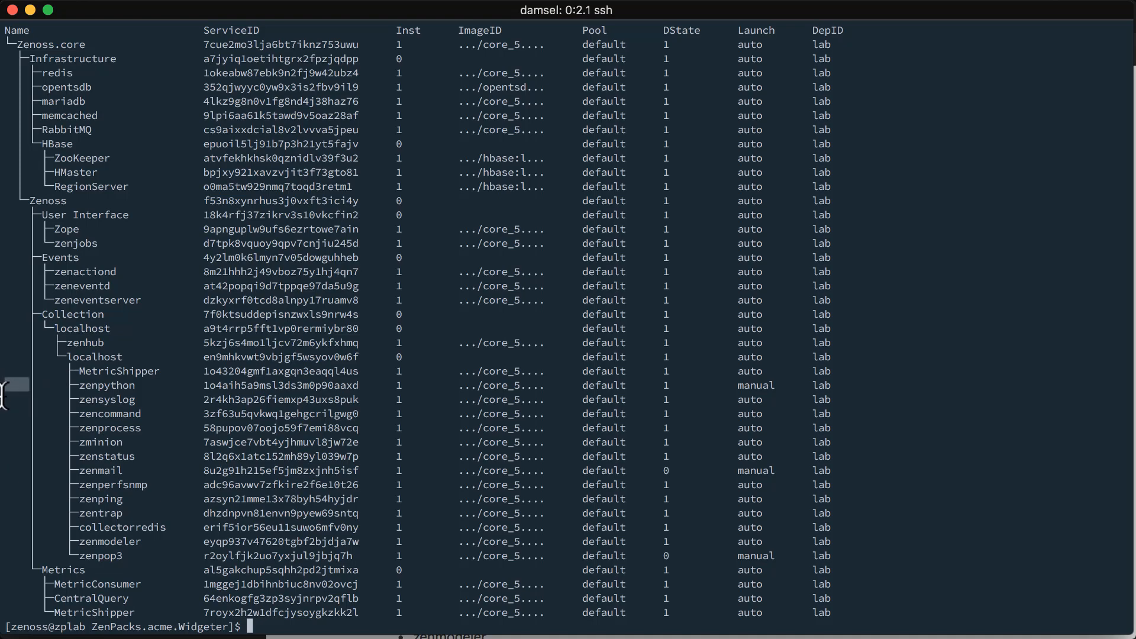
{"action": "double_click", "coordinate": [755, 385]}
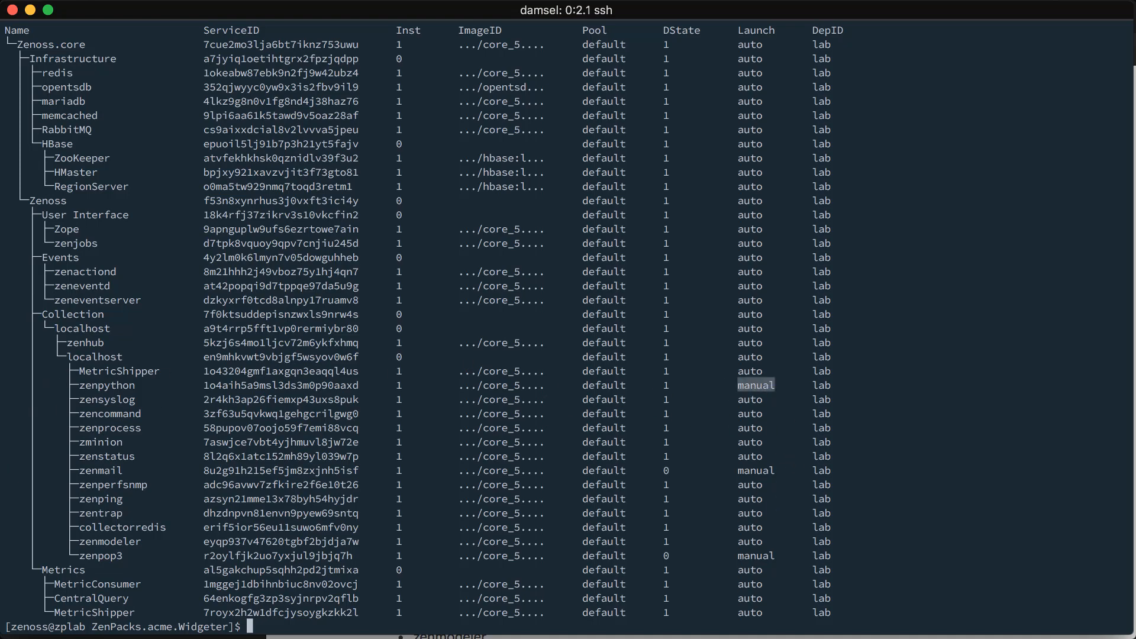
{"action": "type", "text": "serviced service status"}
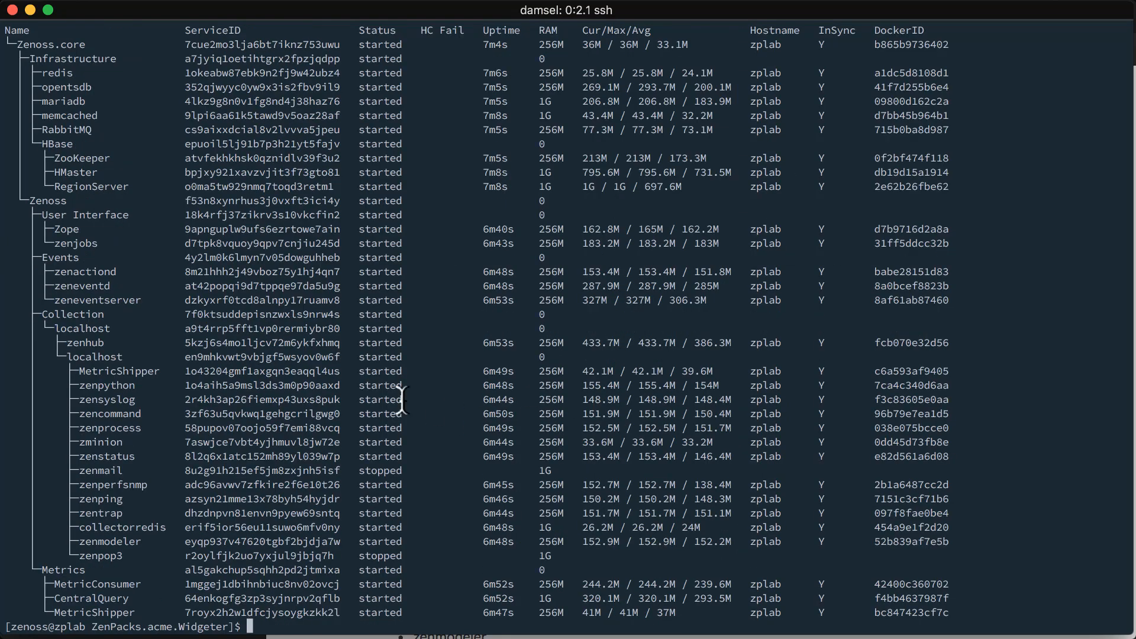
{"action": "mouse_move", "coordinate": [105, 384]}
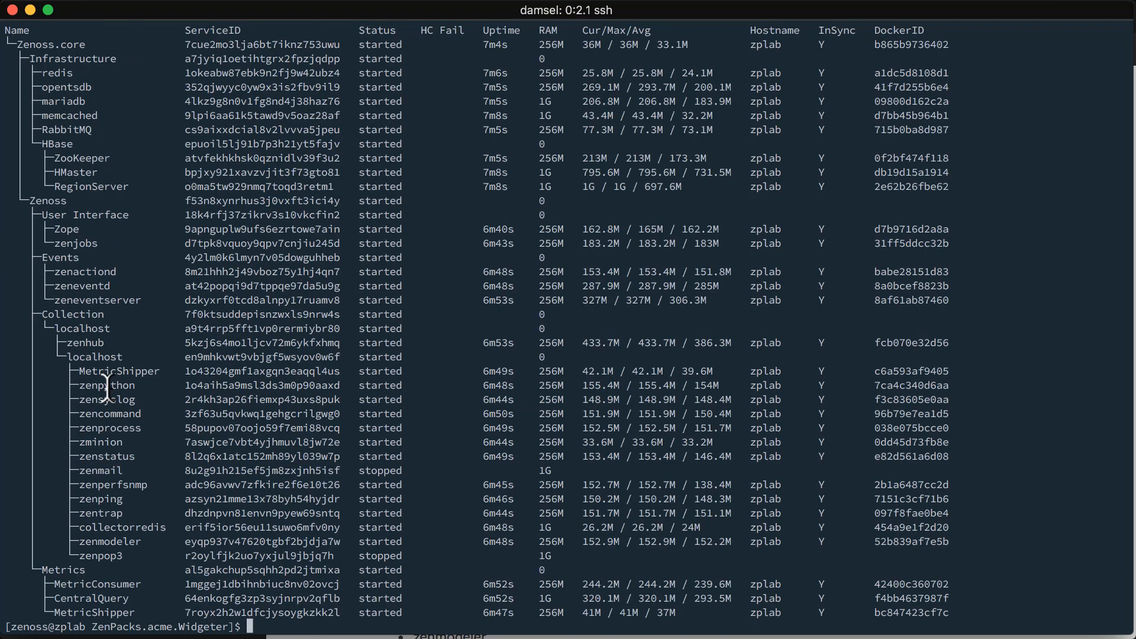
{"action": "type", "text": "serviced service stop zenpython"}
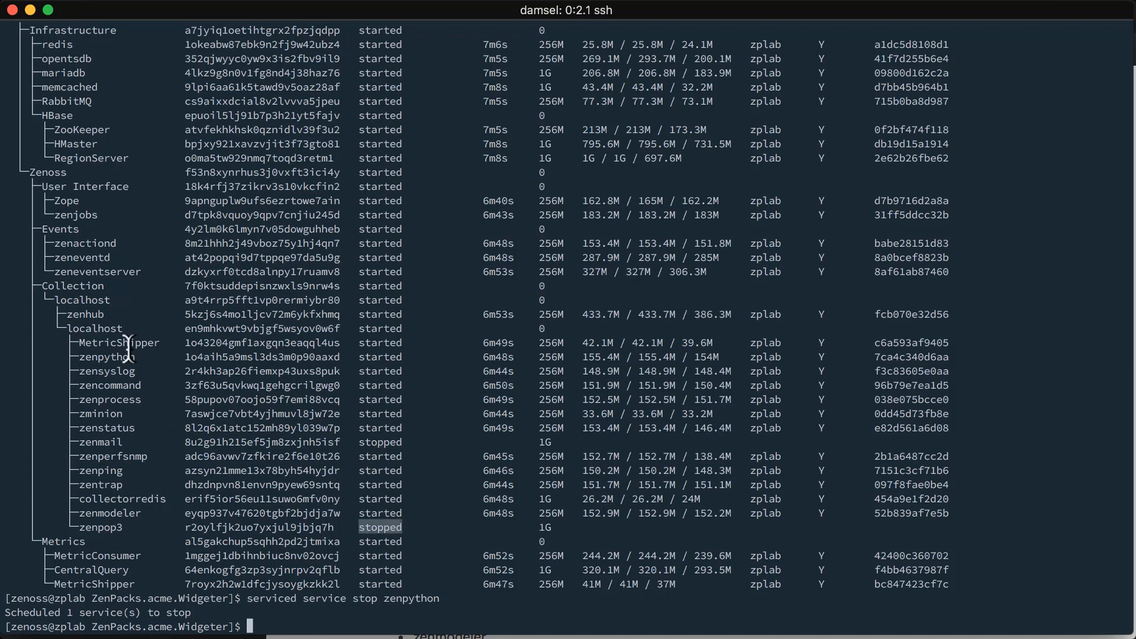
{"action": "mouse_move", "coordinate": [132, 360]}
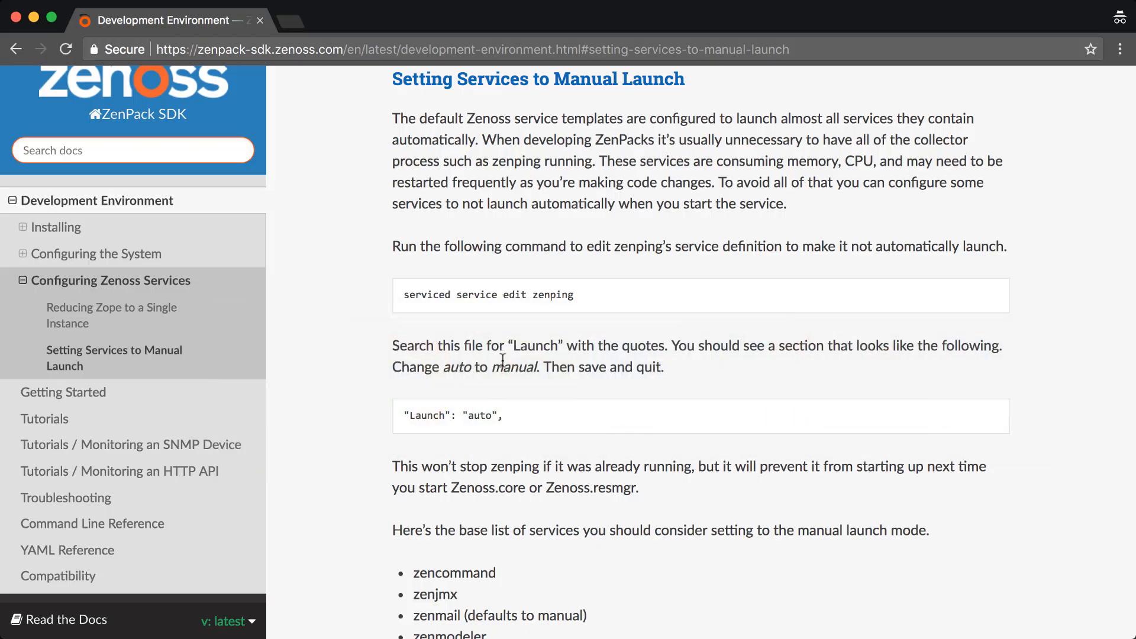
Step: Scroll the SDK docs' Setting Services to Manual Launch section down to its recommended service lists
{"action": "scroll", "scroll_direction": "down", "scroll_amount": 3}
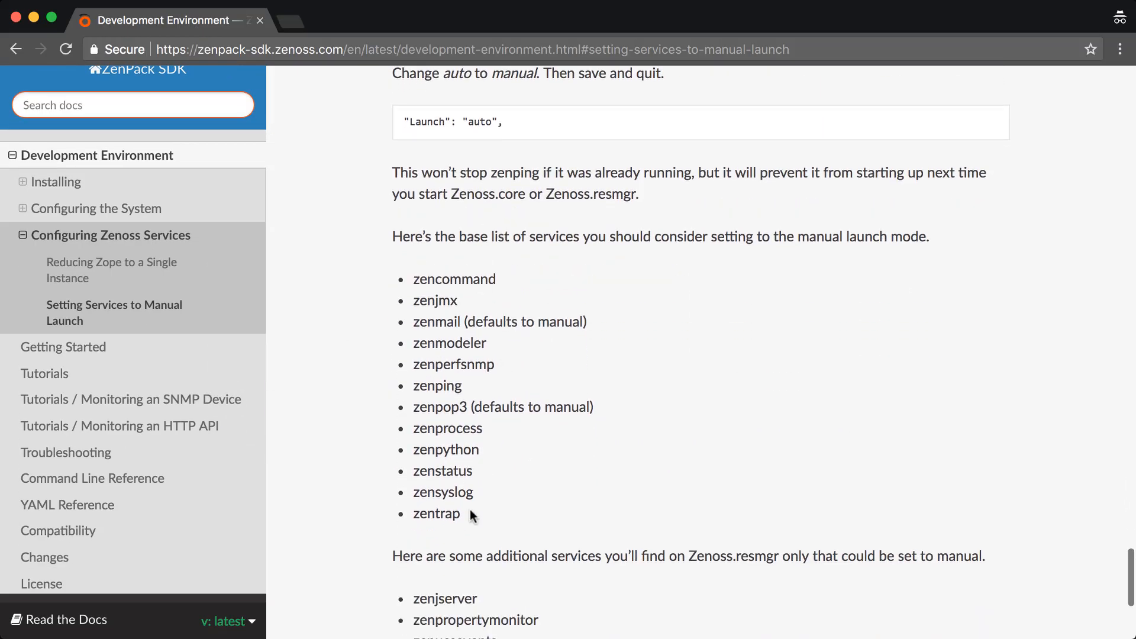
{"action": "mouse_move", "coordinate": [496, 478]}
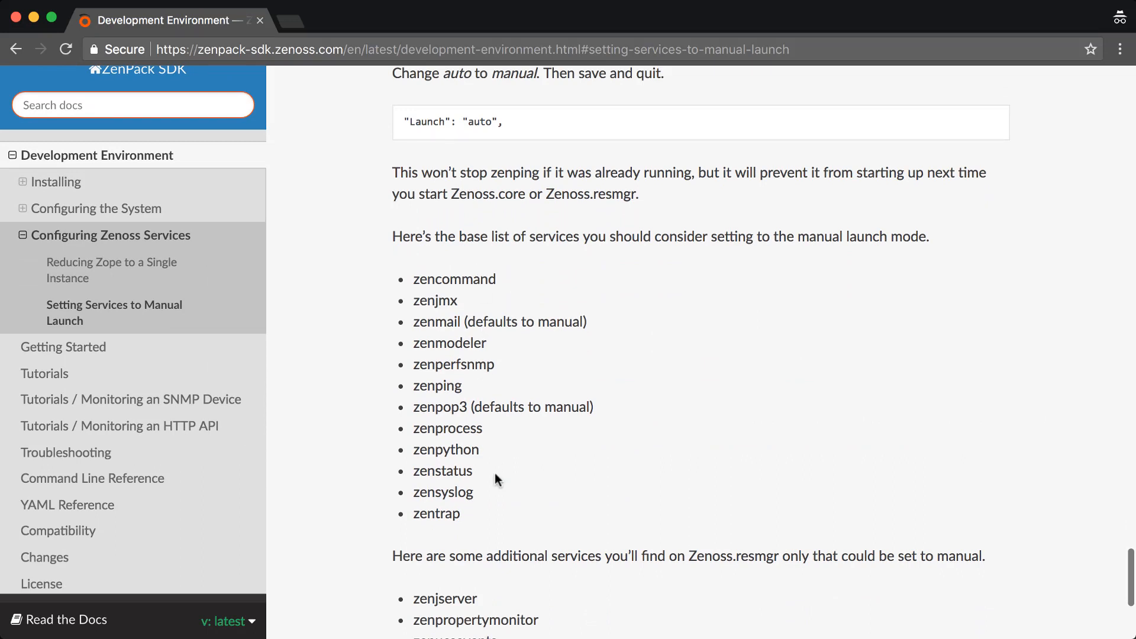
{"action": "scroll", "scroll_direction": "down", "scroll_amount": 3}
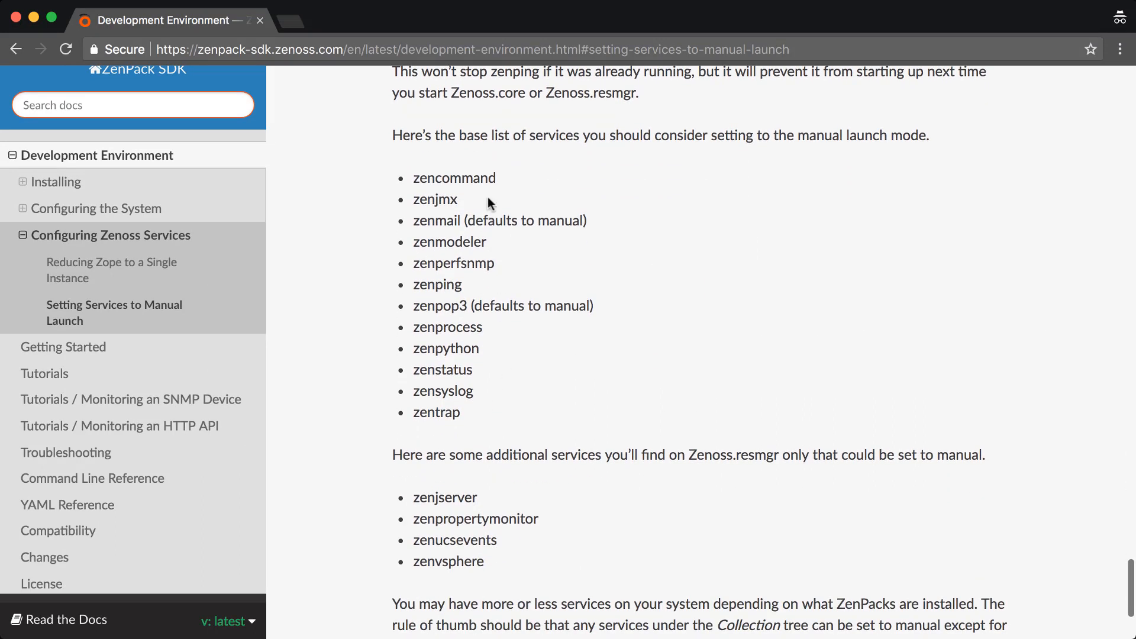
{"action": "scroll", "scroll_direction": "down", "scroll_amount": 3}
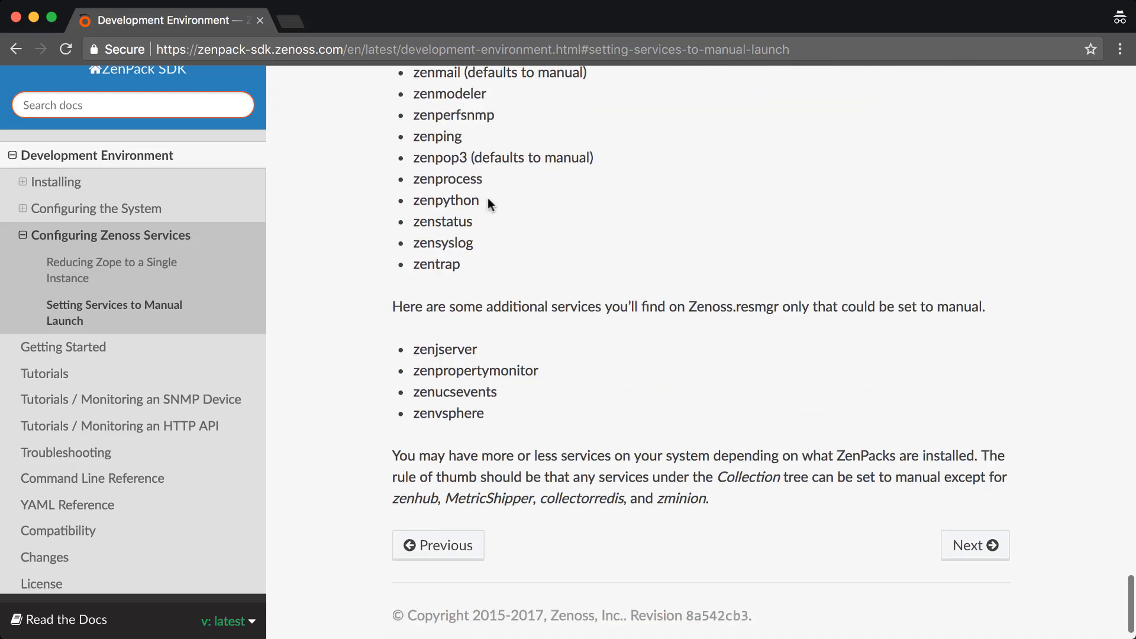
{"action": "scroll", "scroll_direction": "down", "scroll_amount": 3}
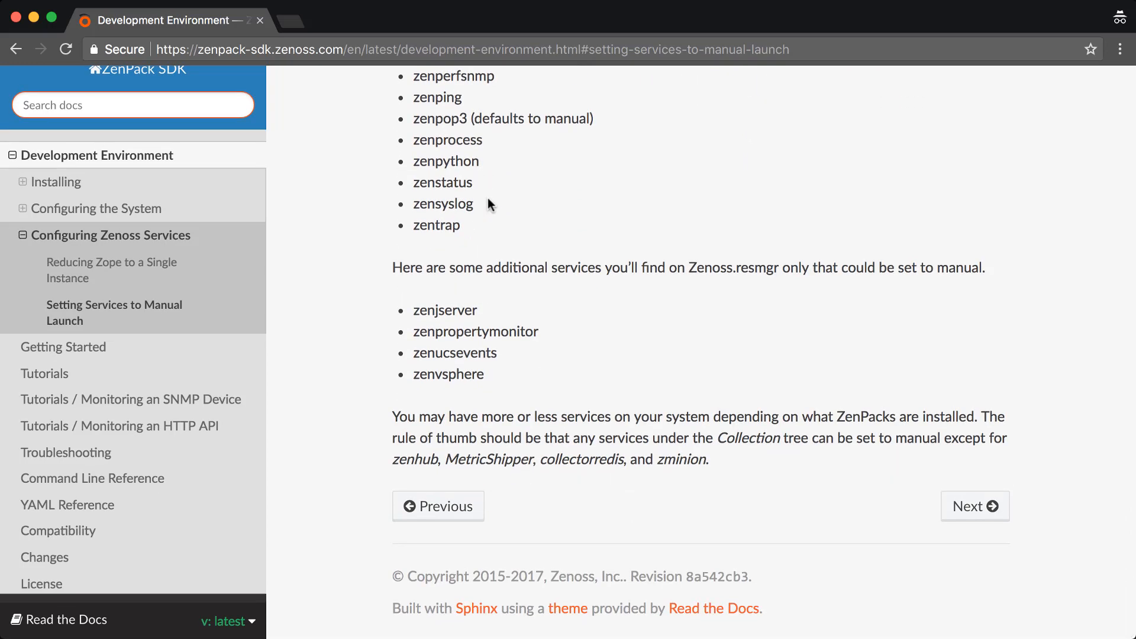